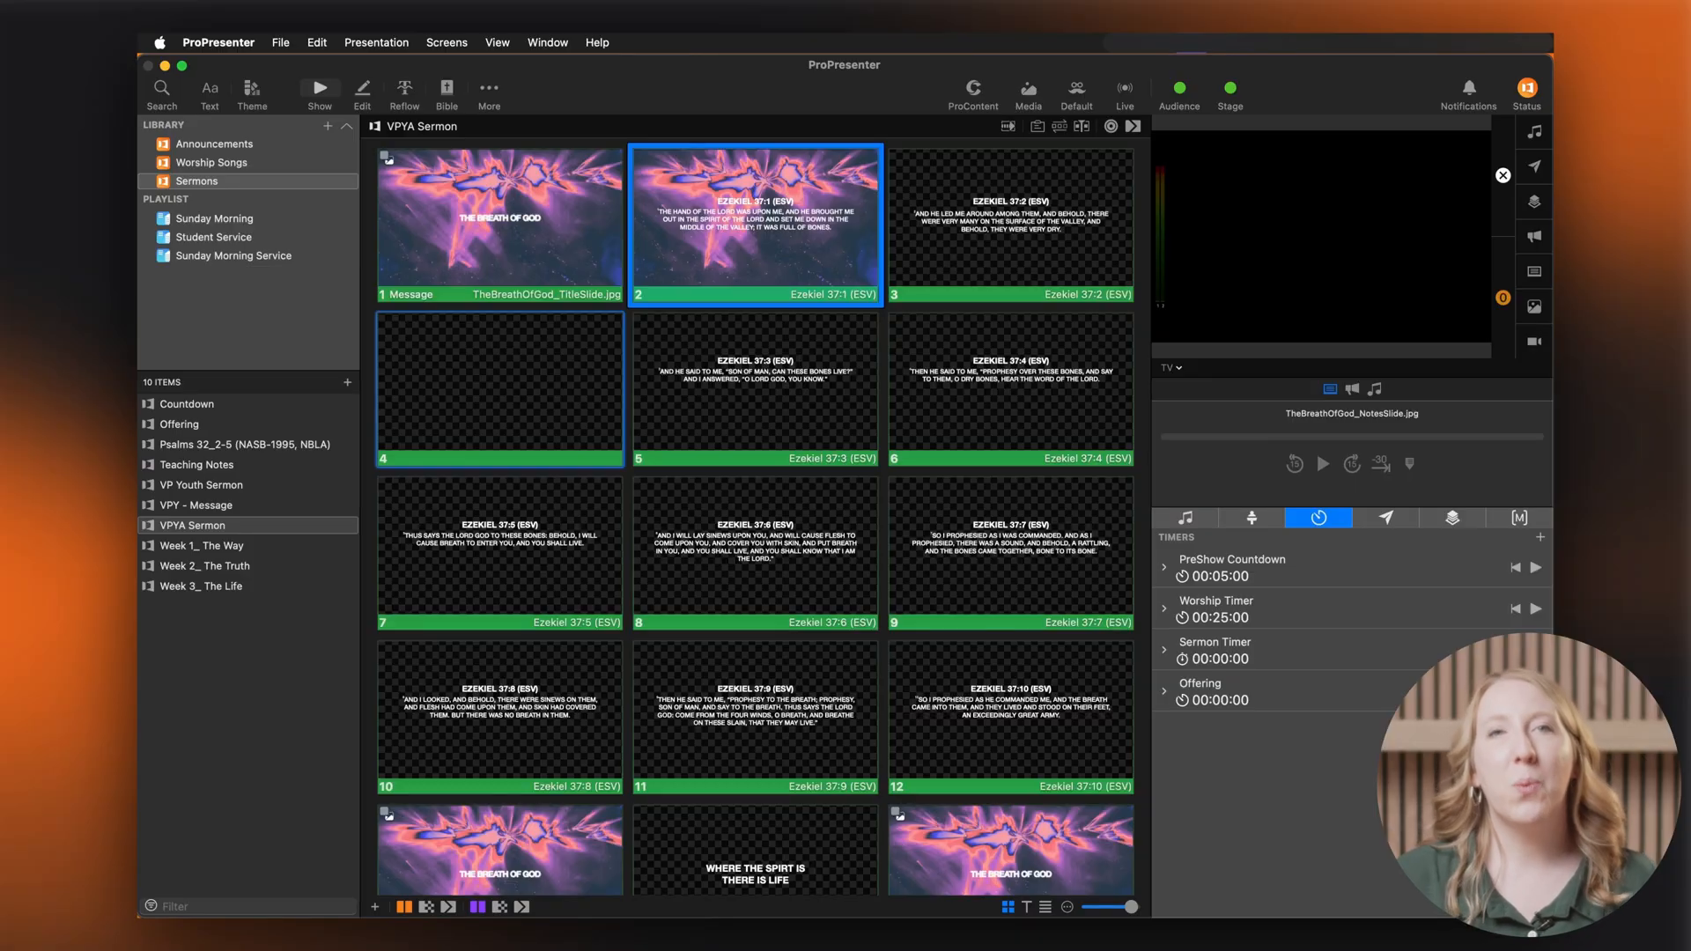
Bring the VPYA Sermon slides into the Presentation Editor via the View menu.
click(361, 91)
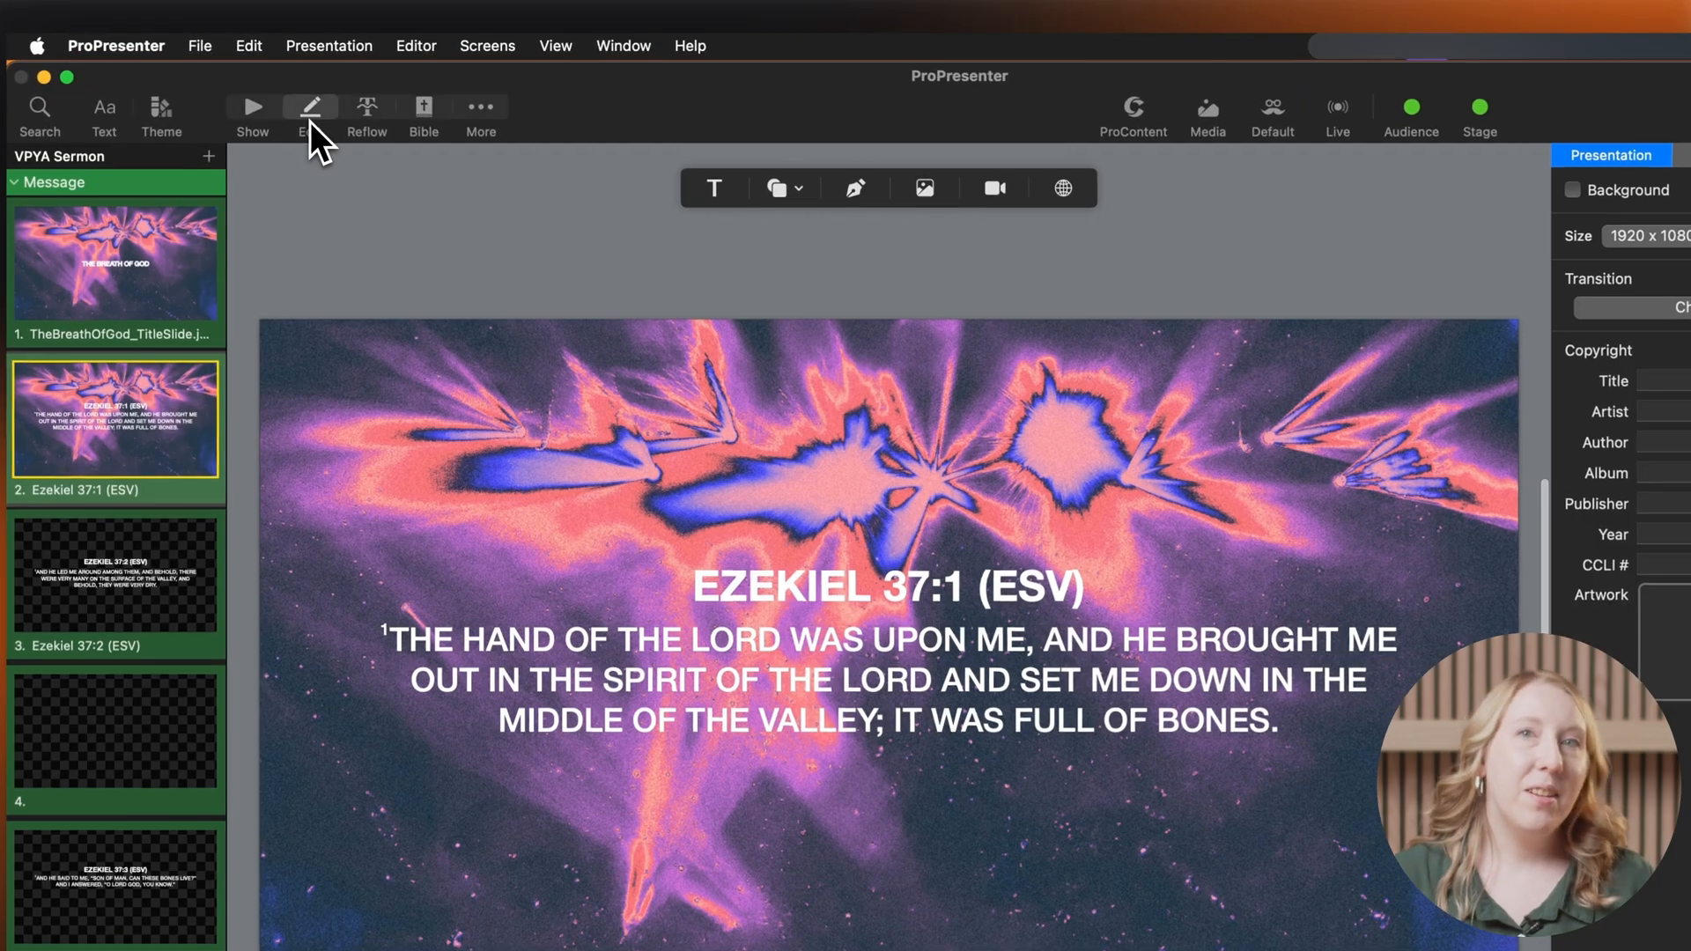
click(252, 111)
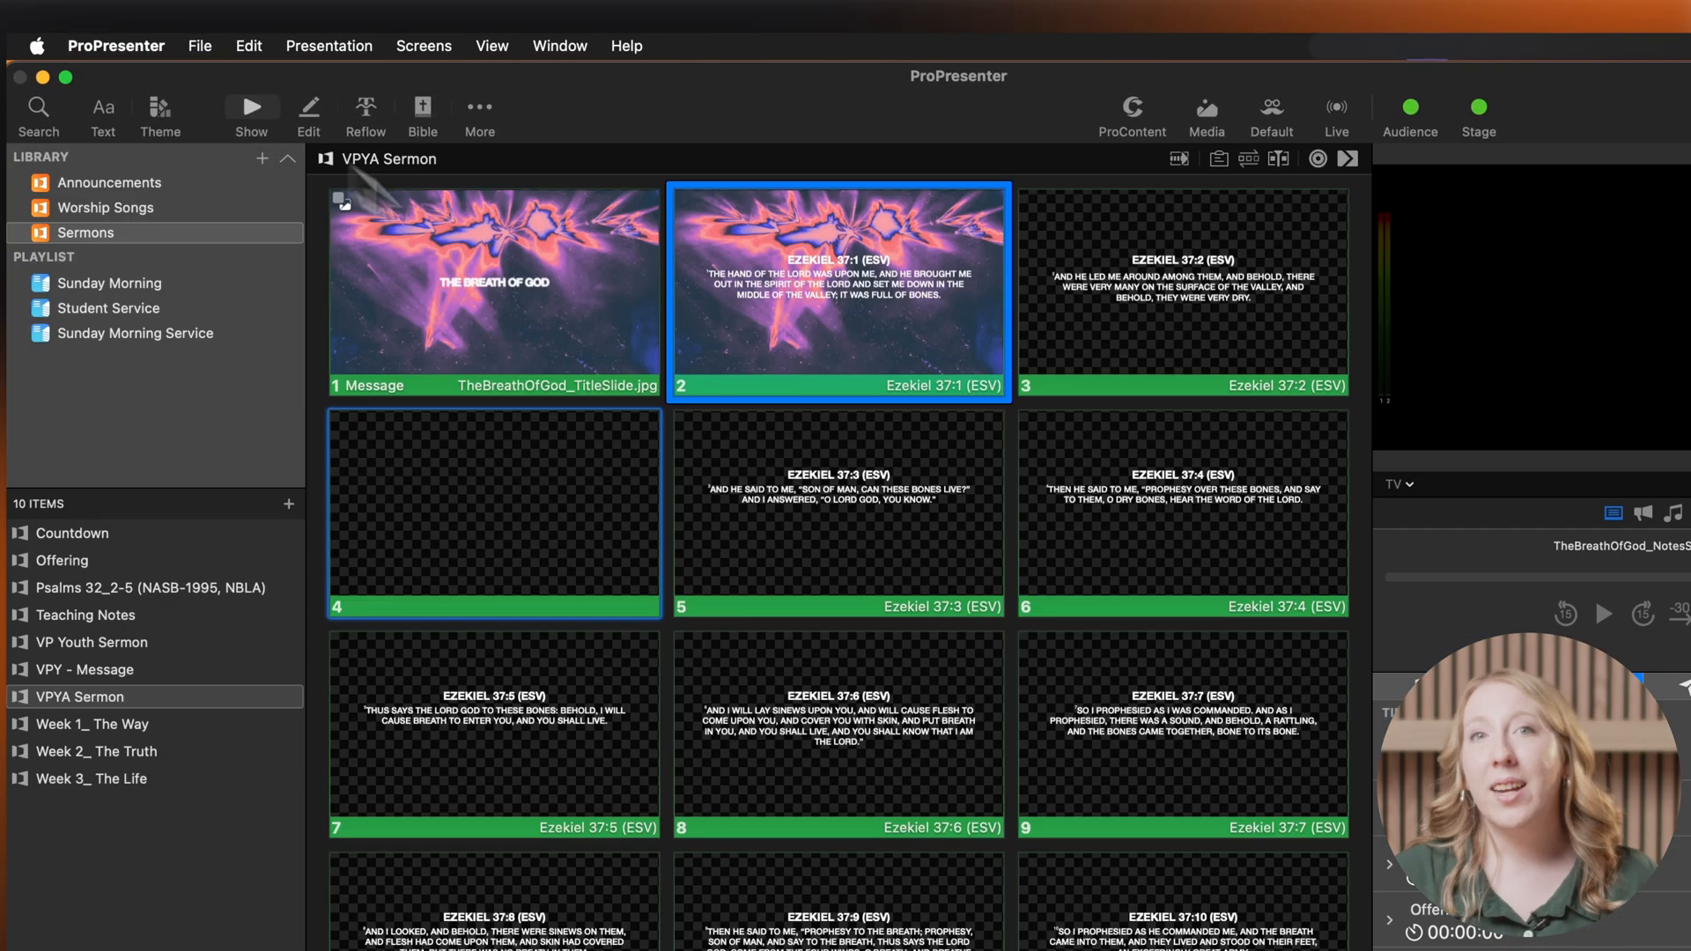
right_click(839, 290)
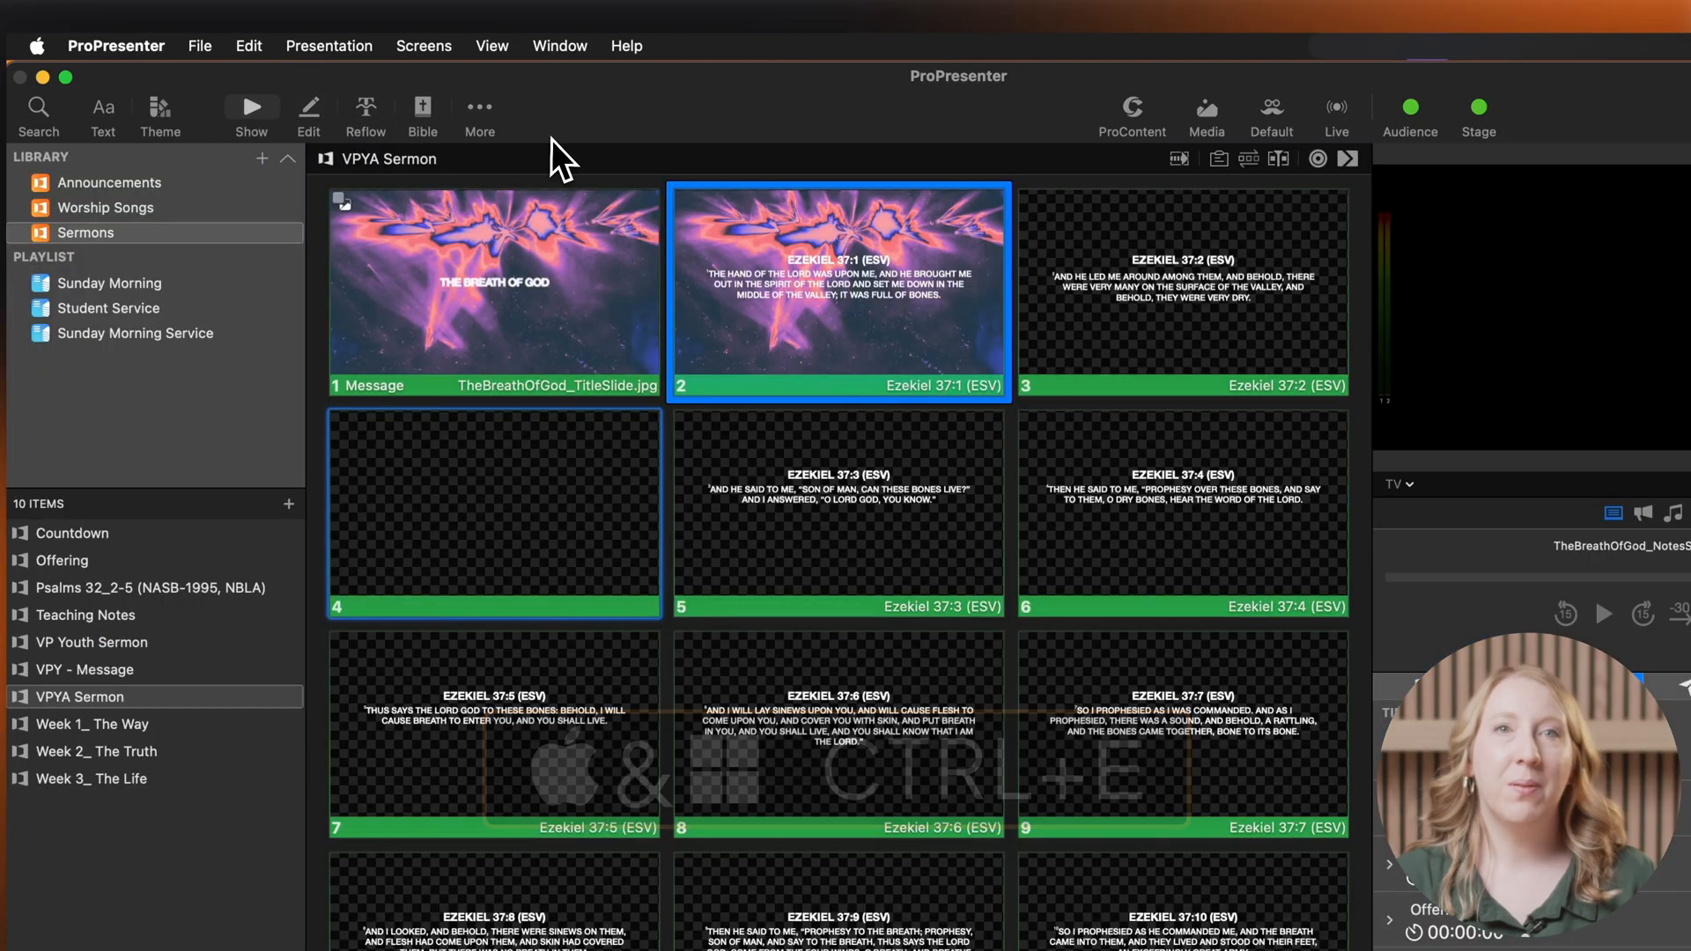
click(492, 46)
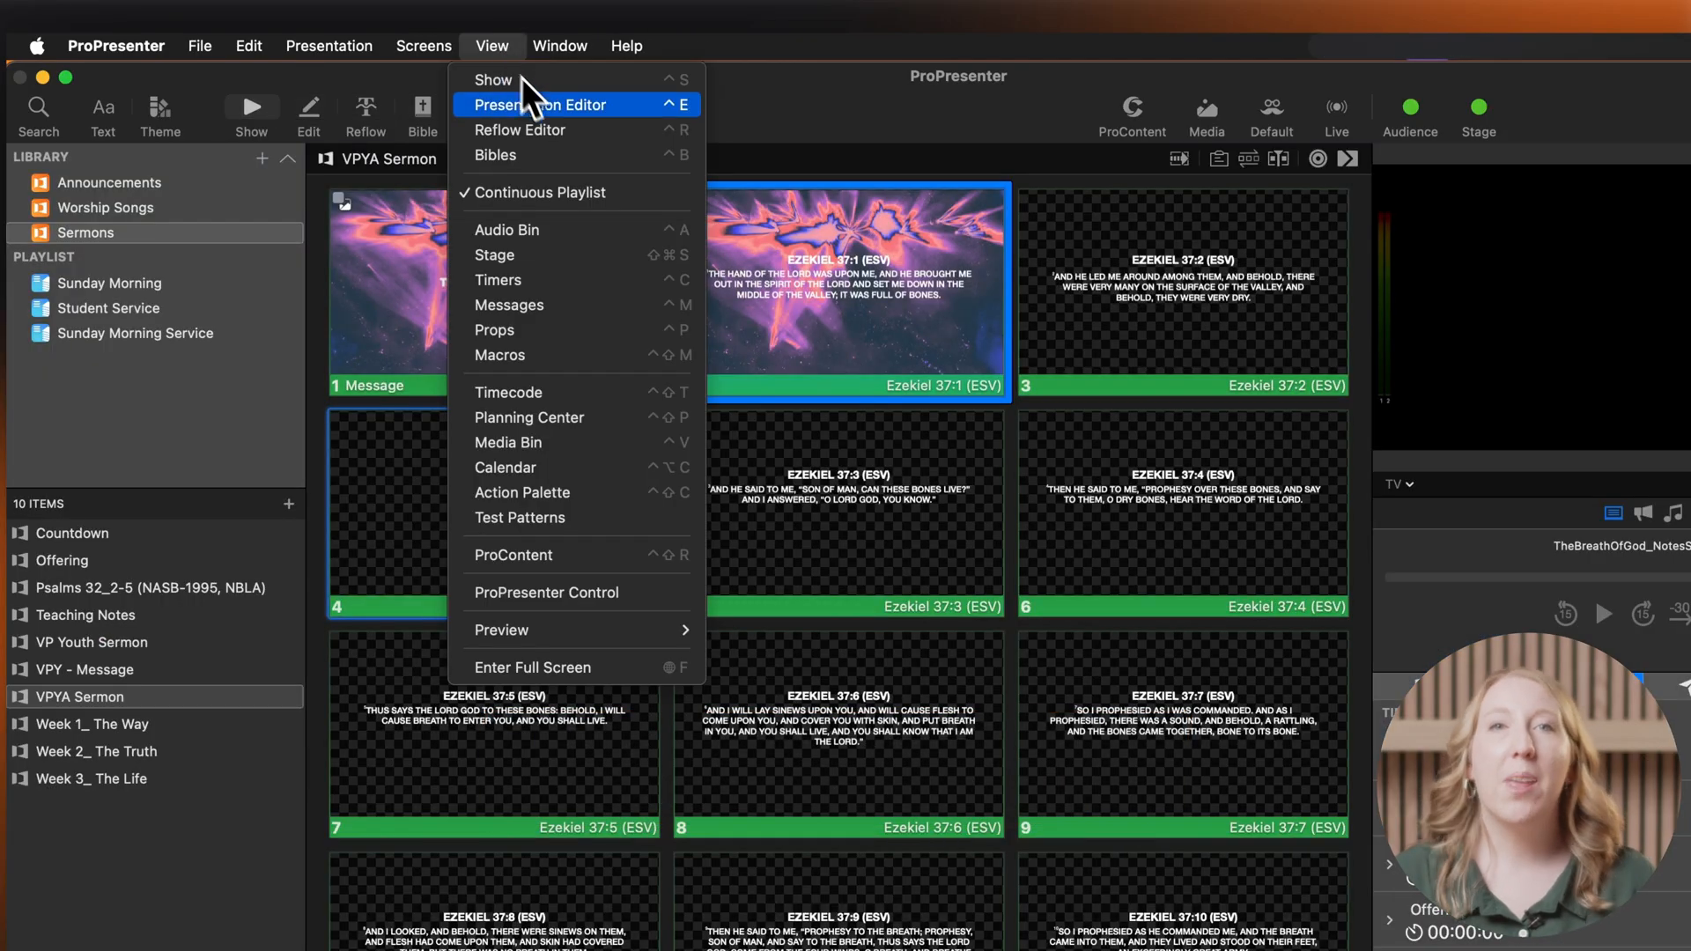
click(543, 104)
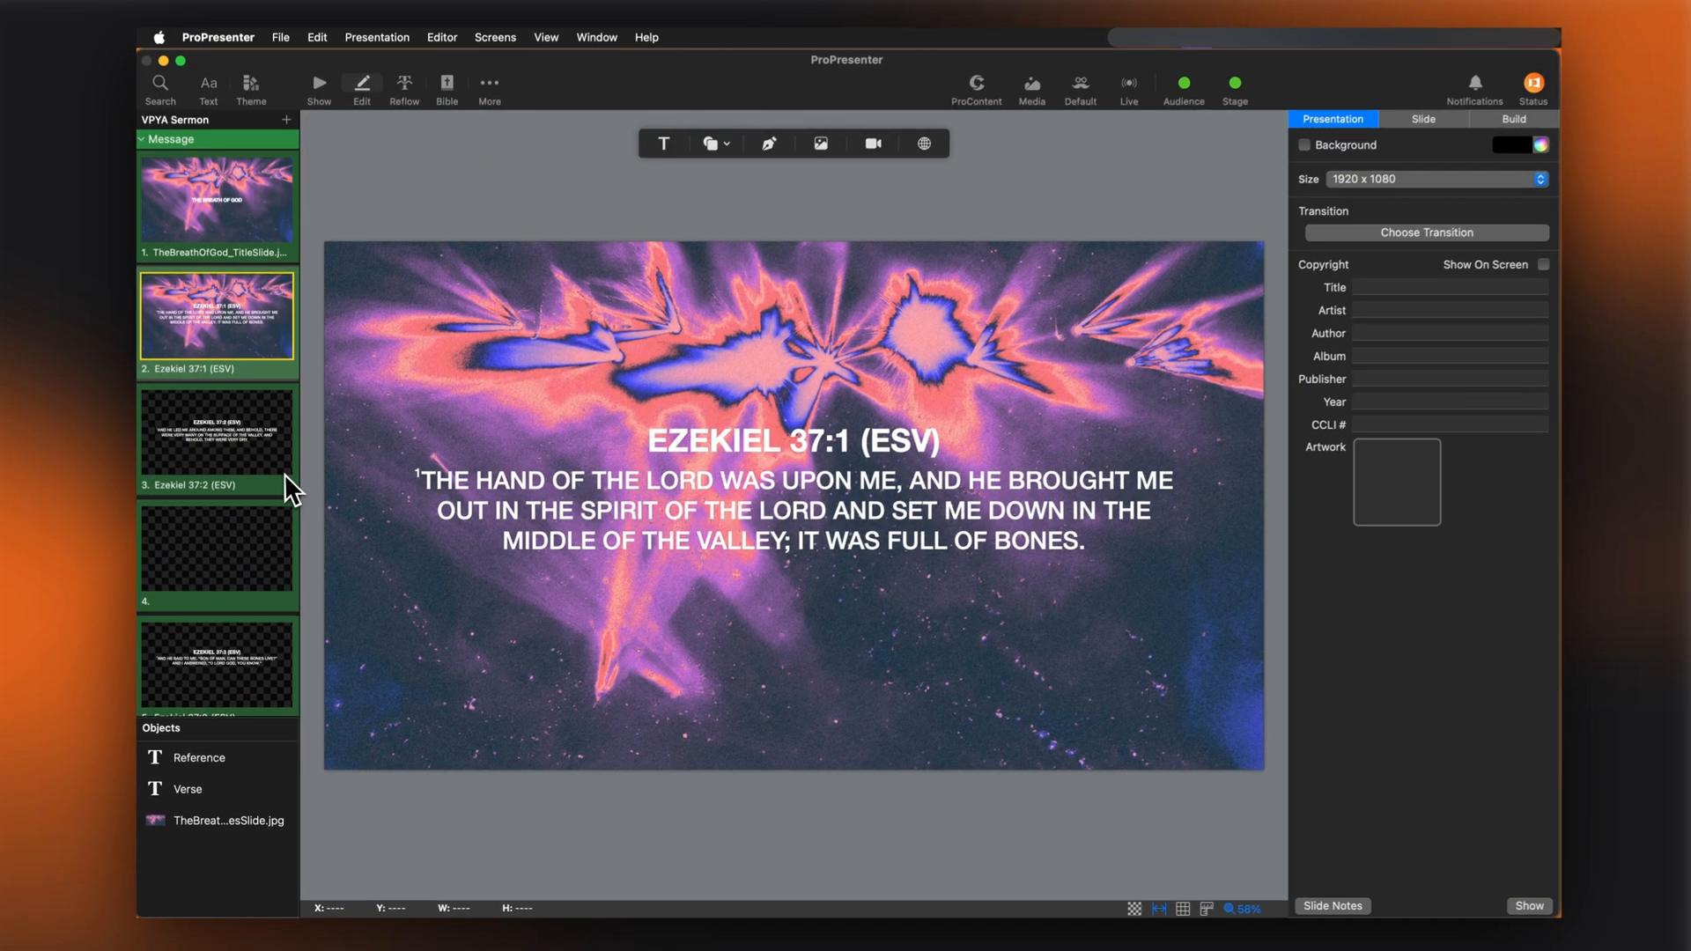
Show slide 3 on the checkerboard, toggle guides on and off, then enable rulers.
click(215, 435)
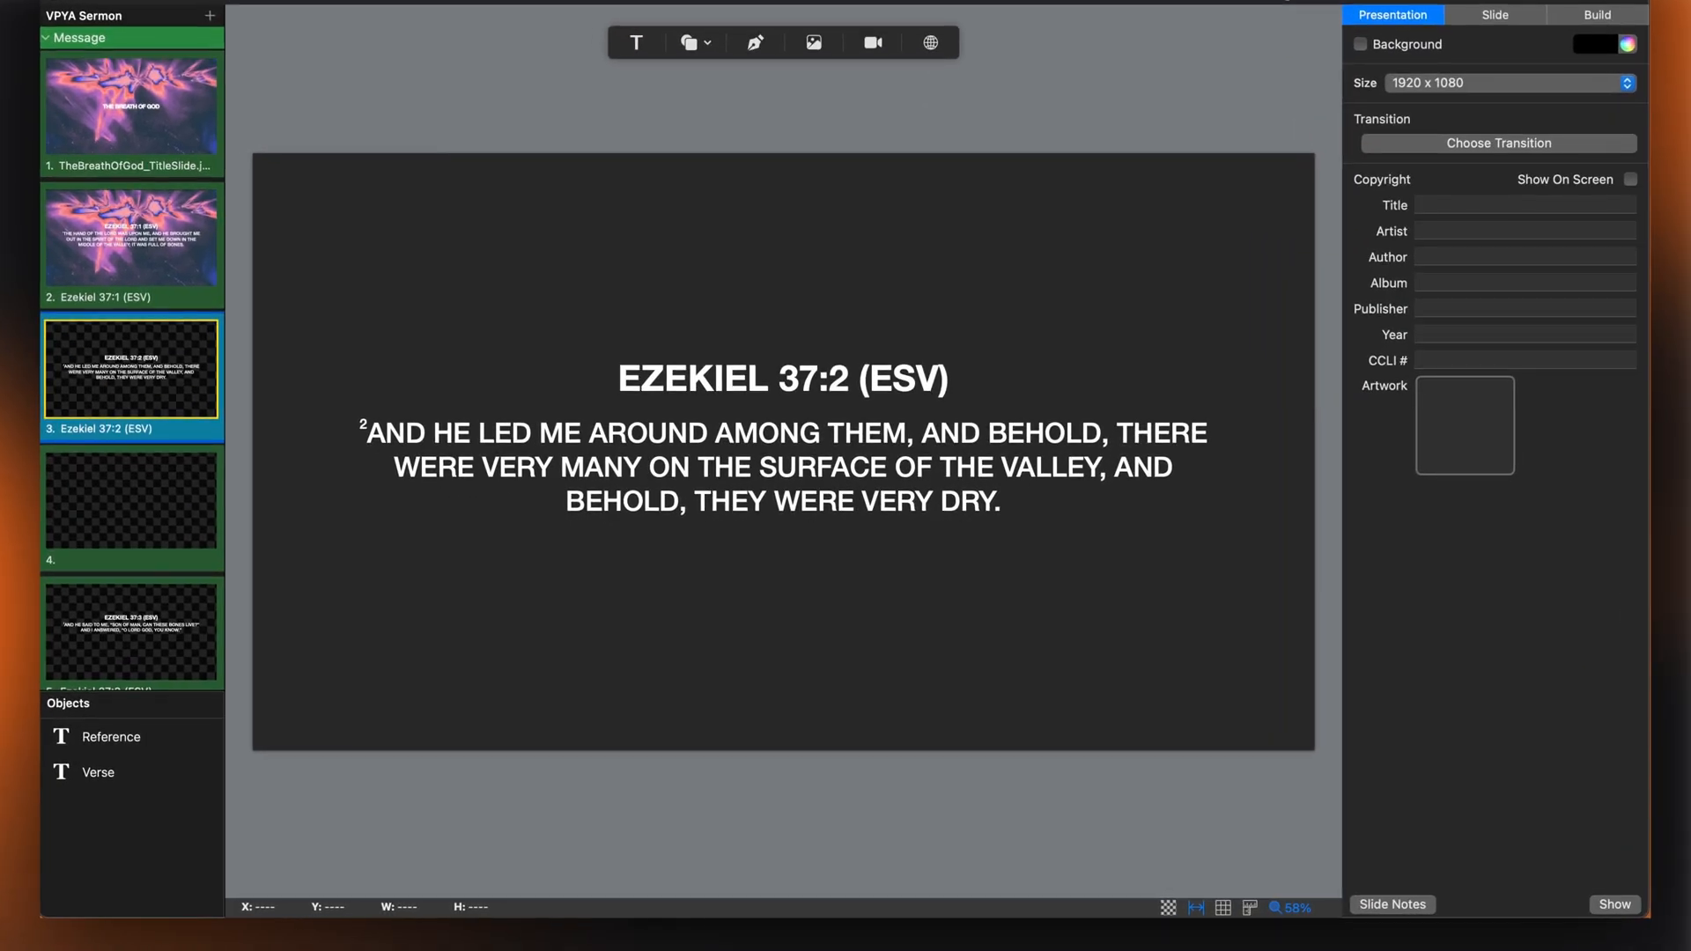
click(1166, 906)
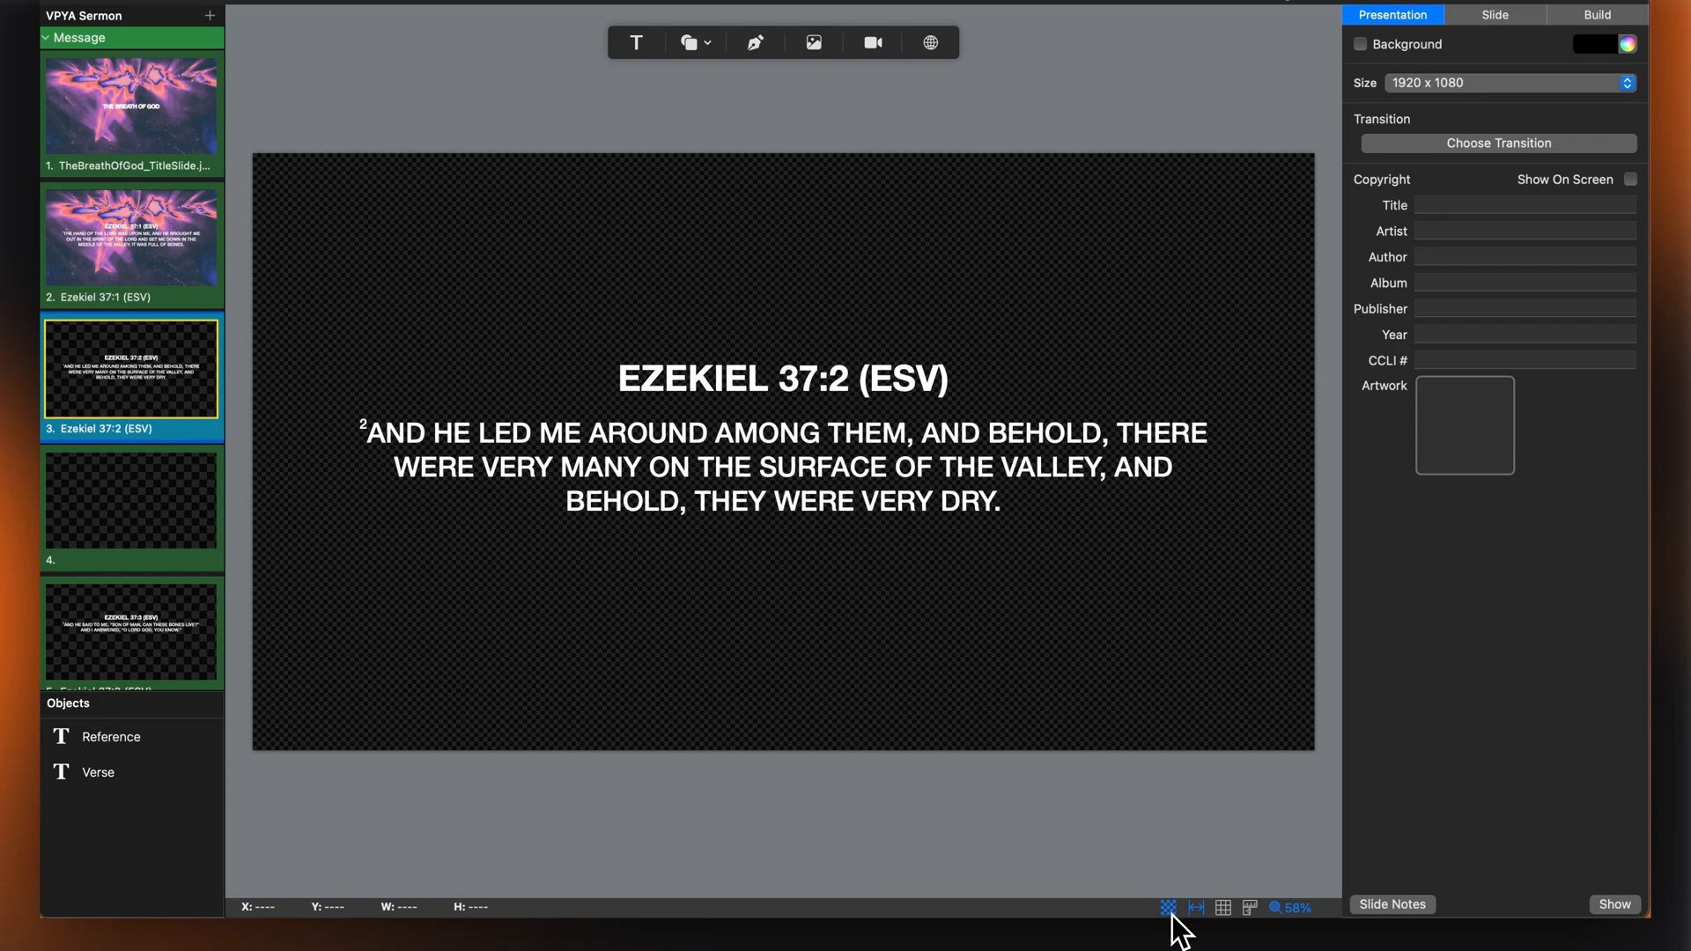
mouse_move(1192, 916)
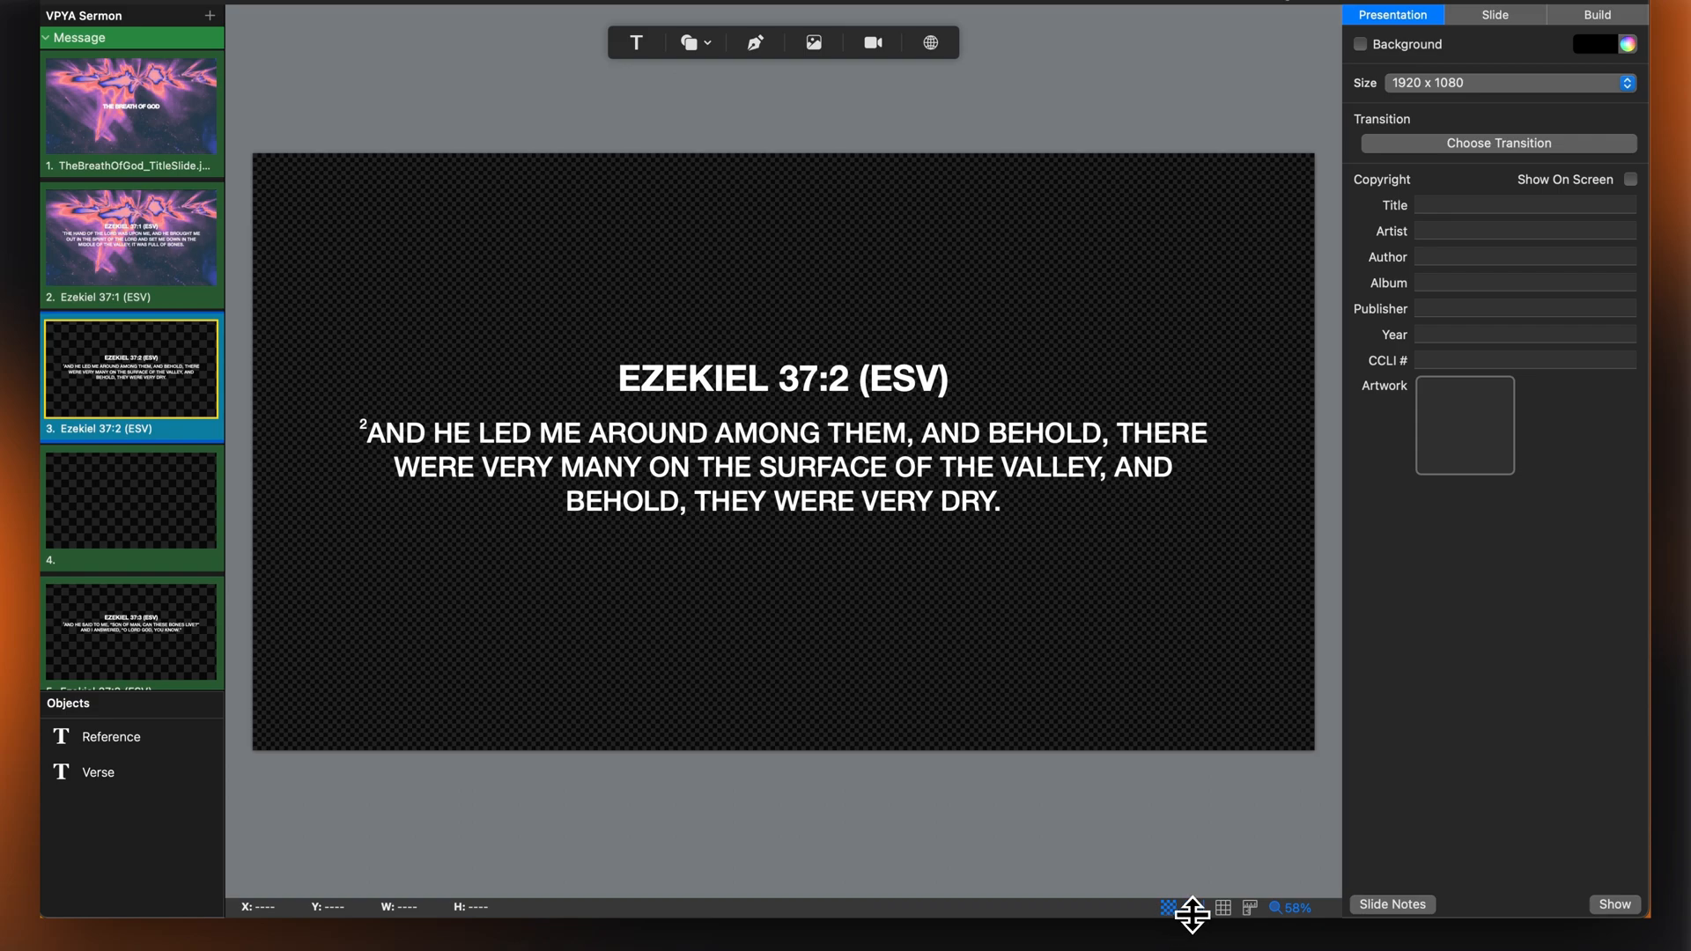
click(1192, 907)
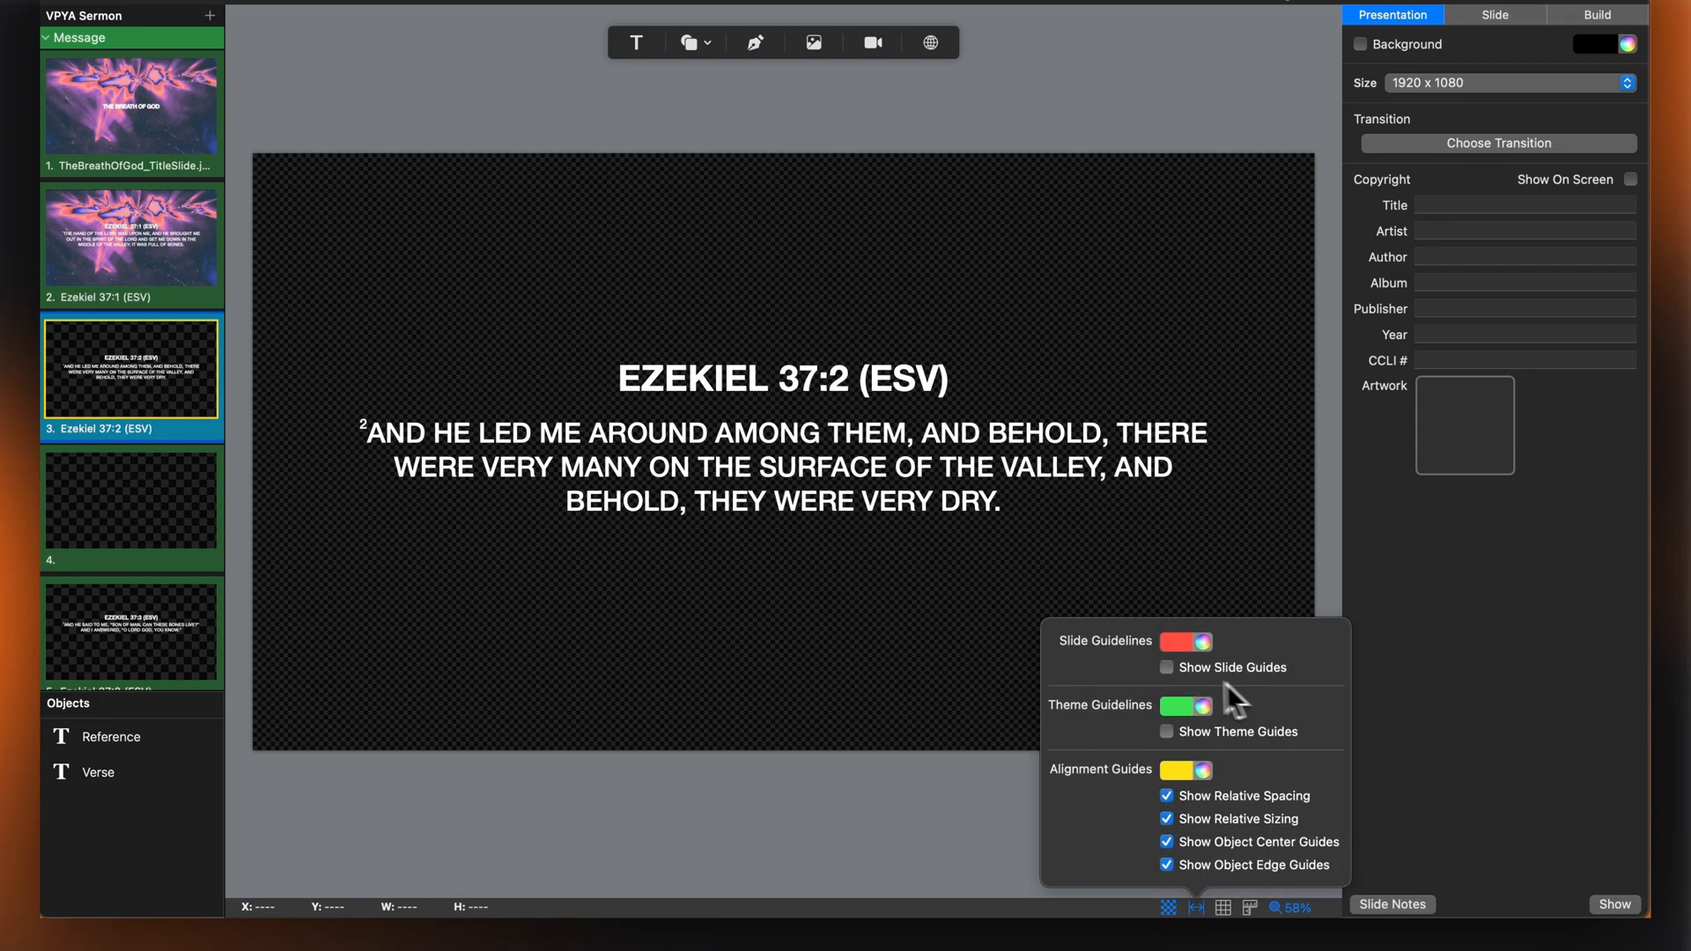
click(1165, 665)
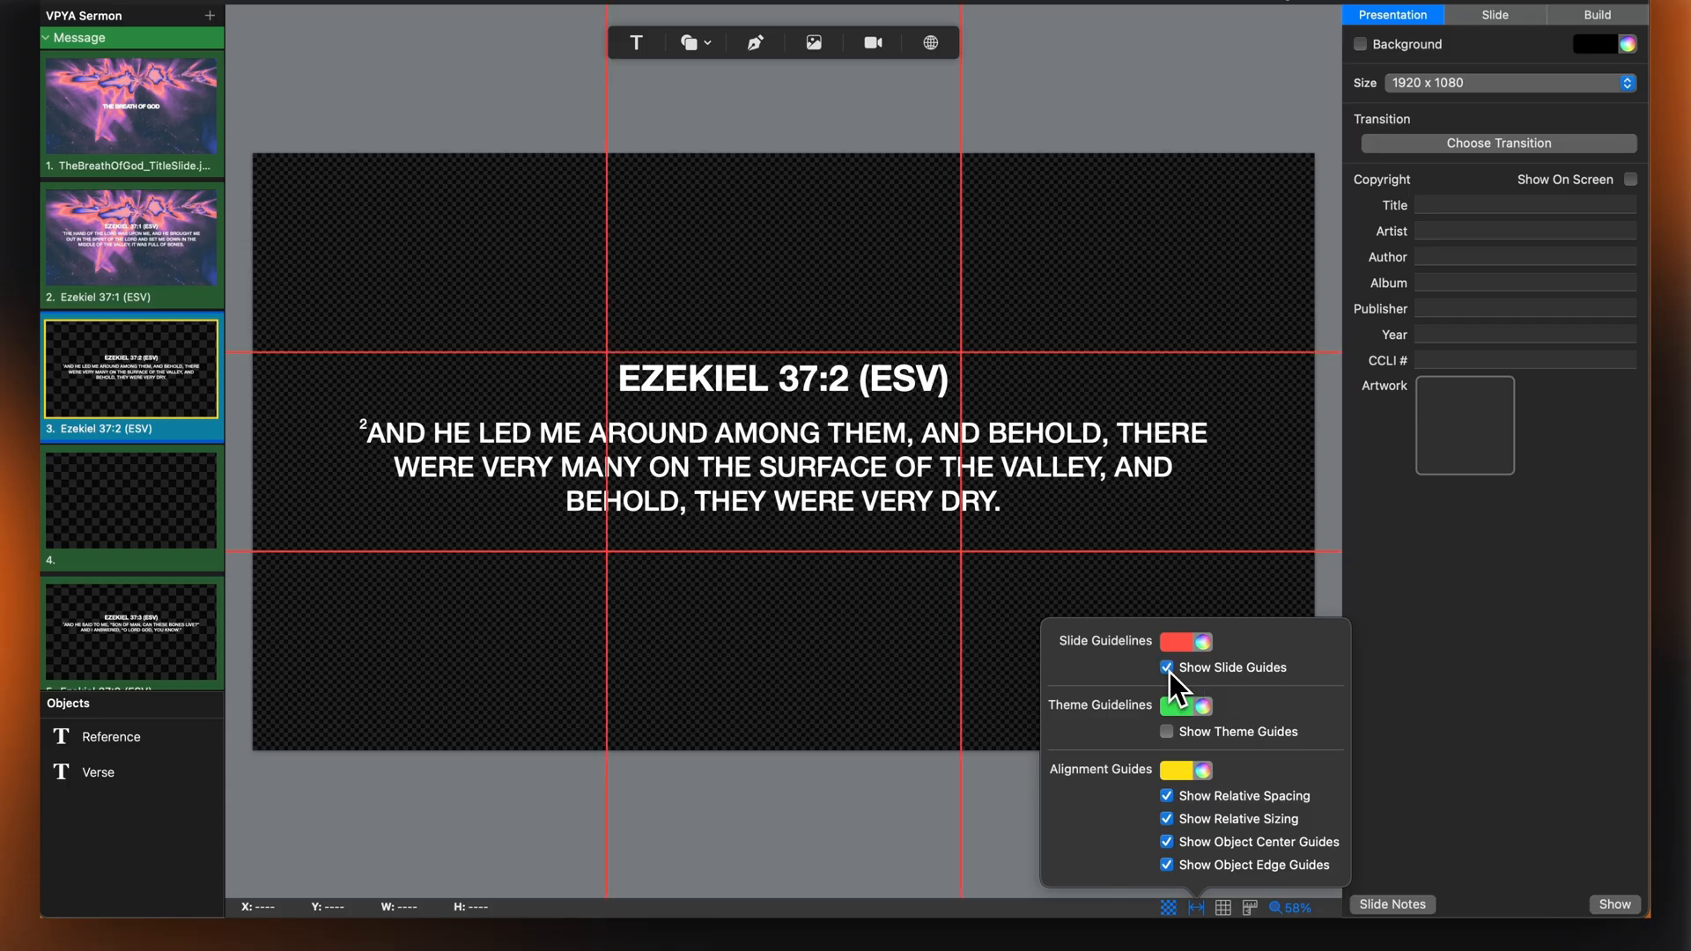
click(1166, 667)
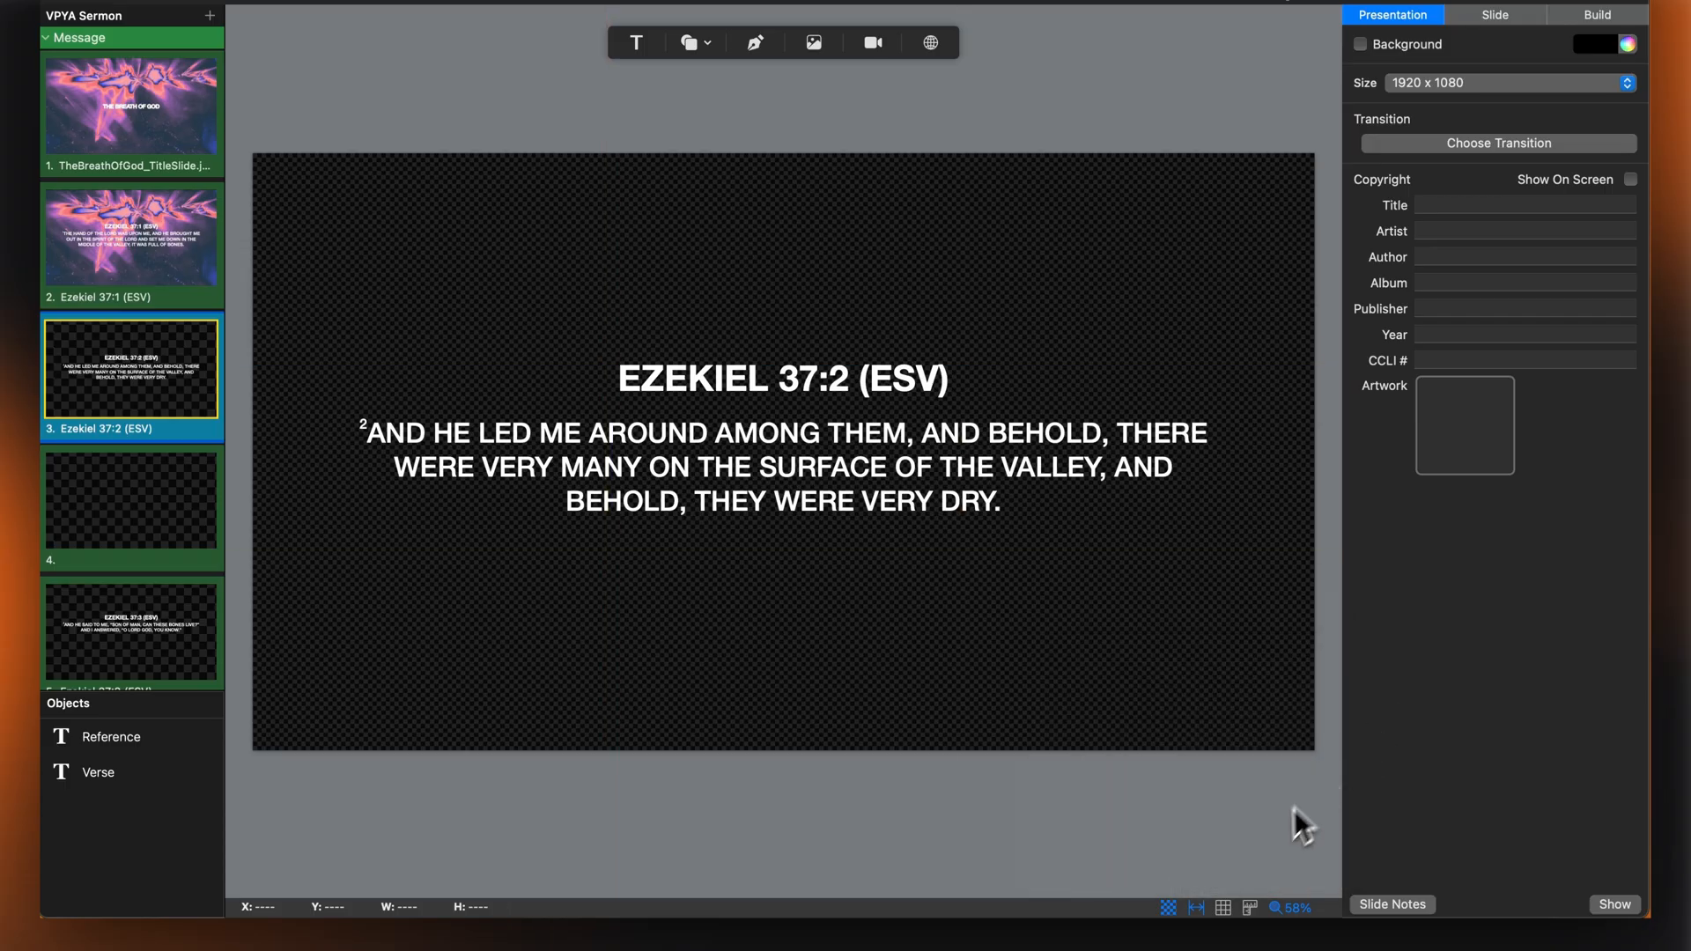
click(1250, 906)
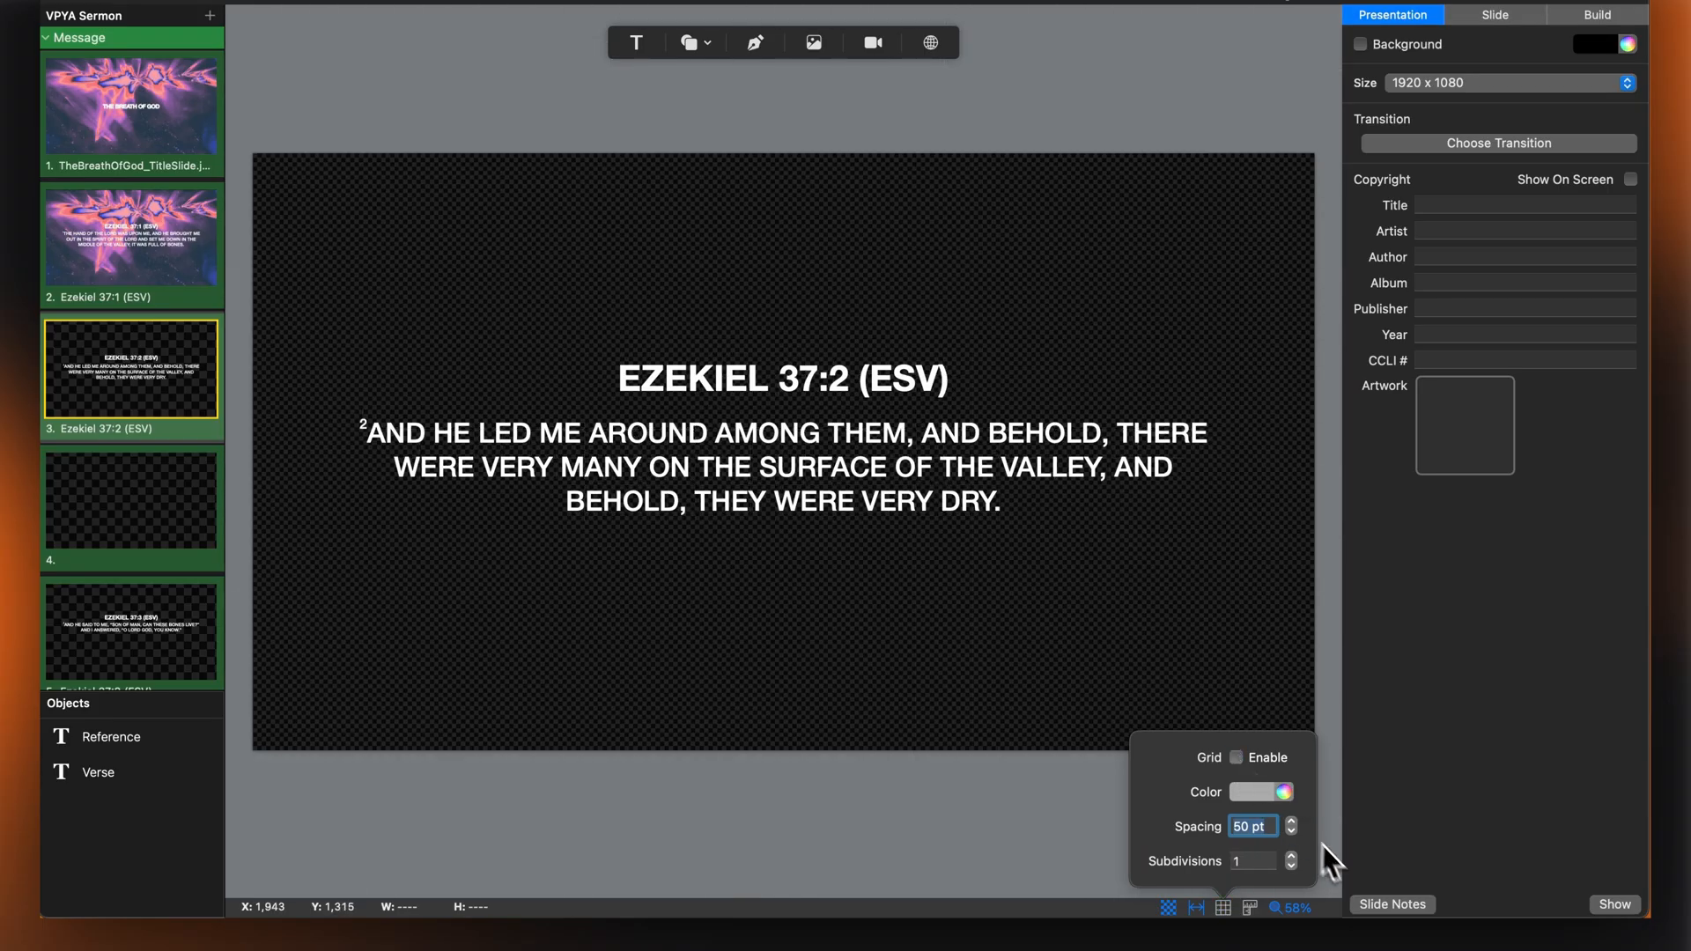
click(1248, 907)
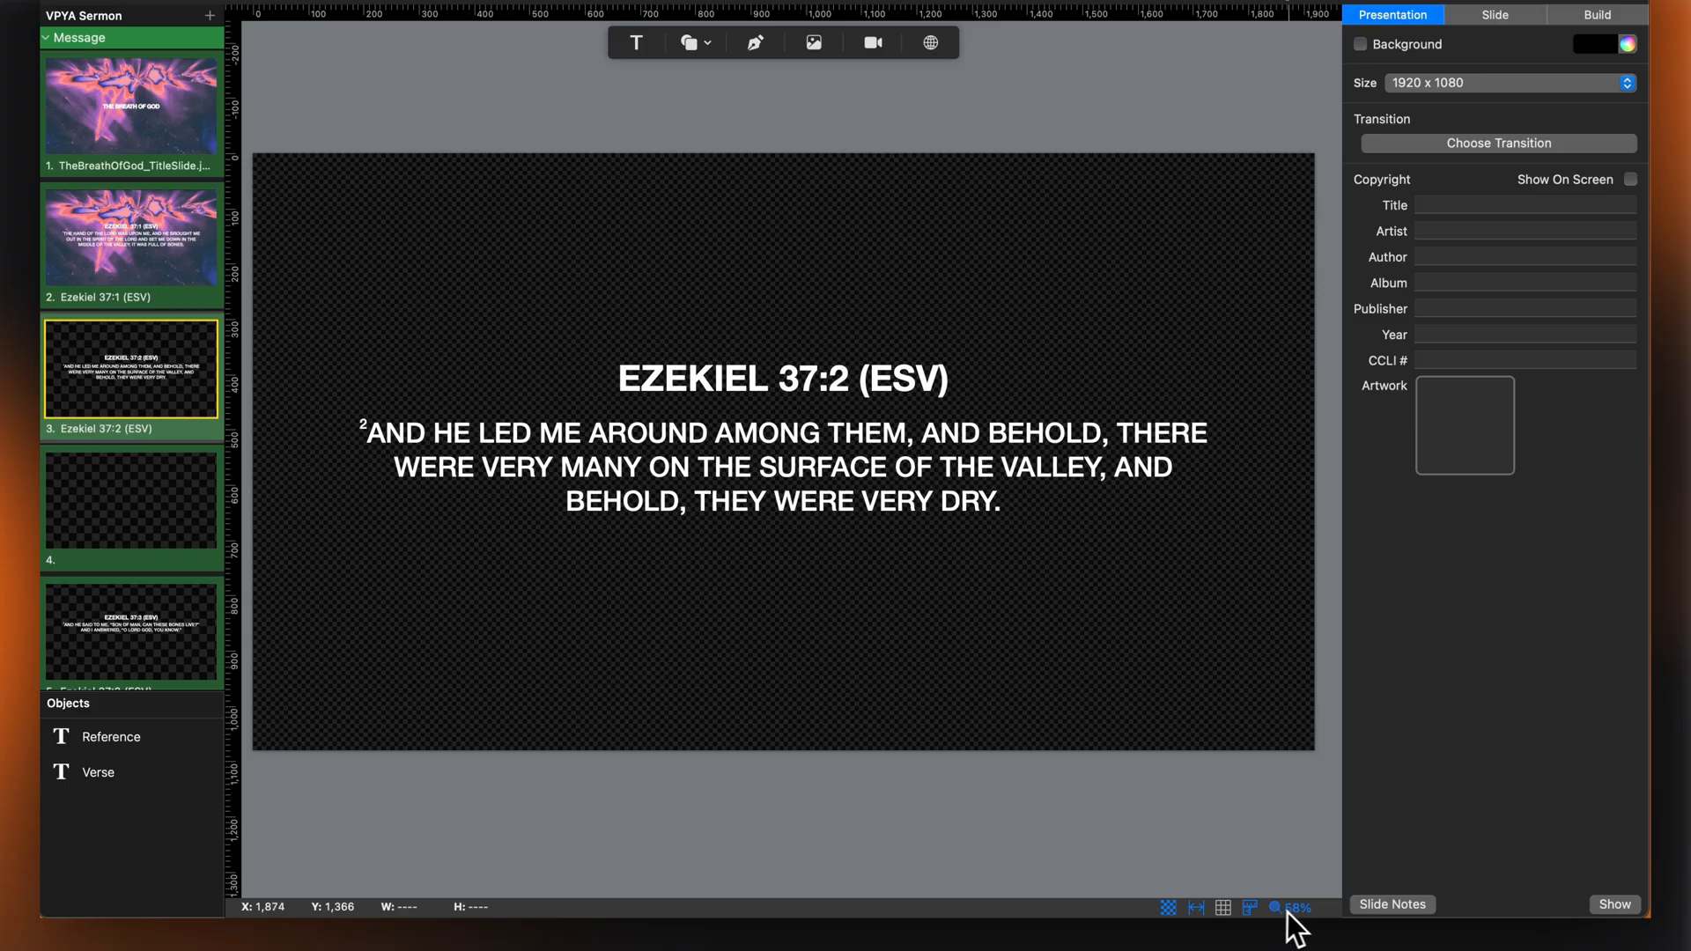
mouse_move(1319, 782)
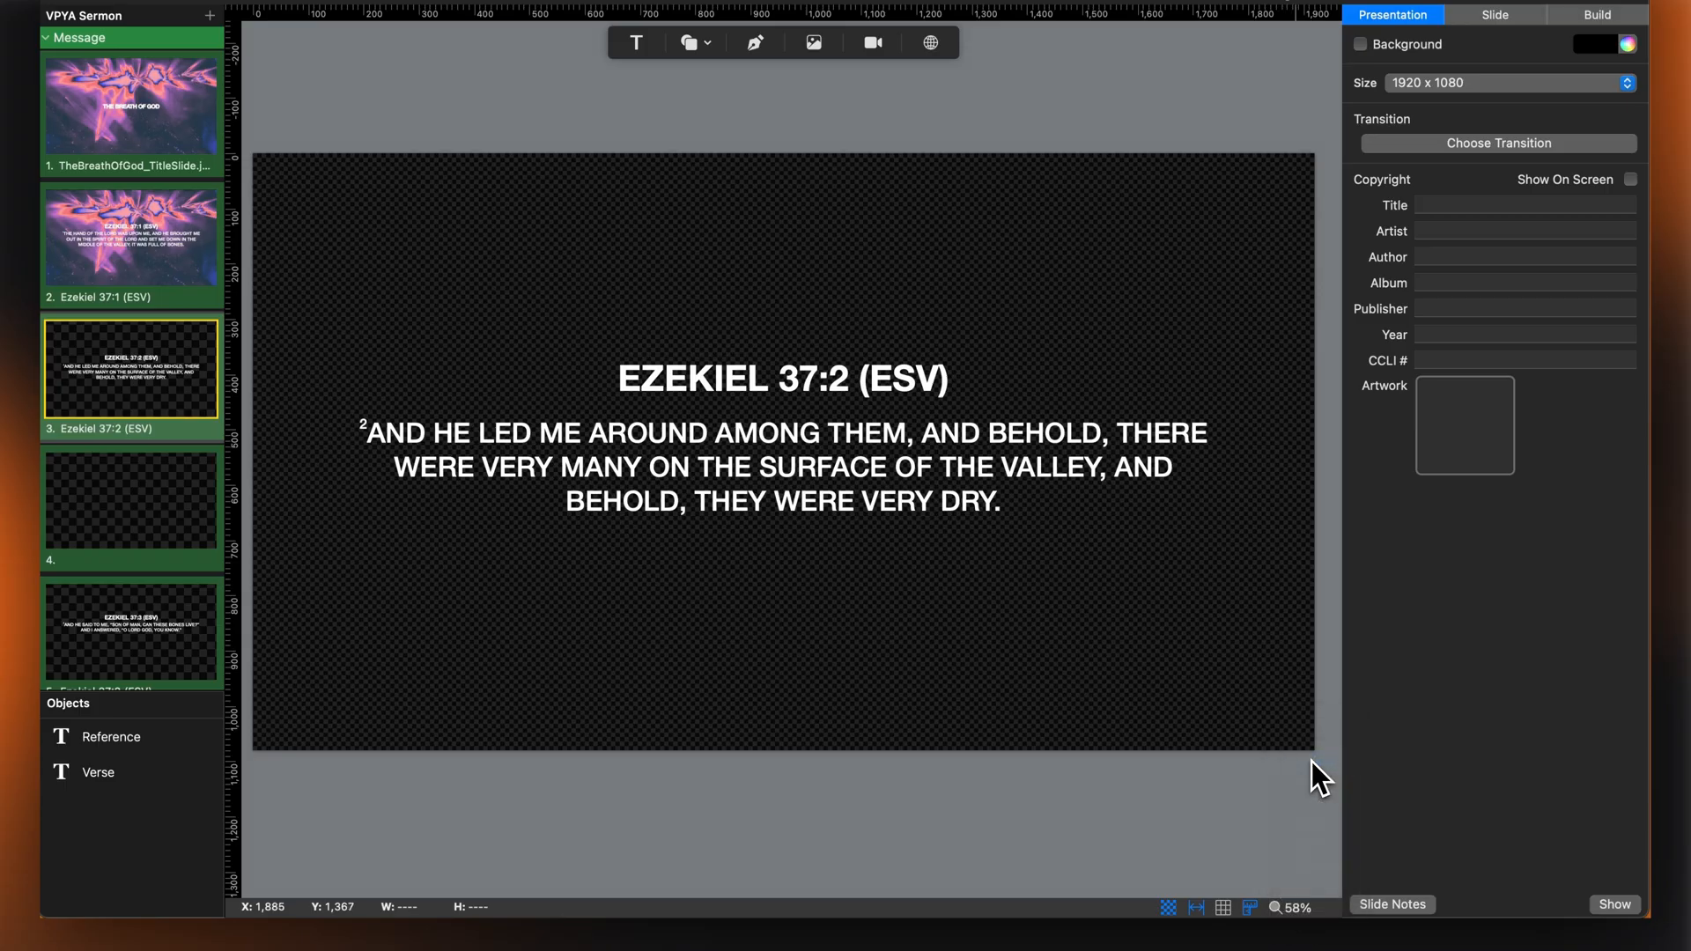
Select the blank slide 4 in the slide list.
click(1291, 907)
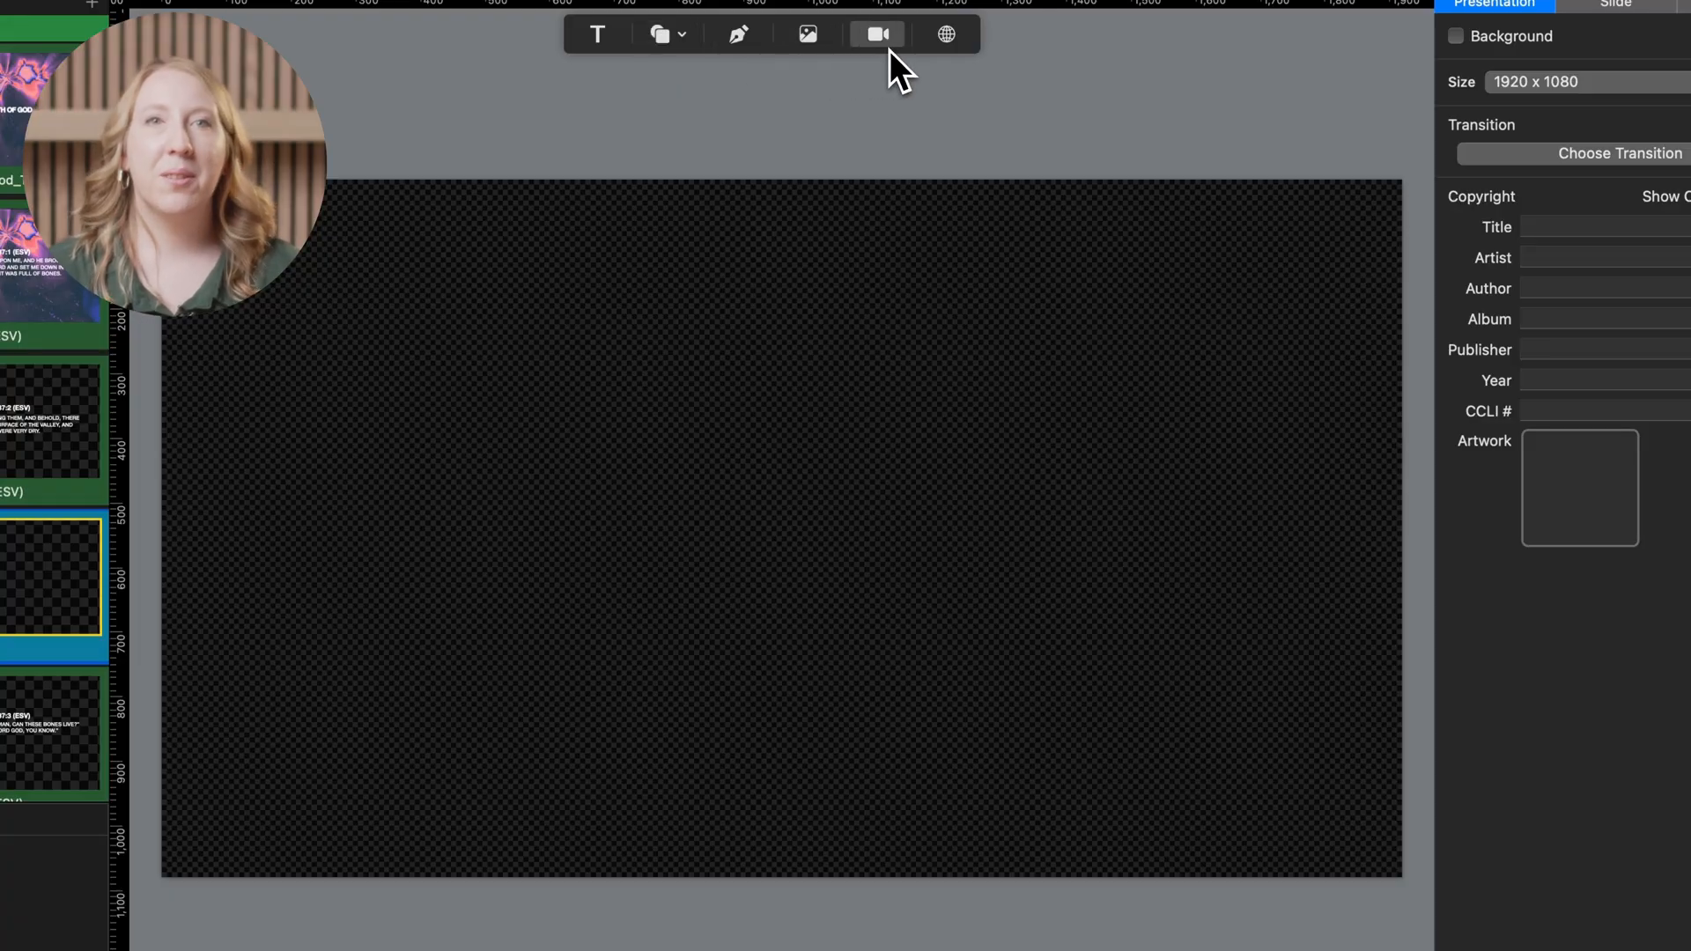
mouse_move(946, 34)
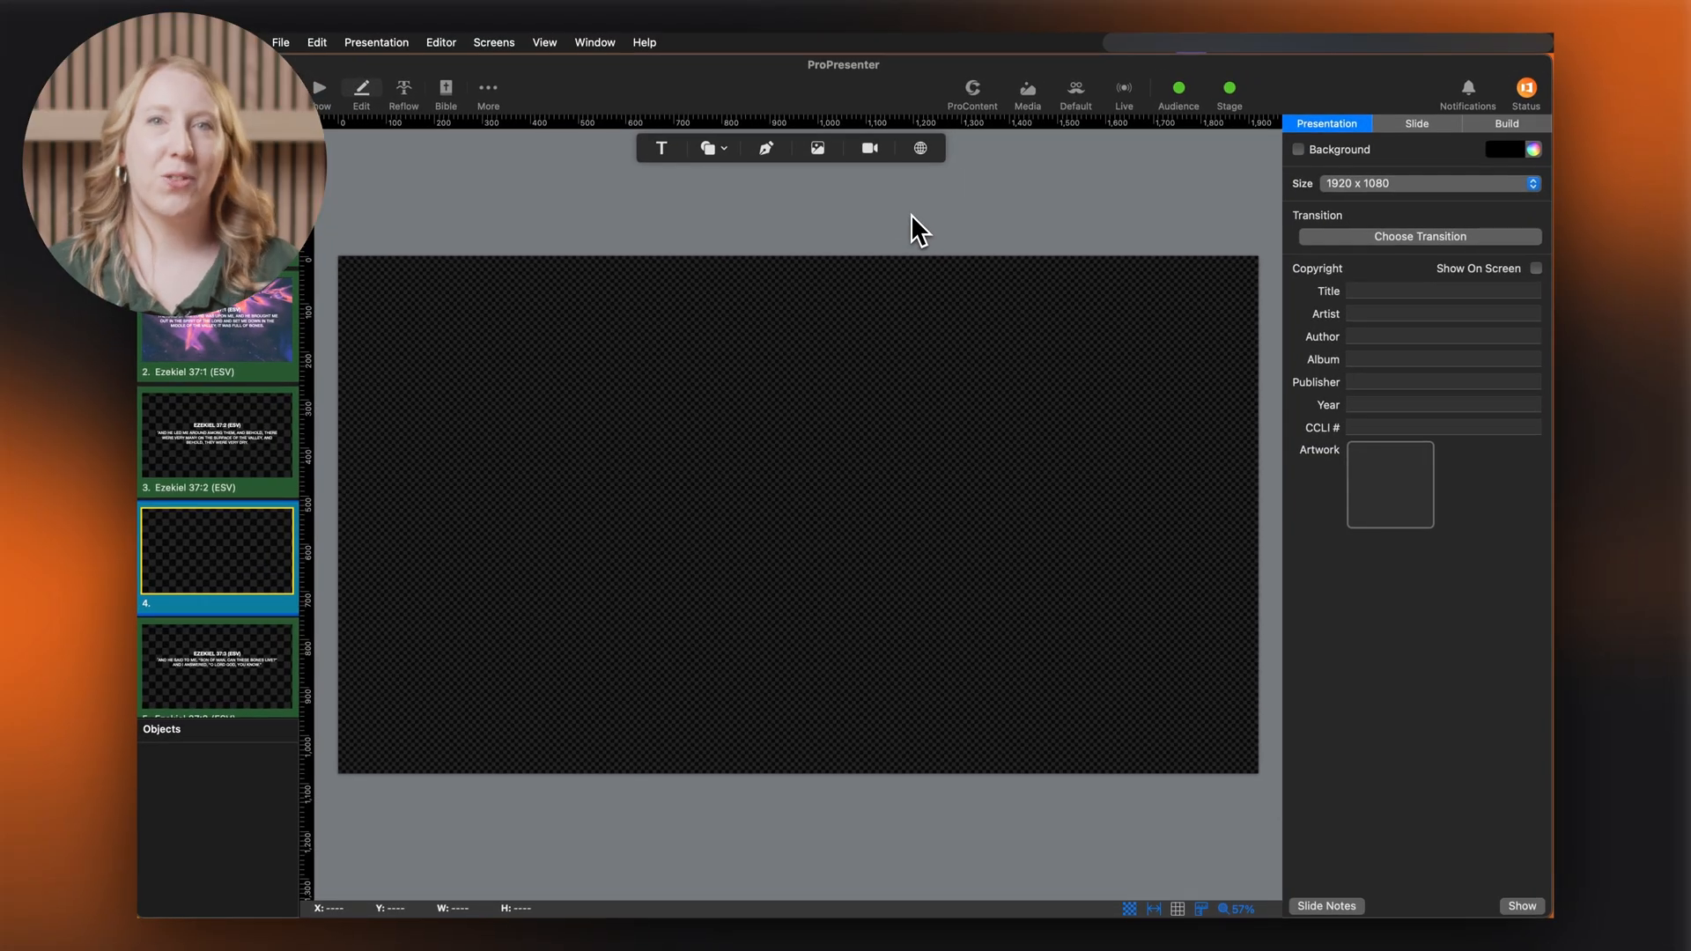
Add a text box on slide 4 reading WELCOME.
click(661, 148)
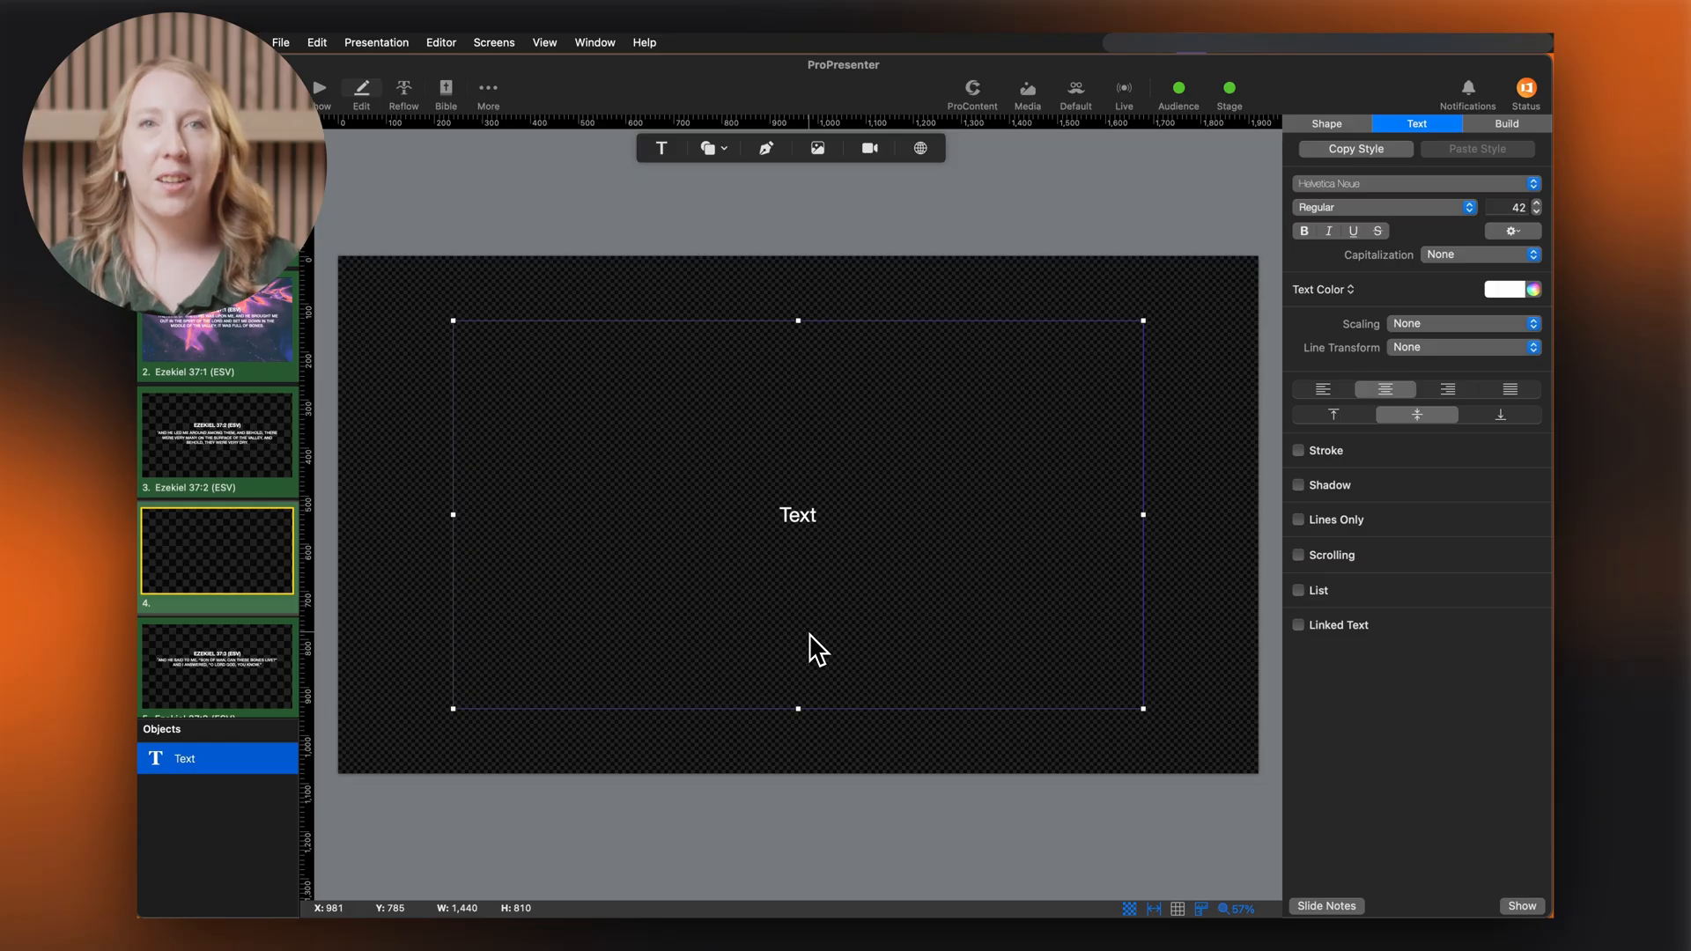
double_click(798, 514)
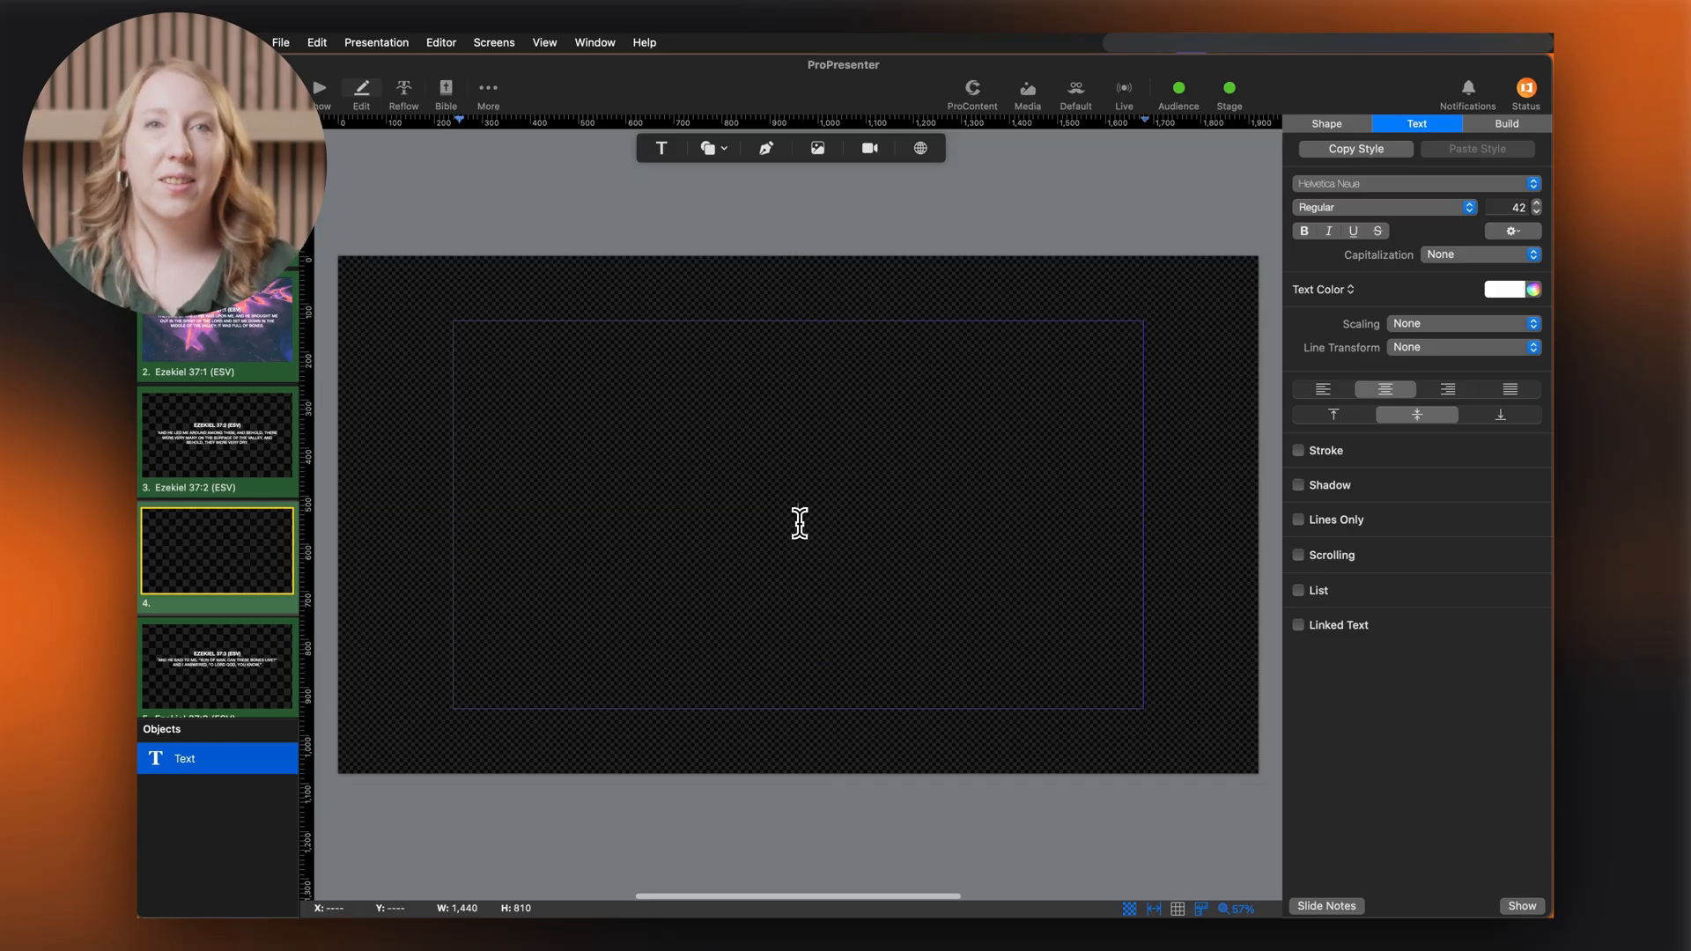
text(WELCOME)
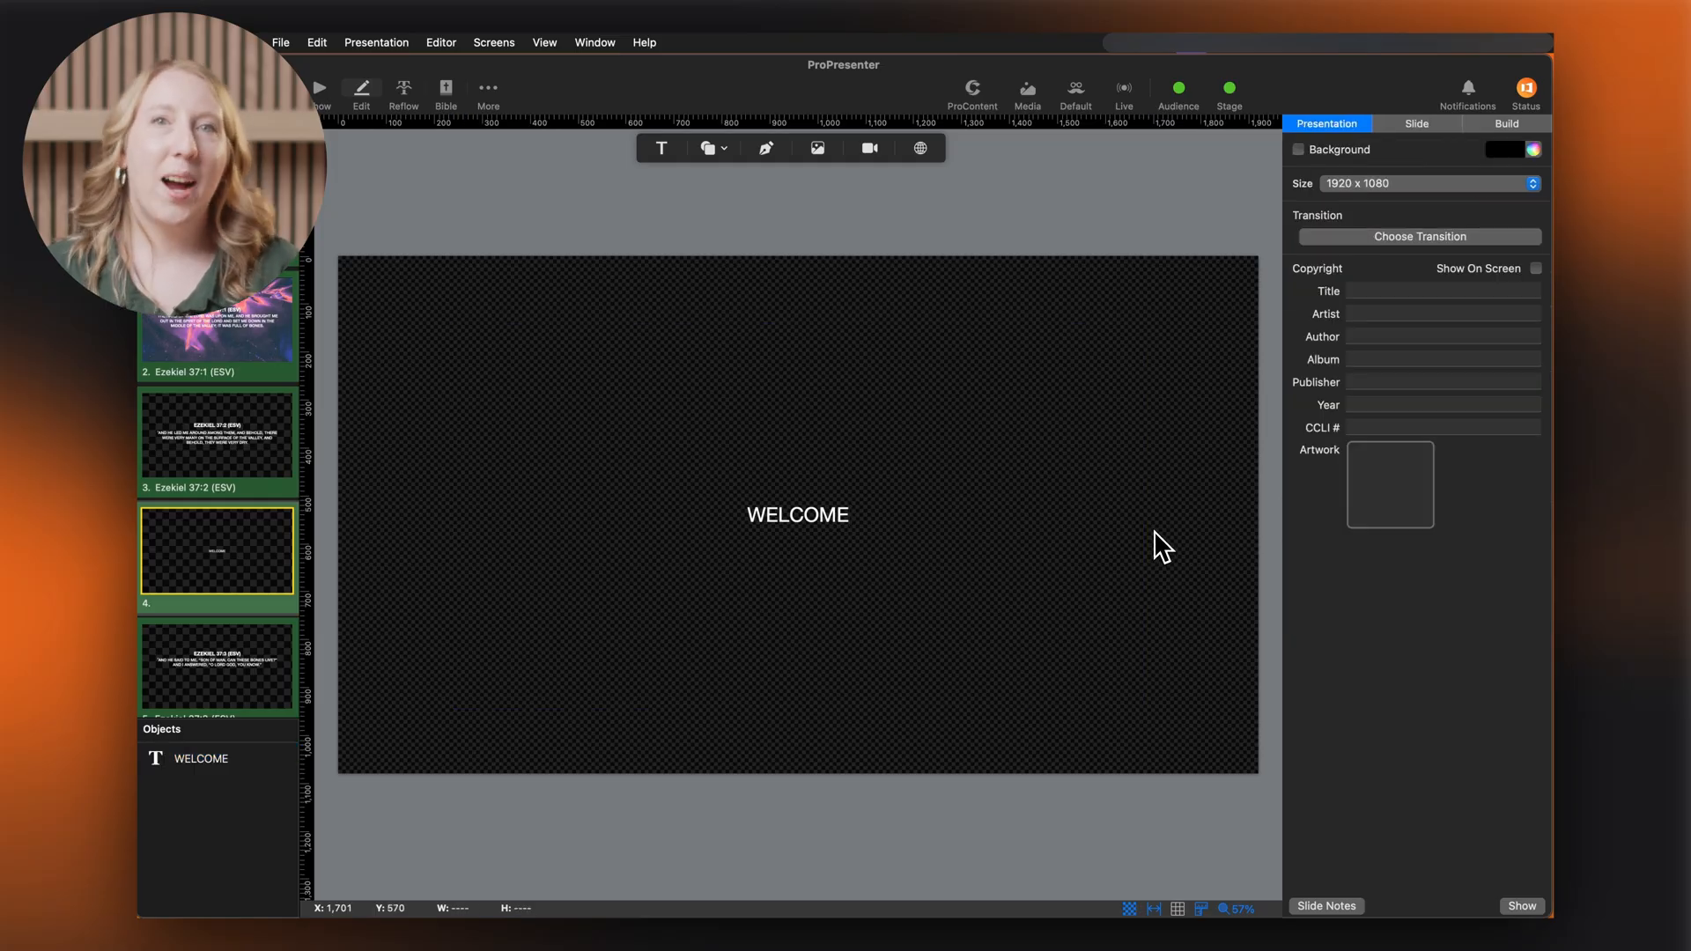
mouse_move(1099, 512)
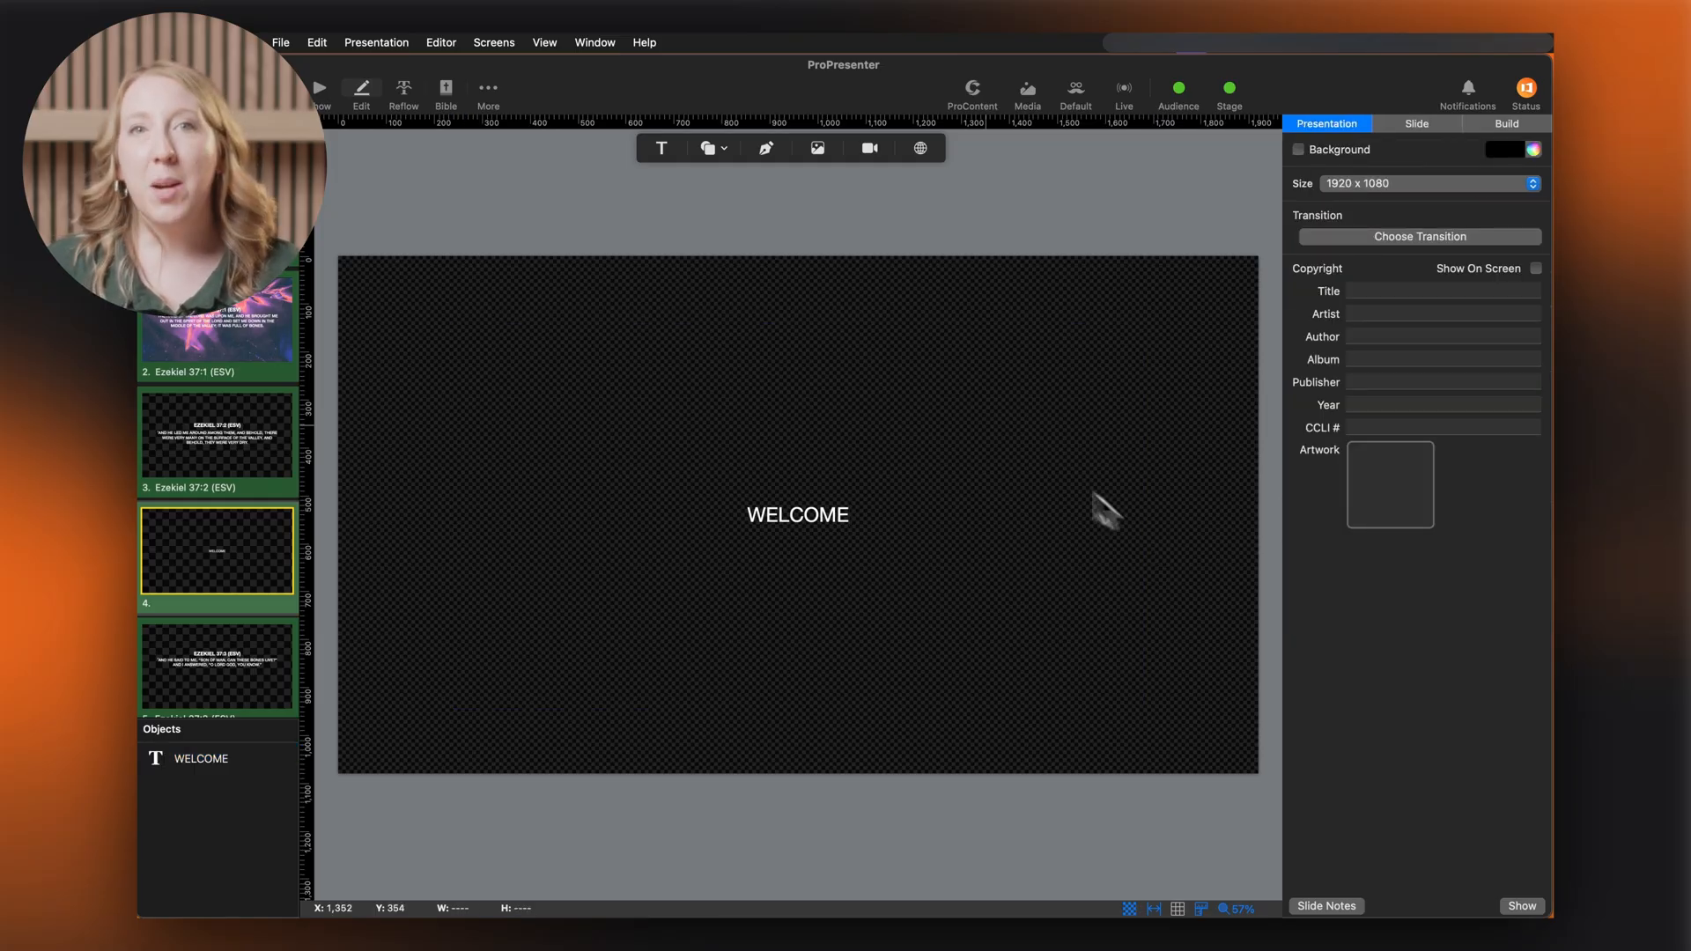
Add a rectangle shape and stretch it into a wide blue bar.
click(706, 159)
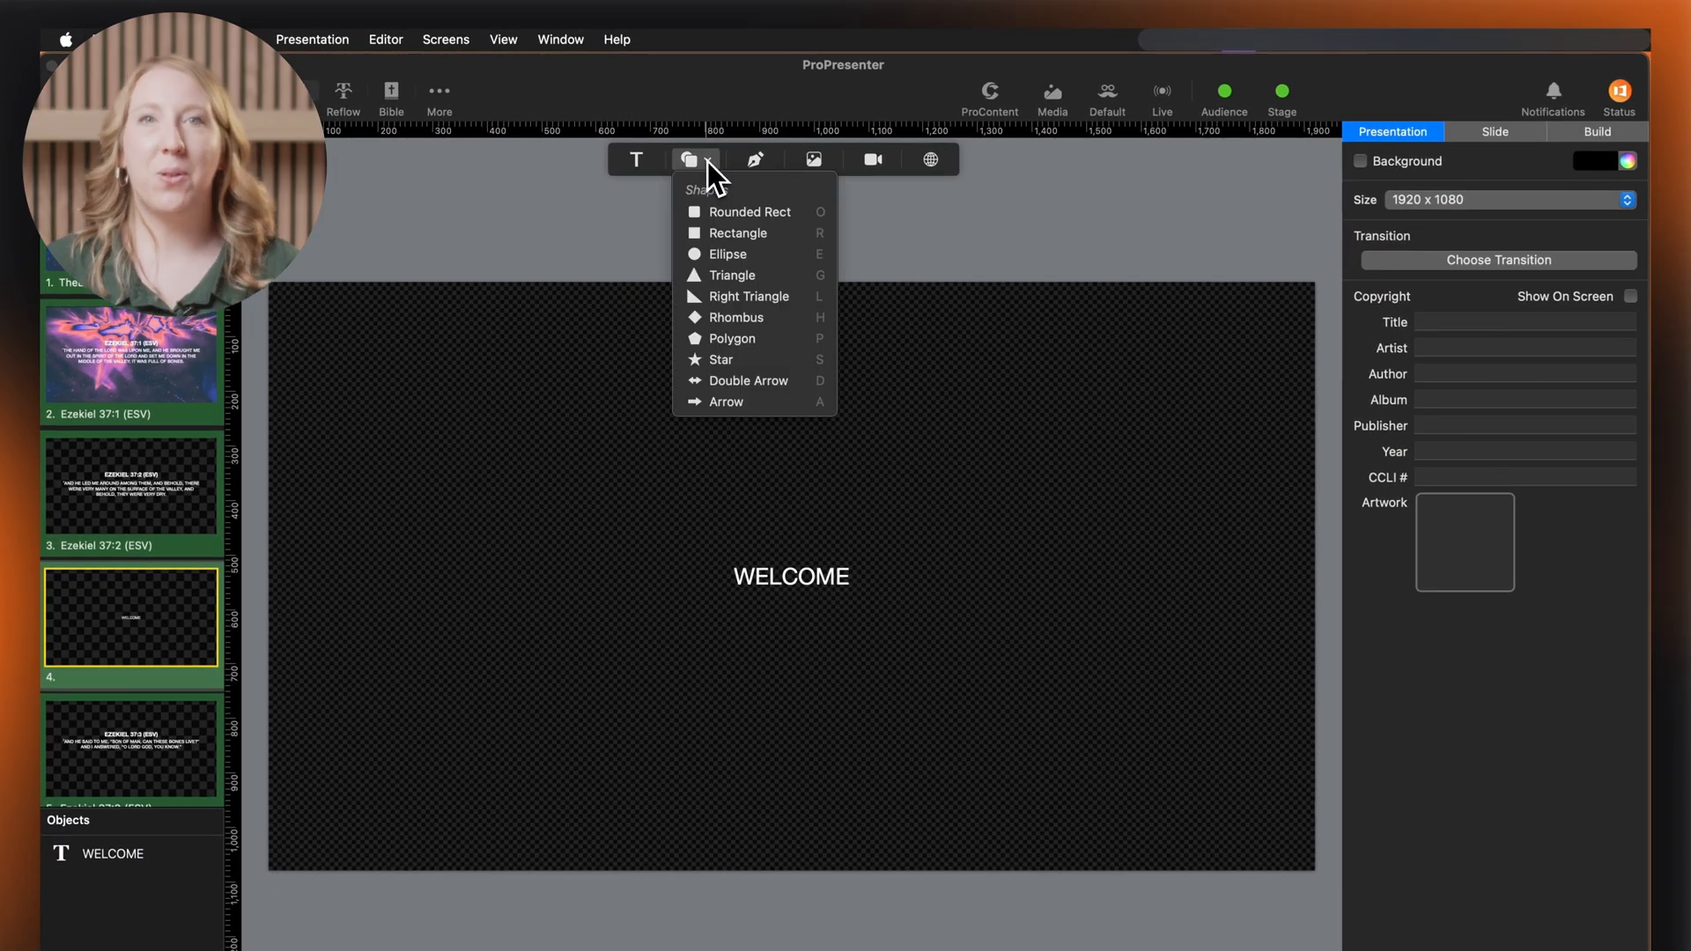
click(736, 233)
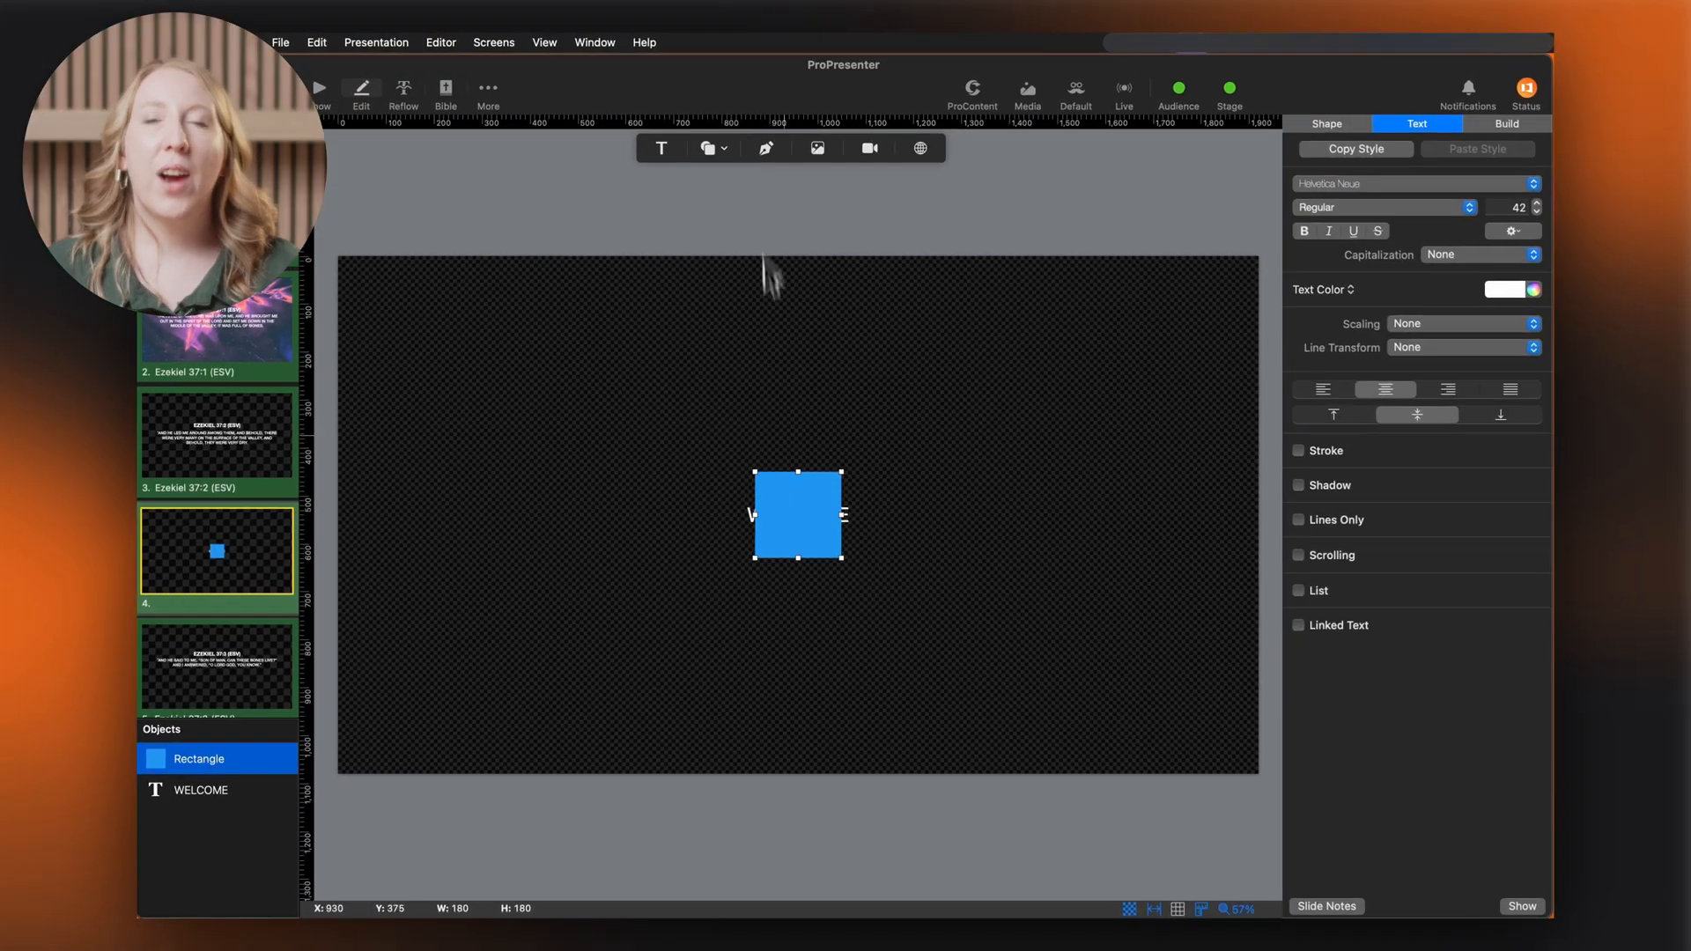
drag(842, 514, 1025, 514)
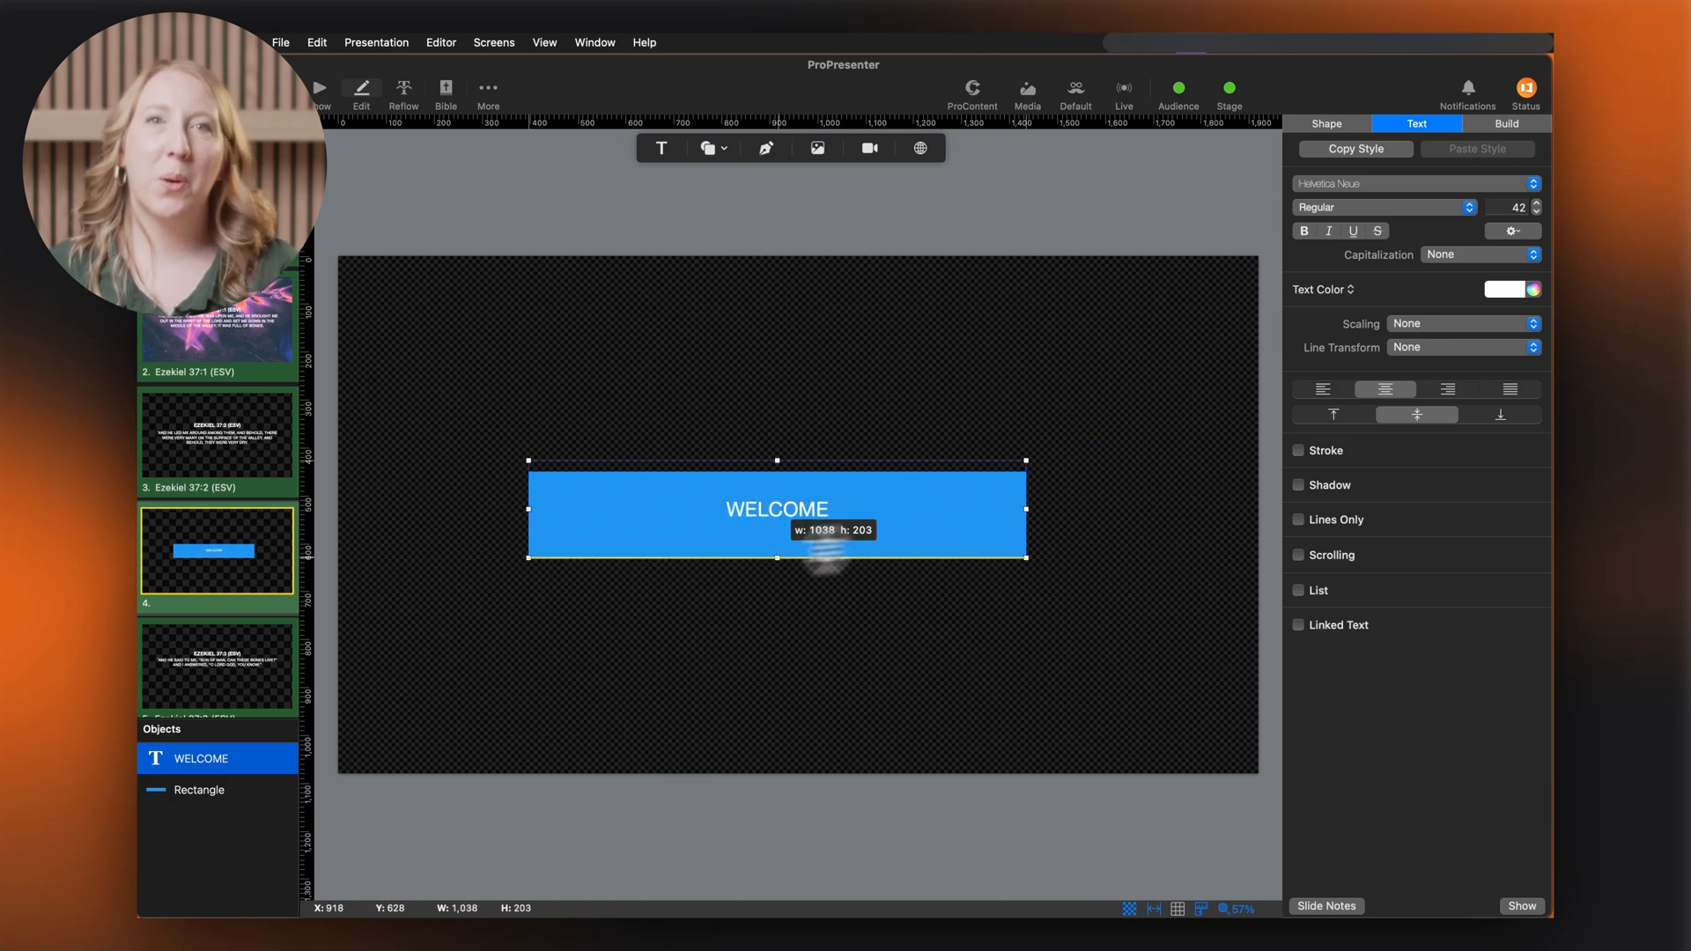
click(199, 789)
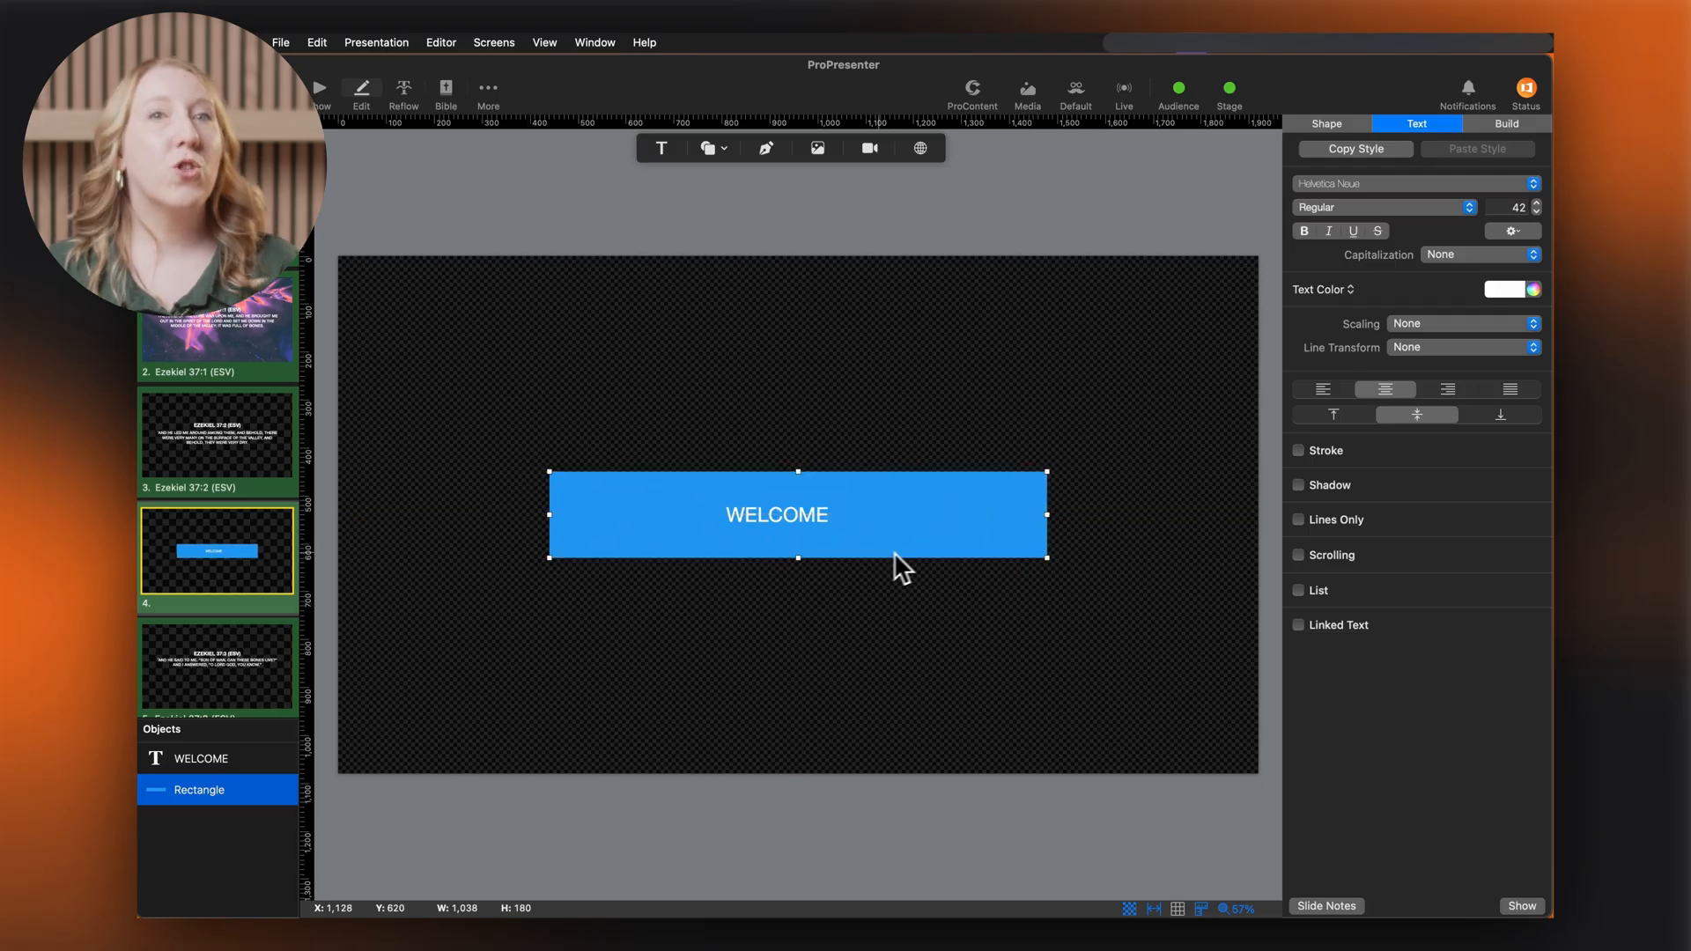
mouse_move(960, 542)
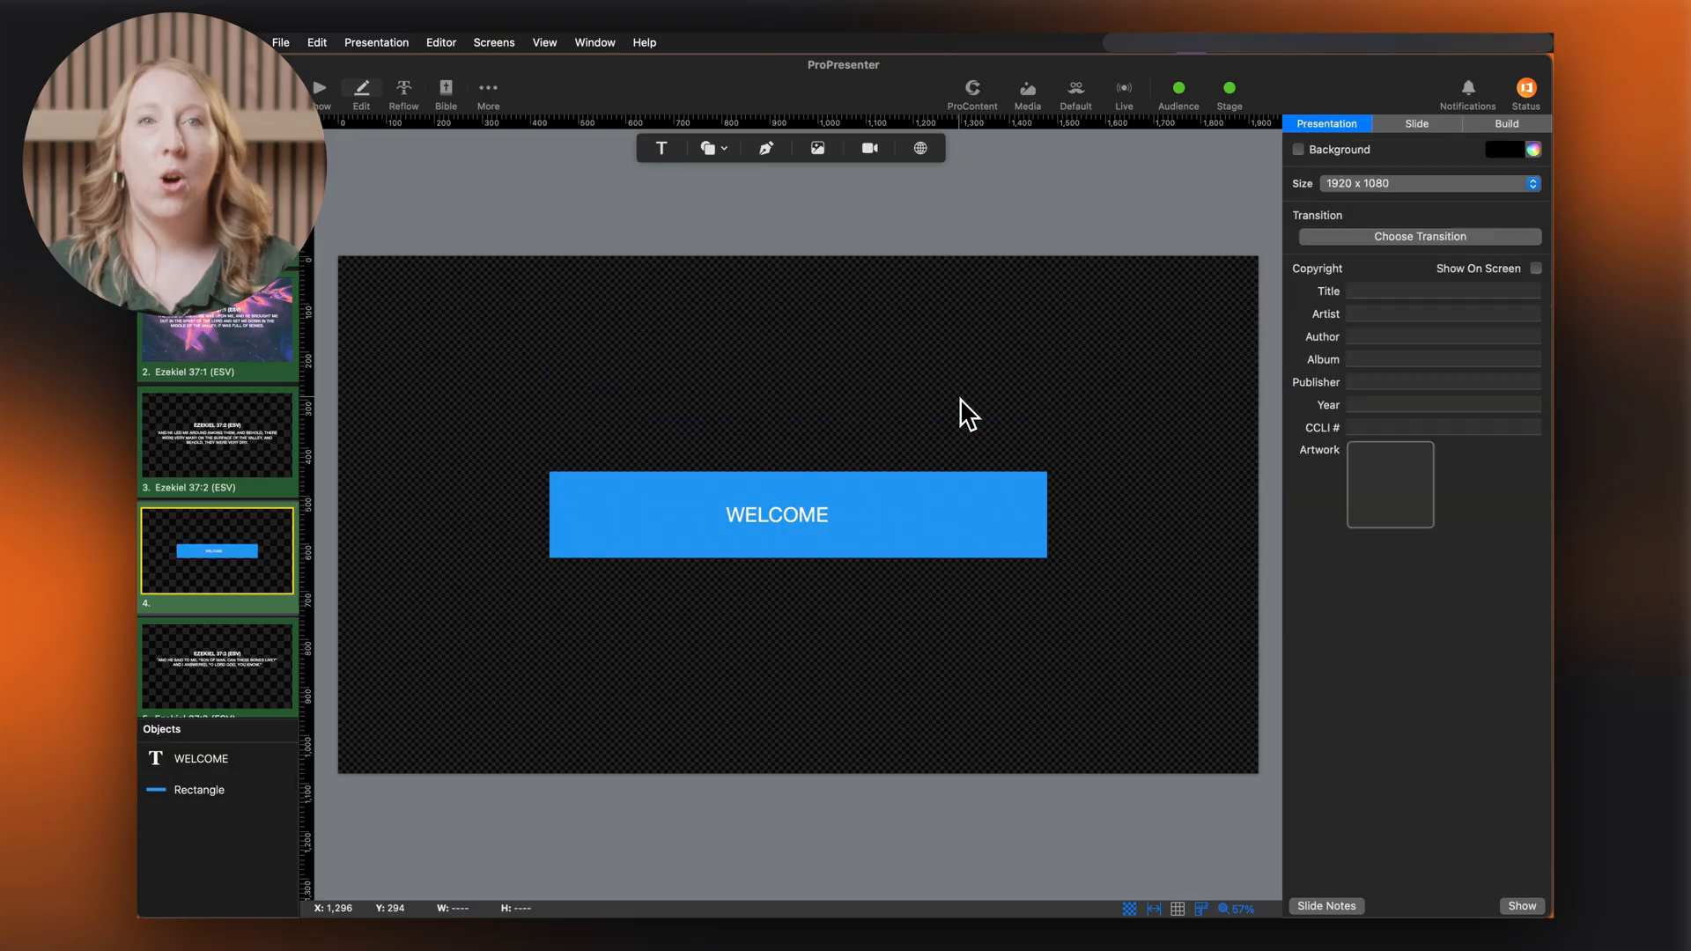
Resize and slightly tilt the WELCOME text box over the bar.
click(776, 514)
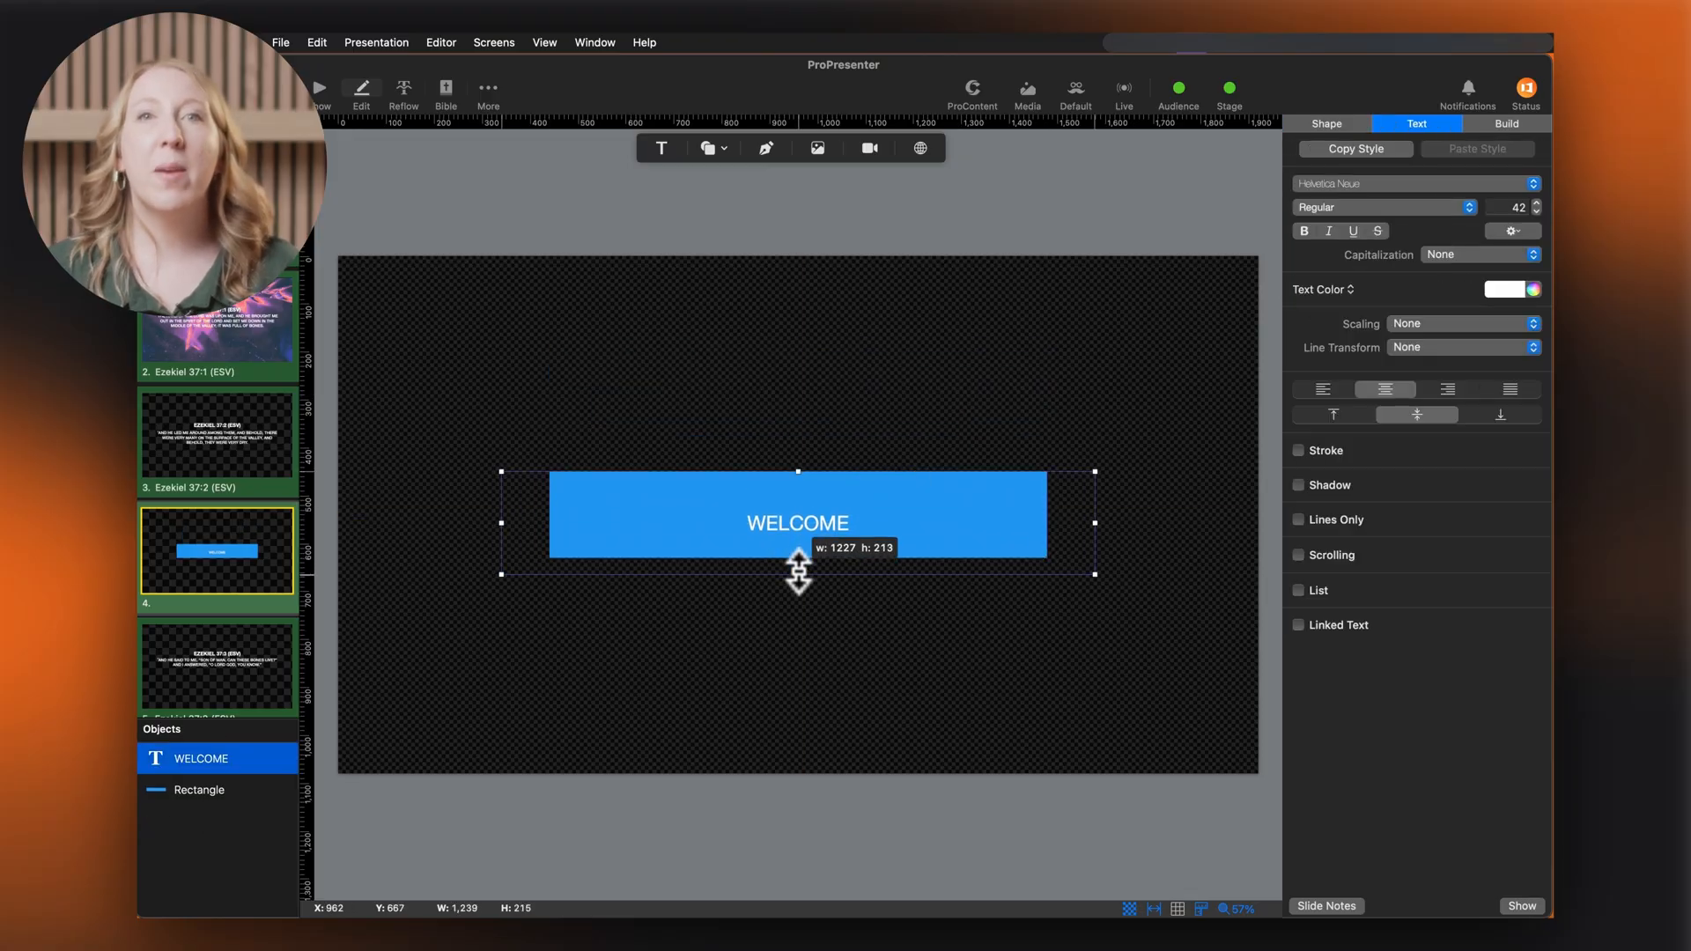
drag(797, 571, 798, 587)
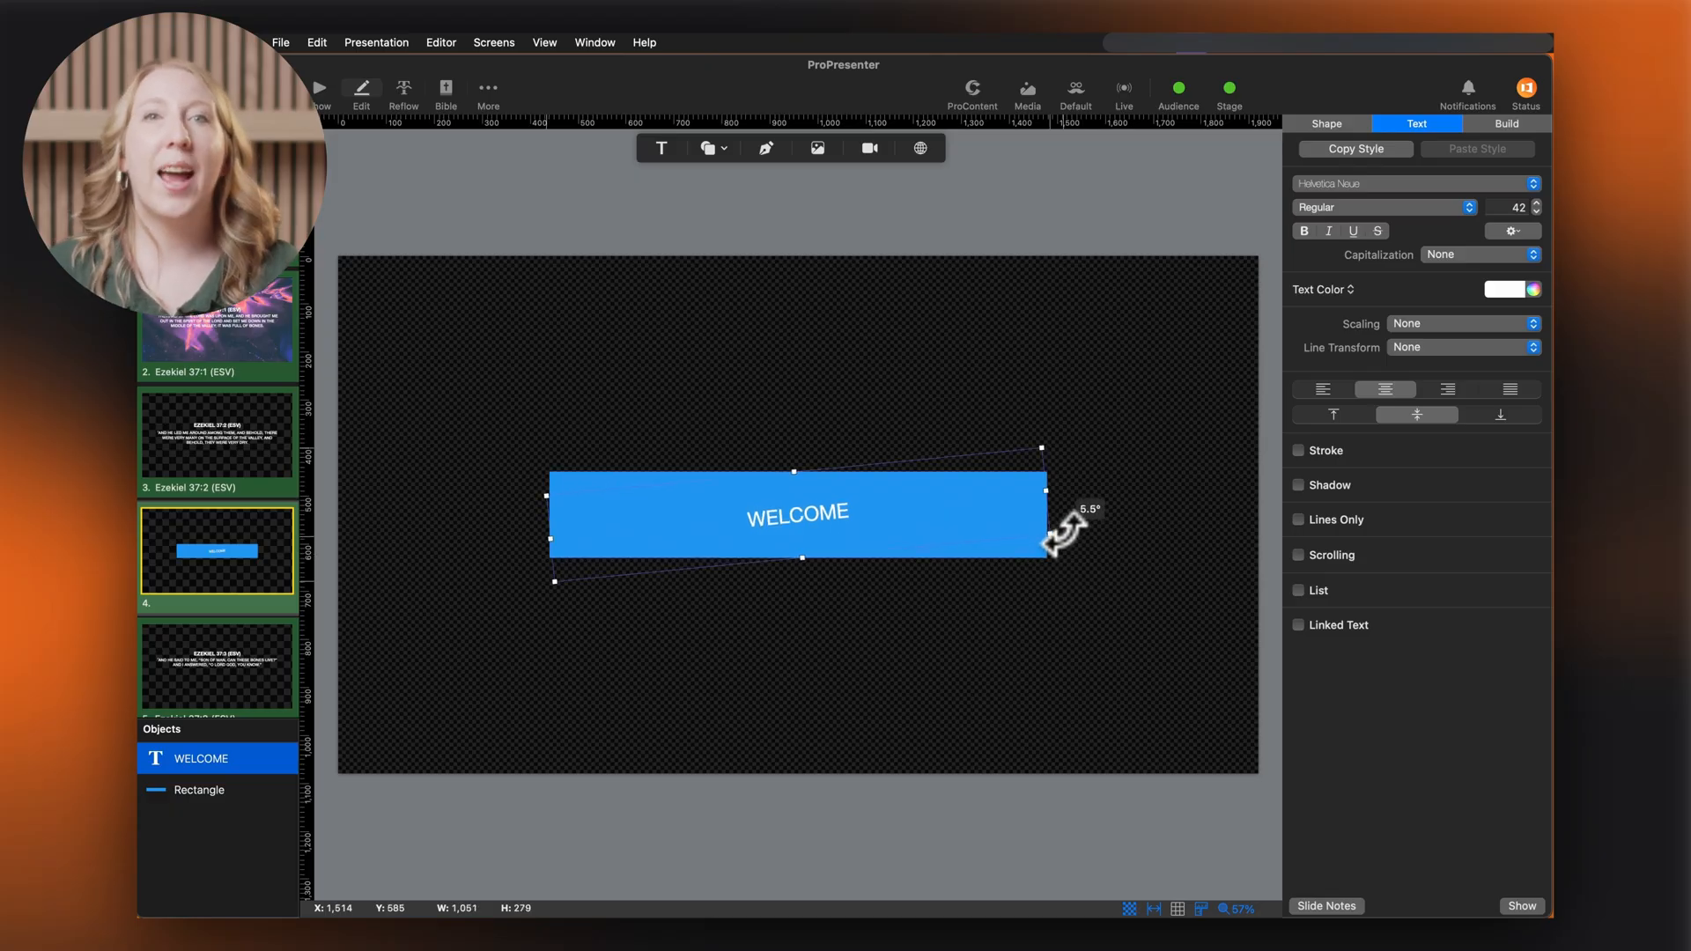
drag(1067, 539, 1051, 558)
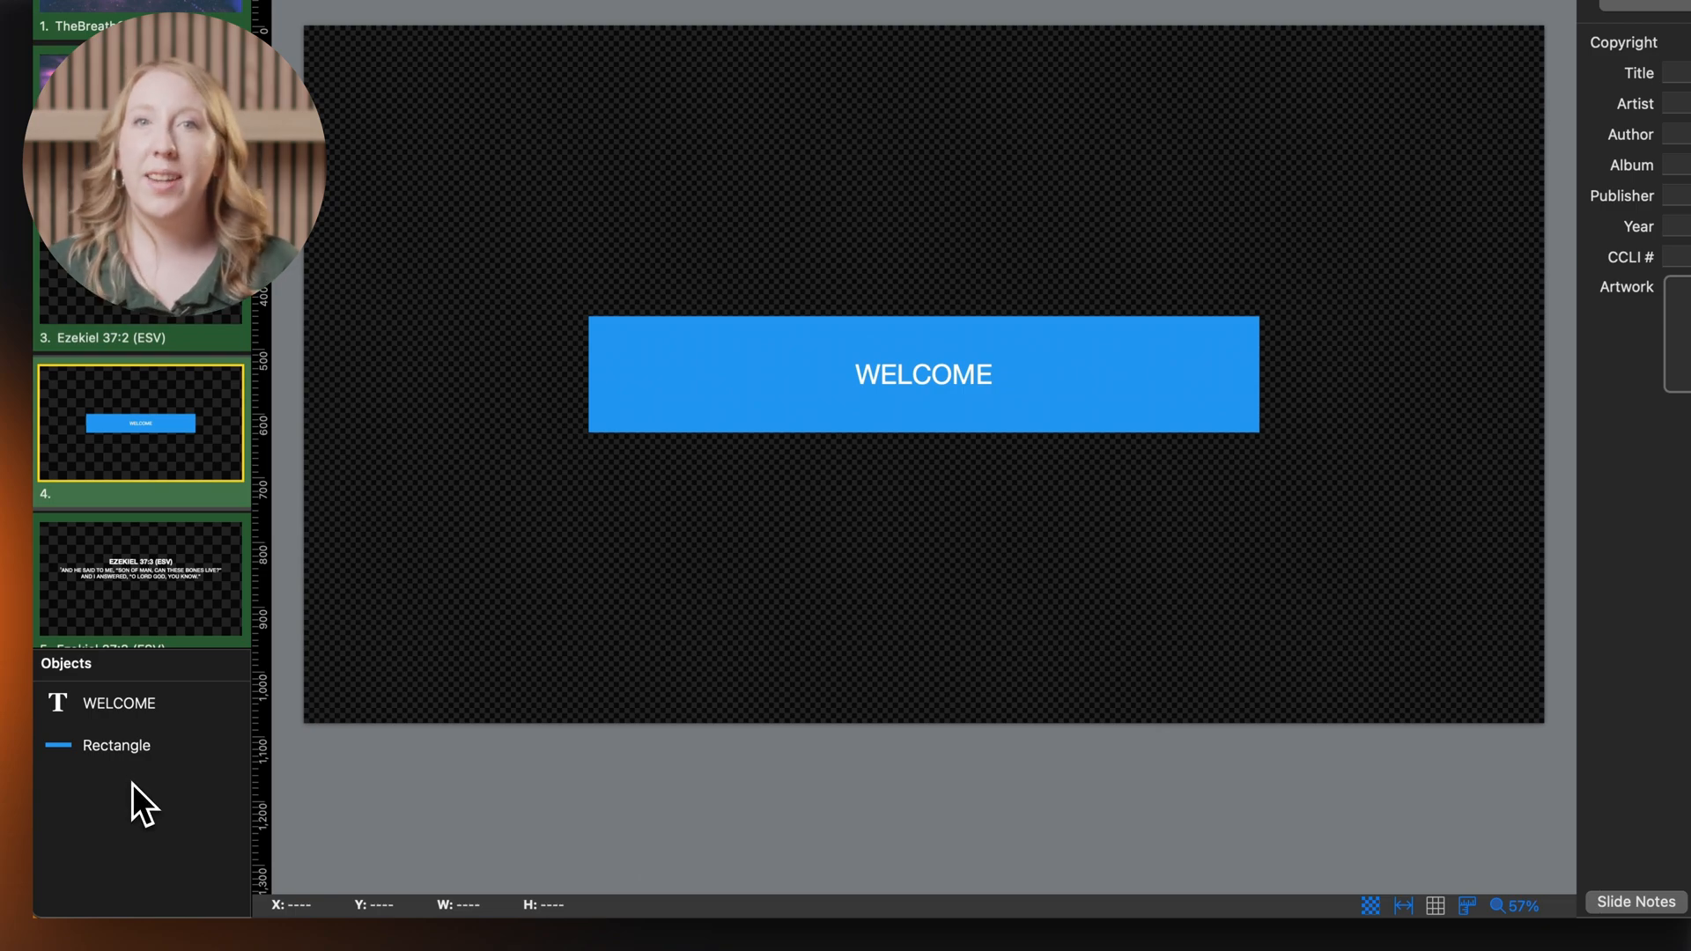
Keep WELCOME layered above the rectangle, hiding and re-showing it via the eye icon.
click(116, 777)
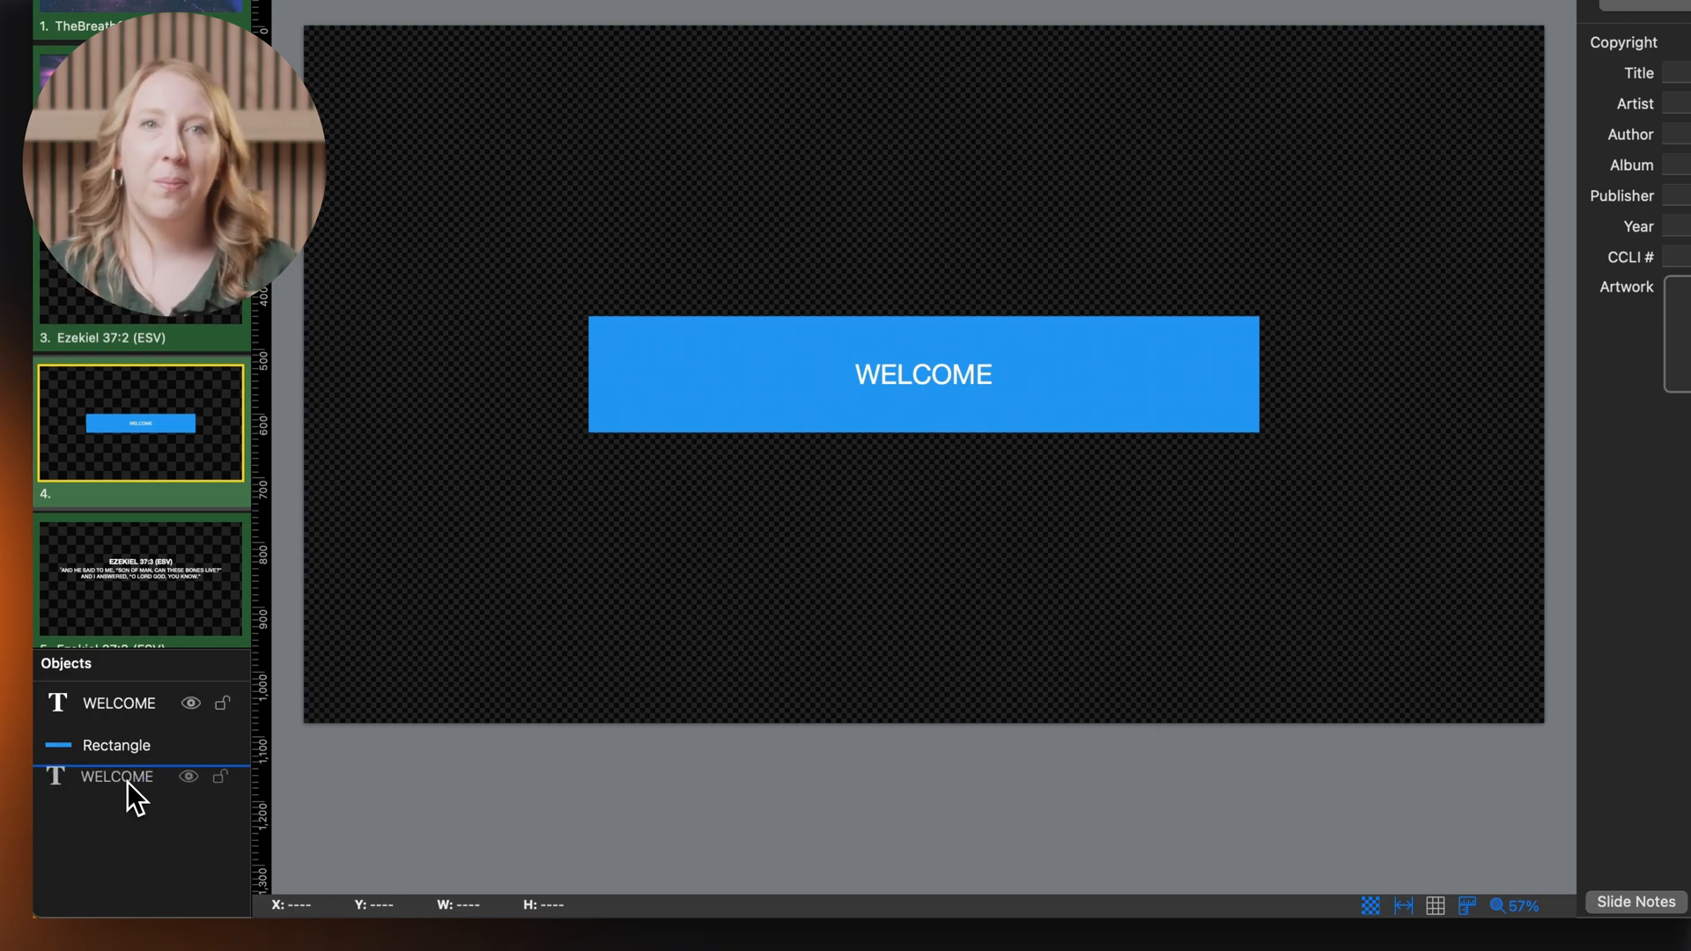
click(116, 744)
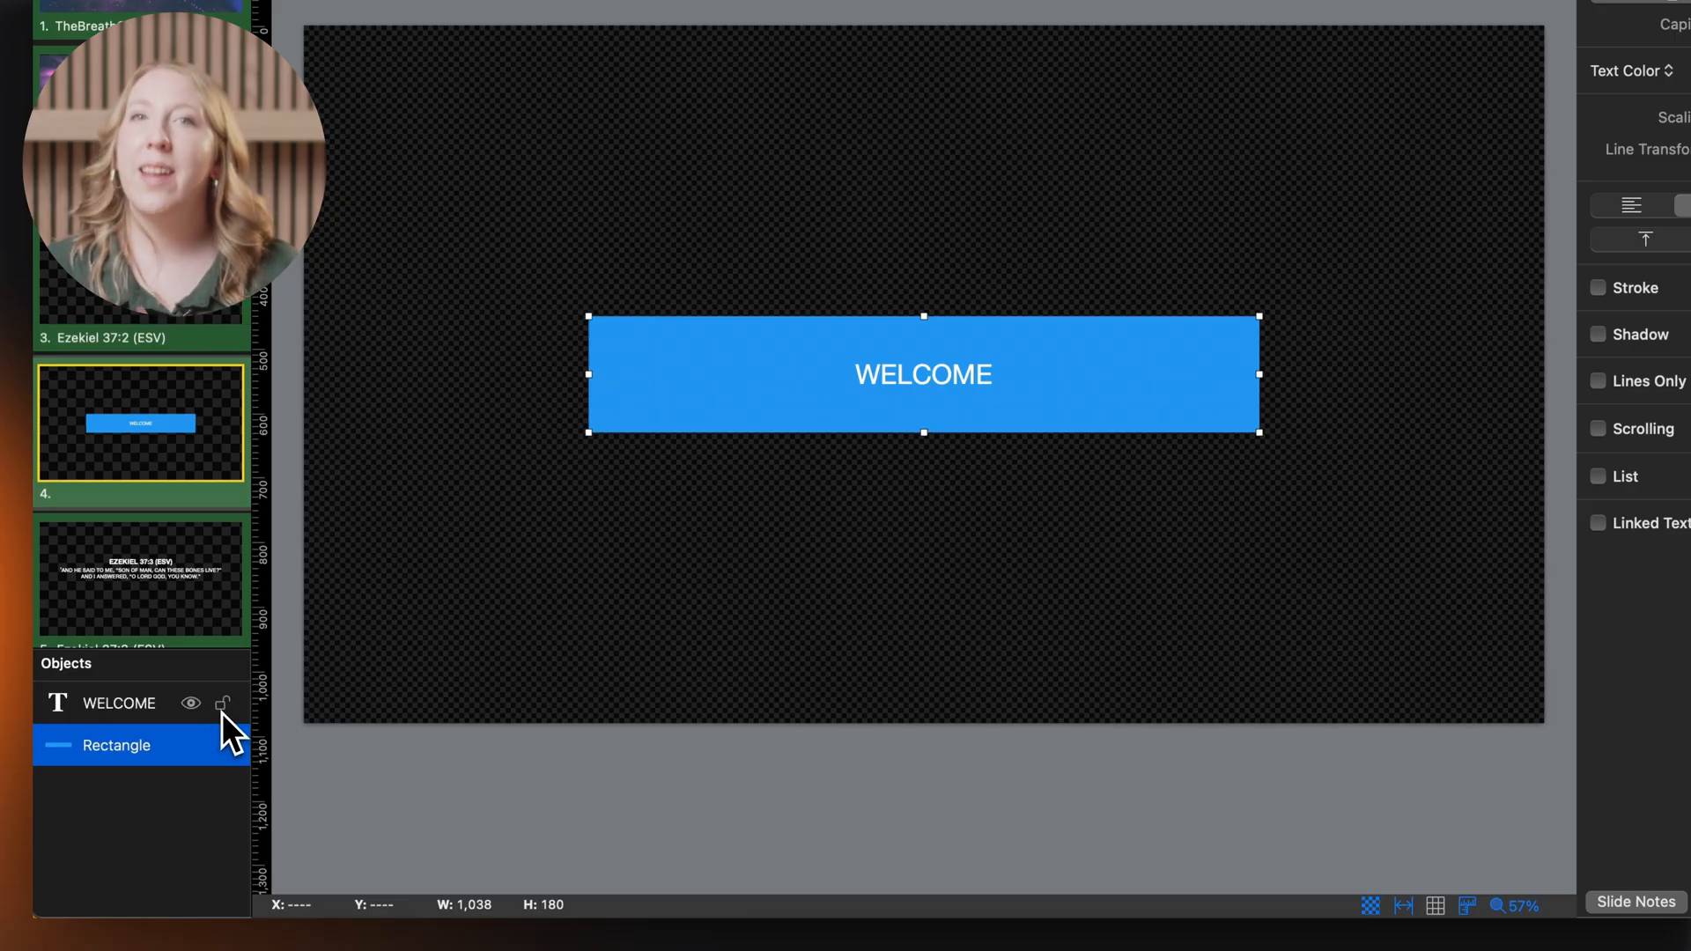
click(190, 703)
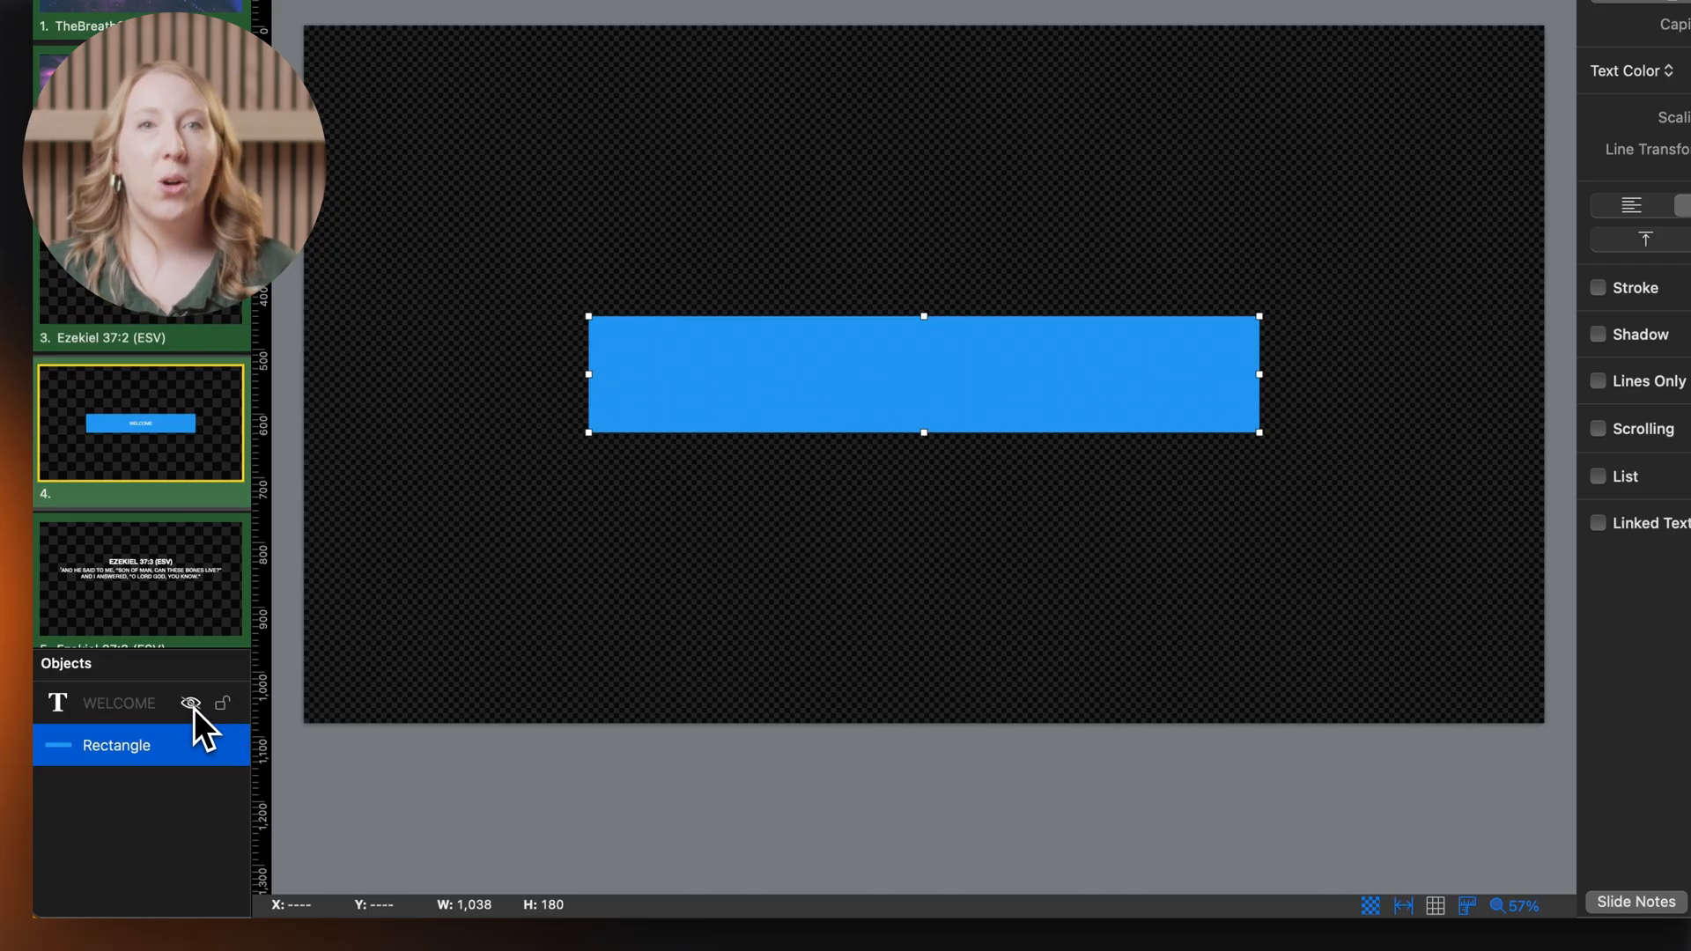
click(190, 702)
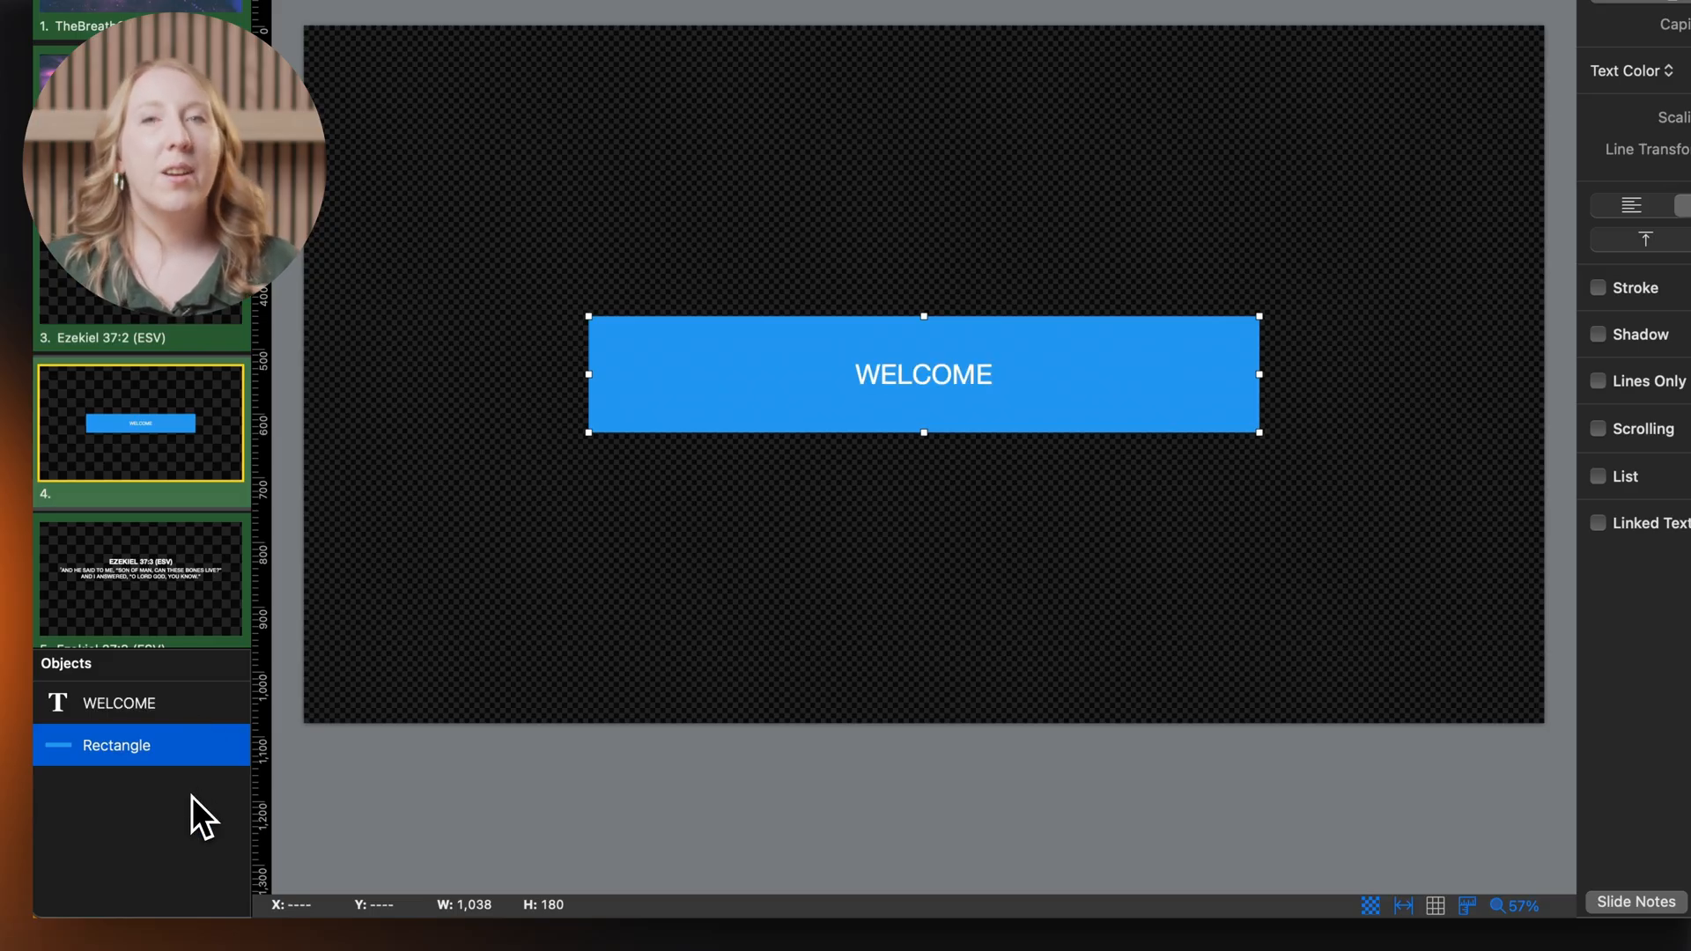
right_click(116, 745)
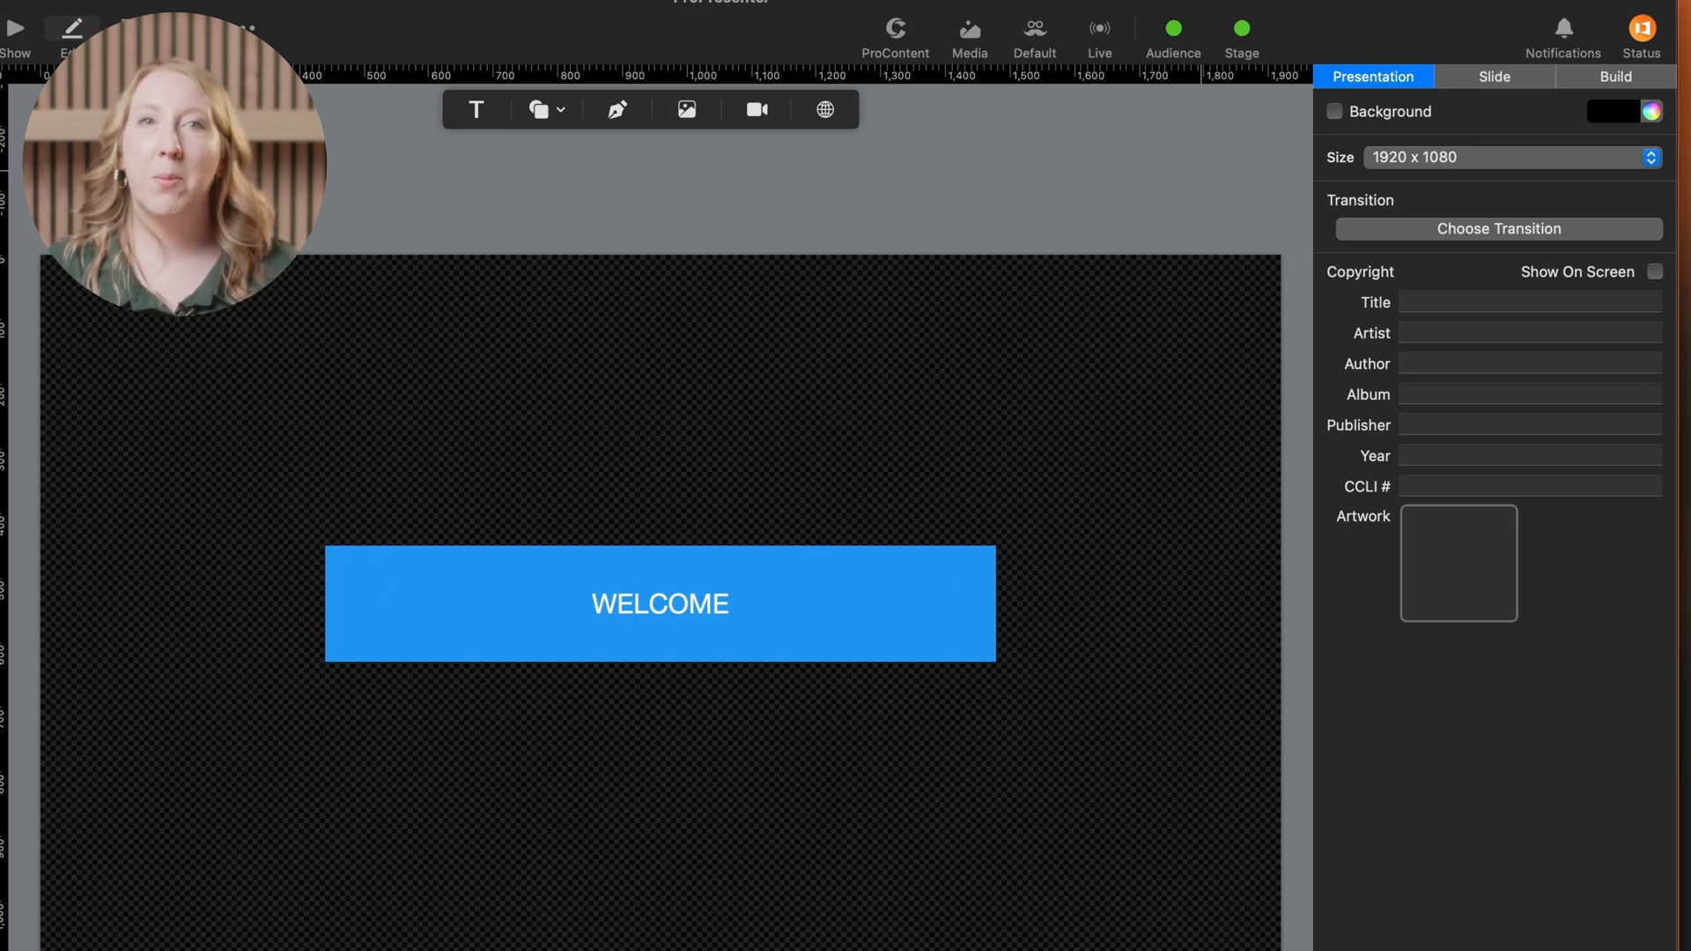
mouse_move(1299, 183)
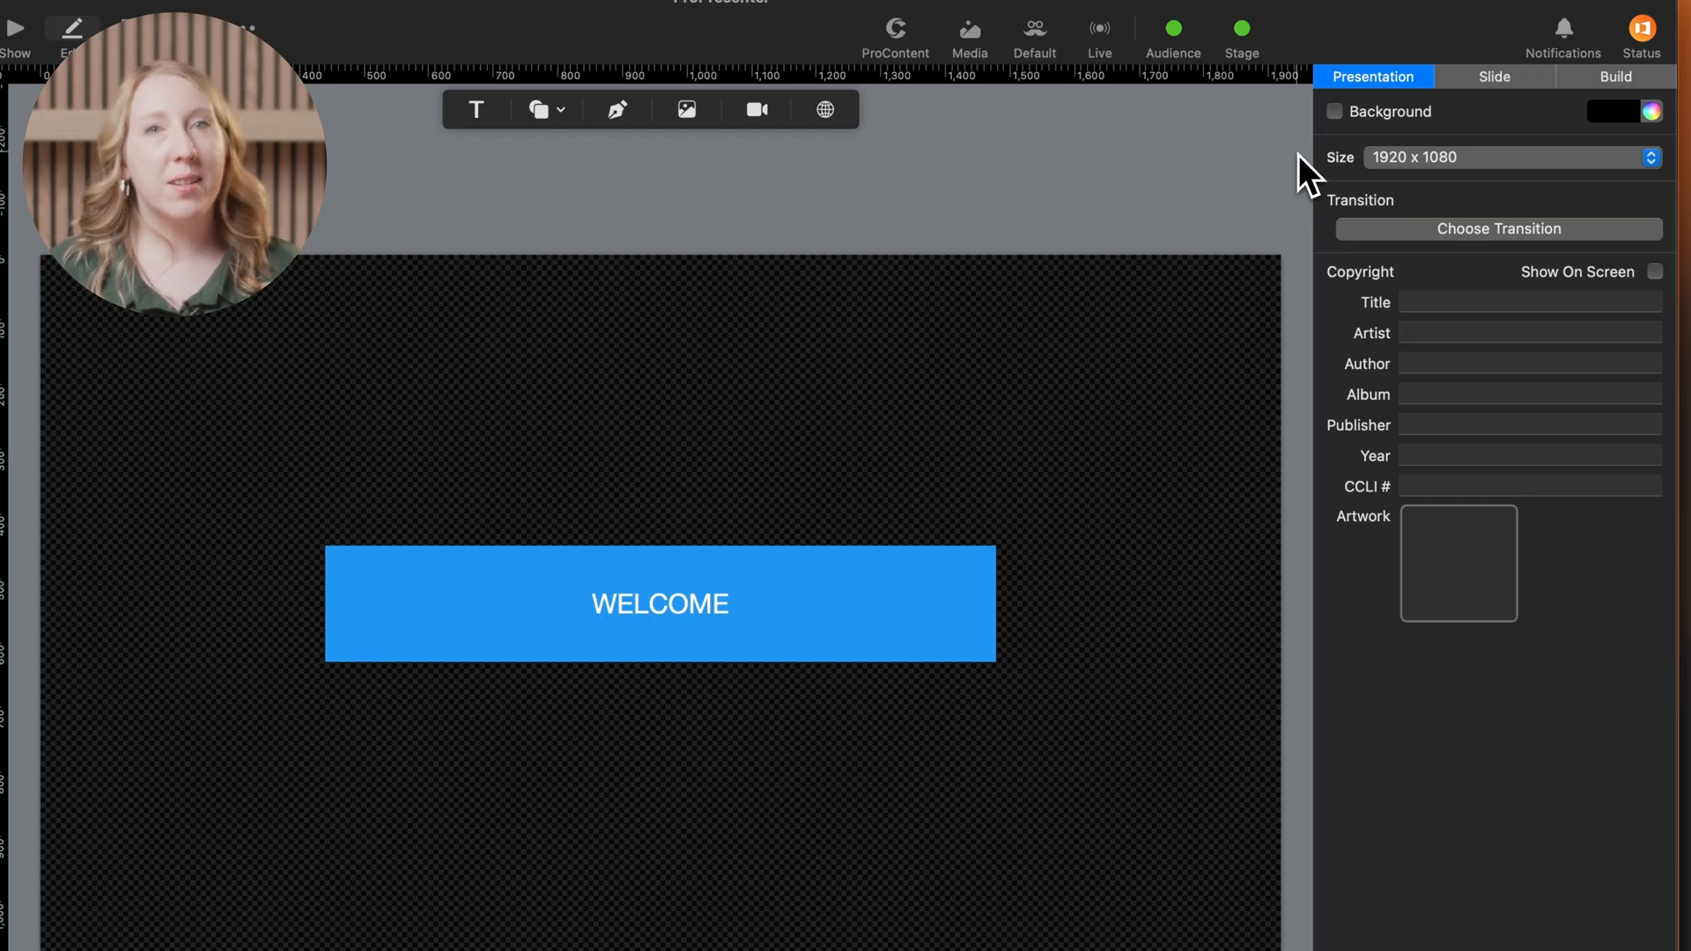
Review the Slide and Build inspectors, then select the rectangle to see its Shape properties.
click(1494, 76)
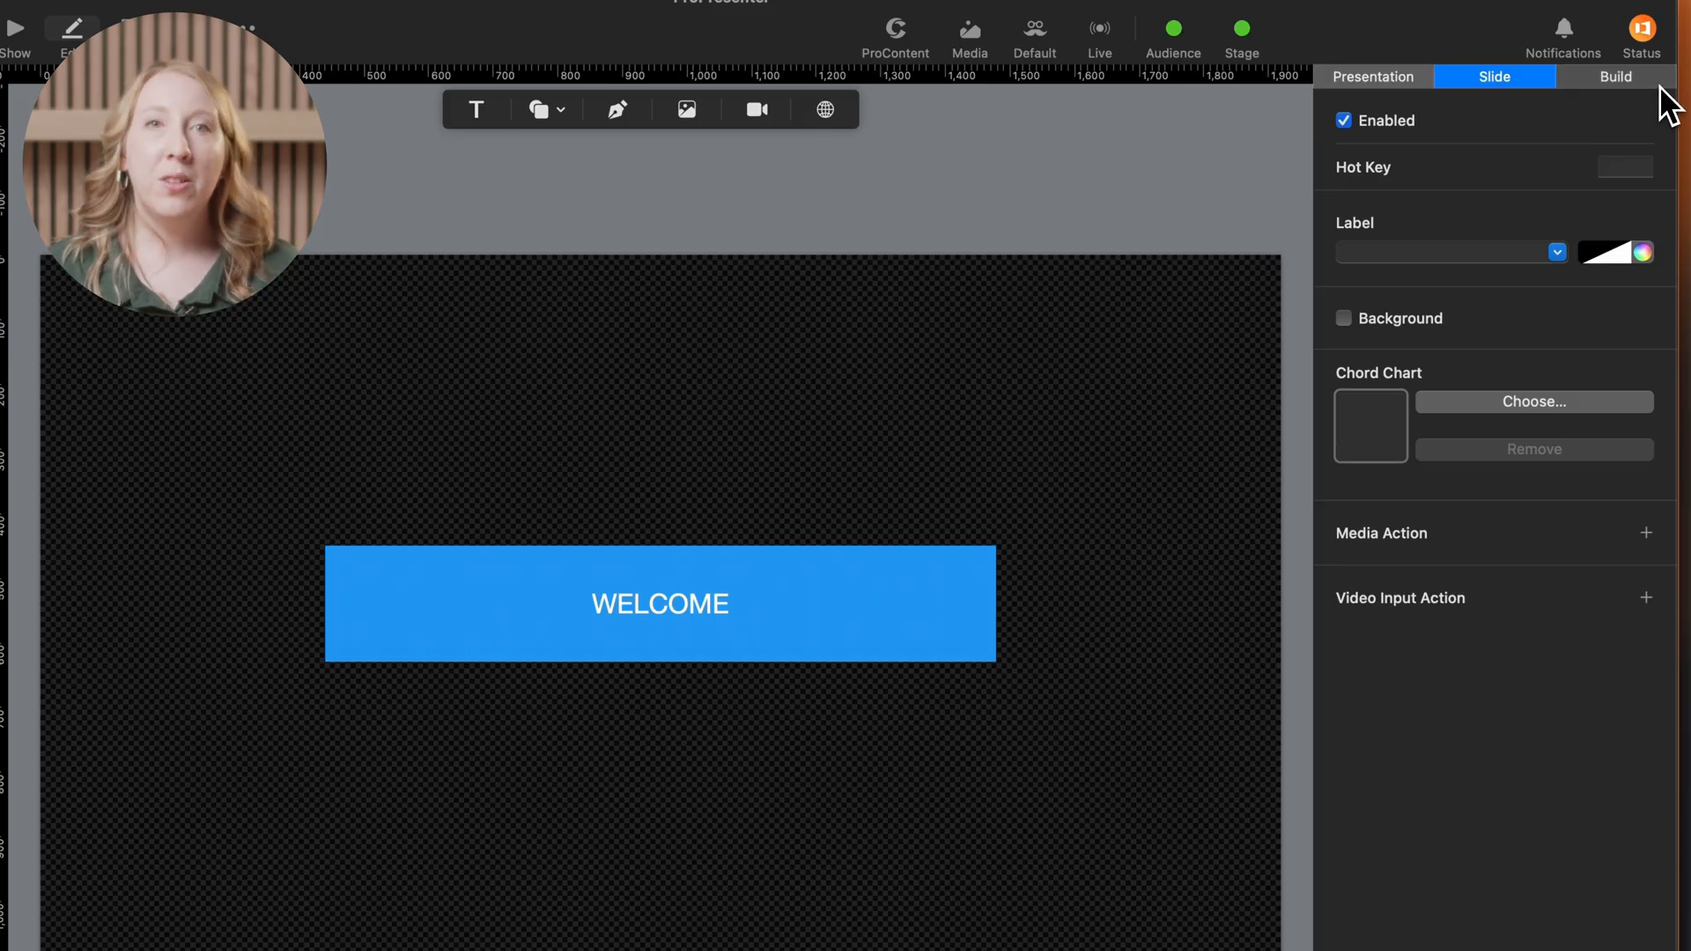
click(1614, 76)
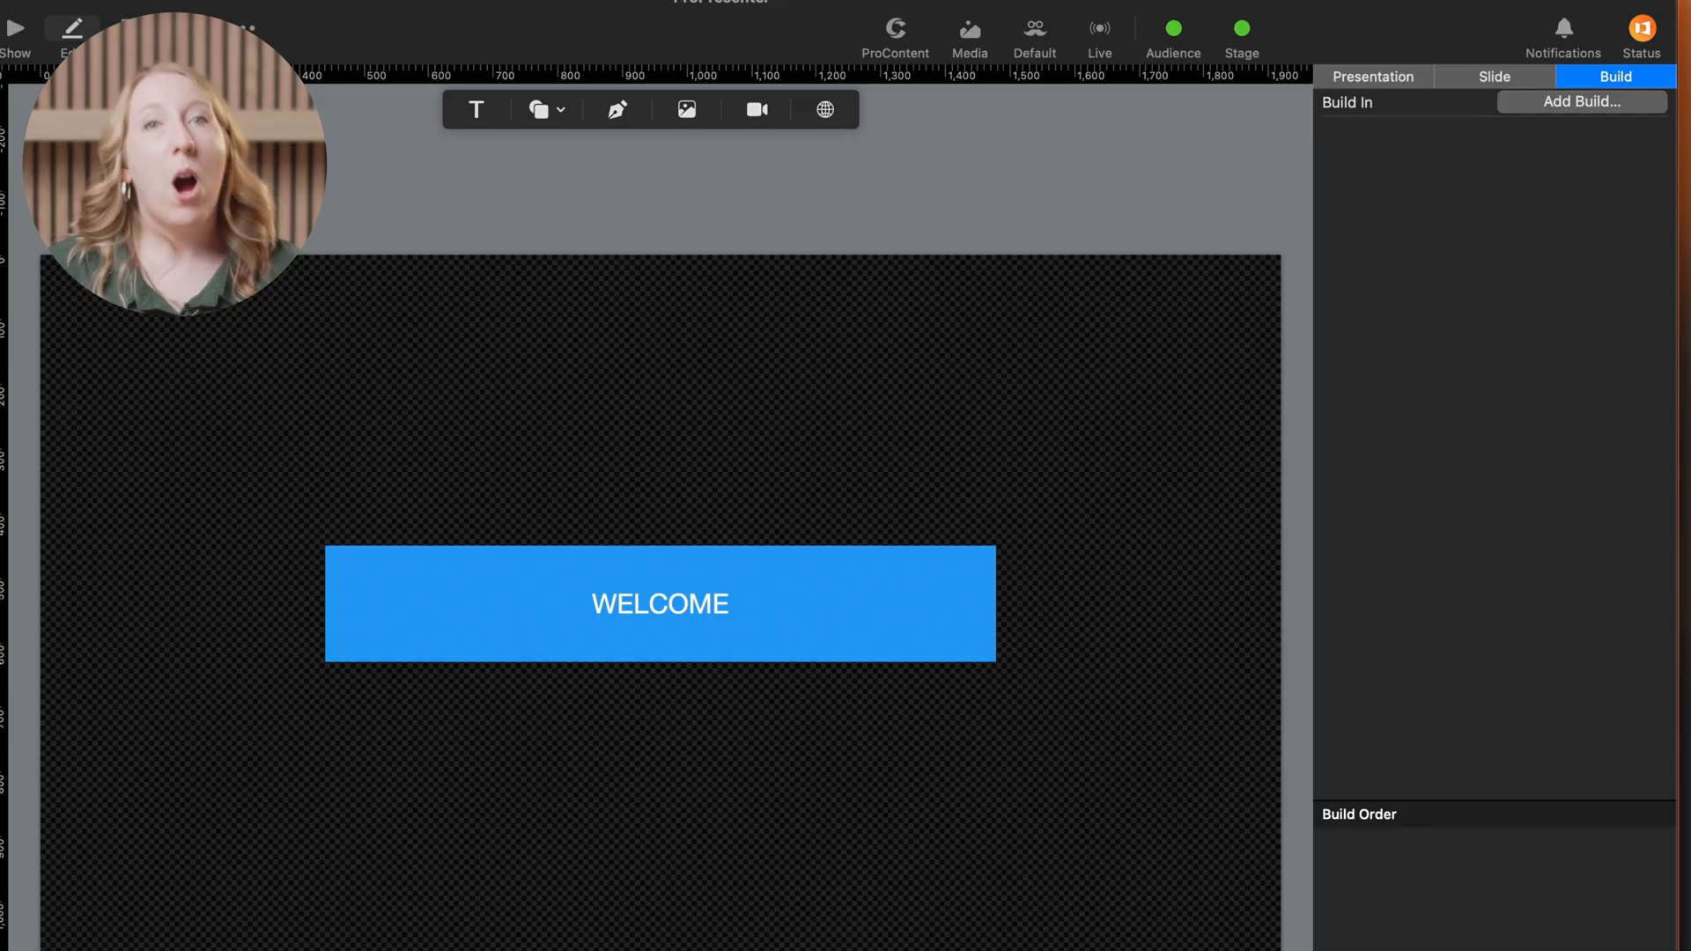
click(661, 604)
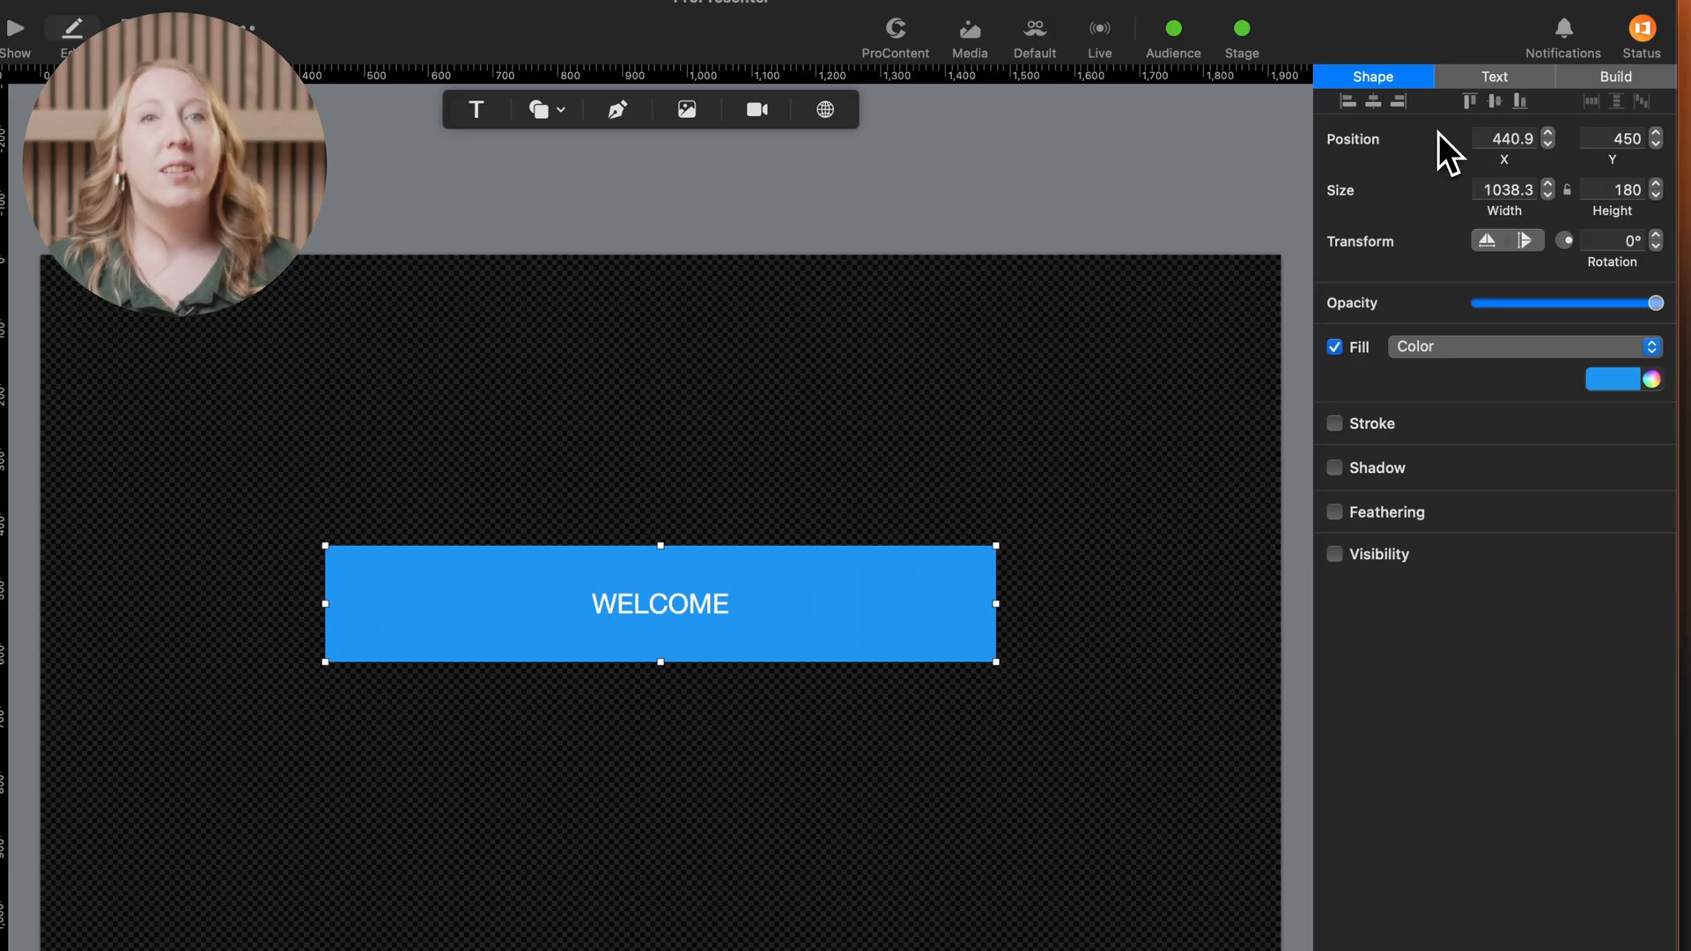
click(1495, 76)
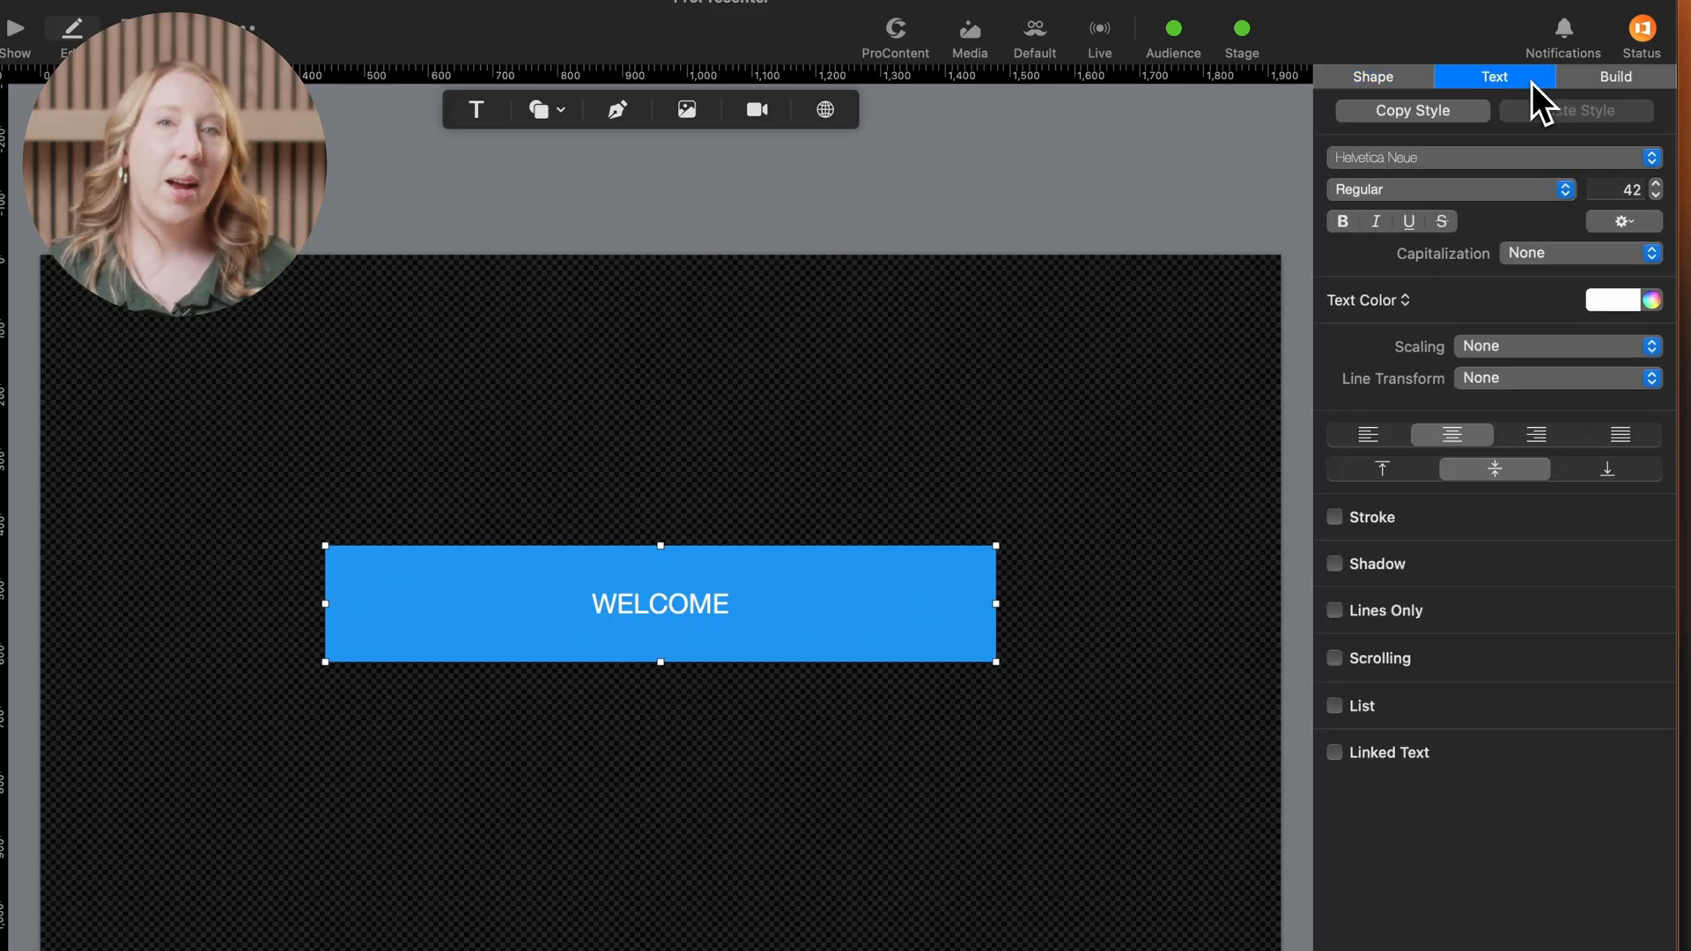
click(1615, 76)
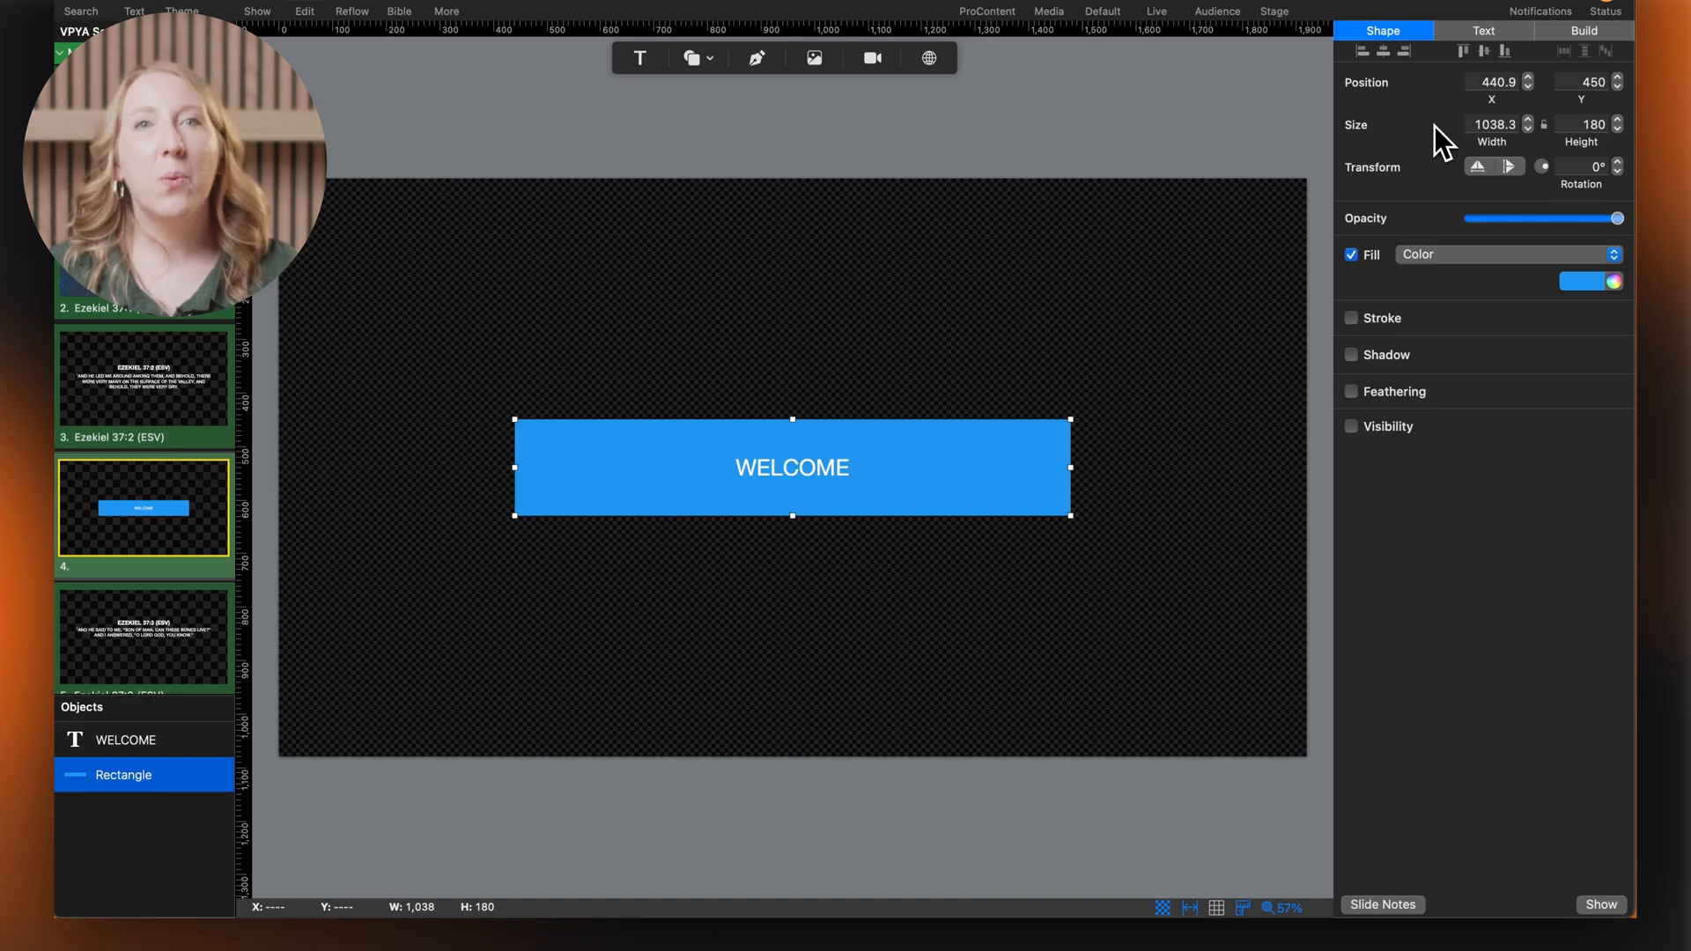
mouse_move(1585, 234)
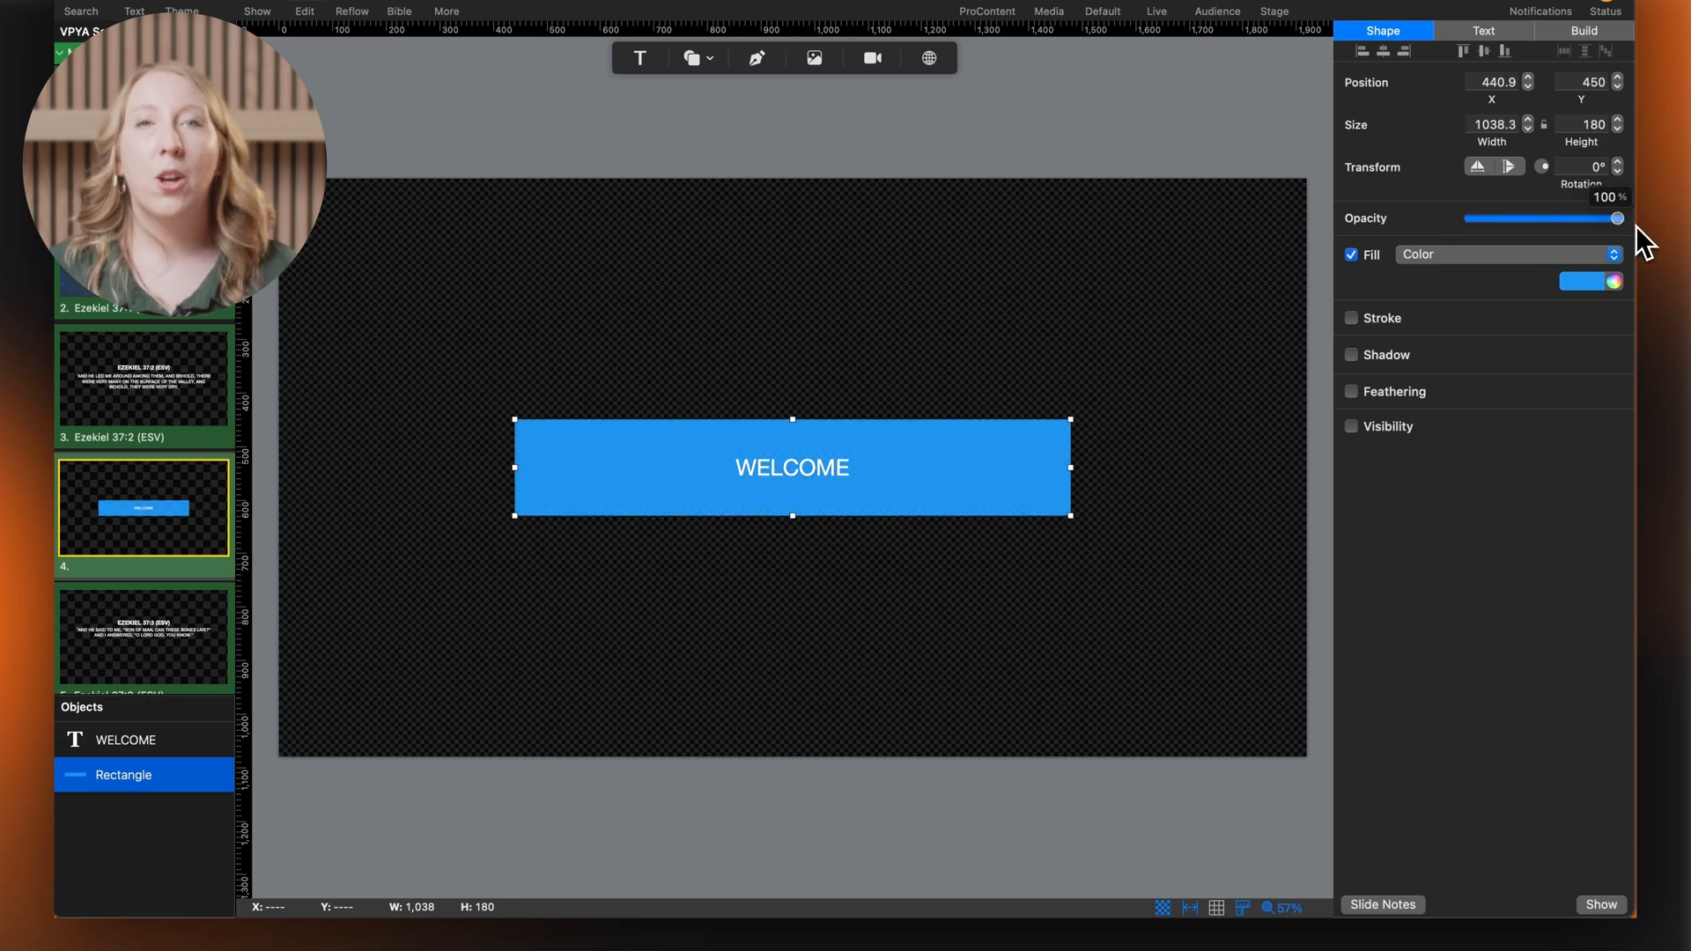
click(1507, 253)
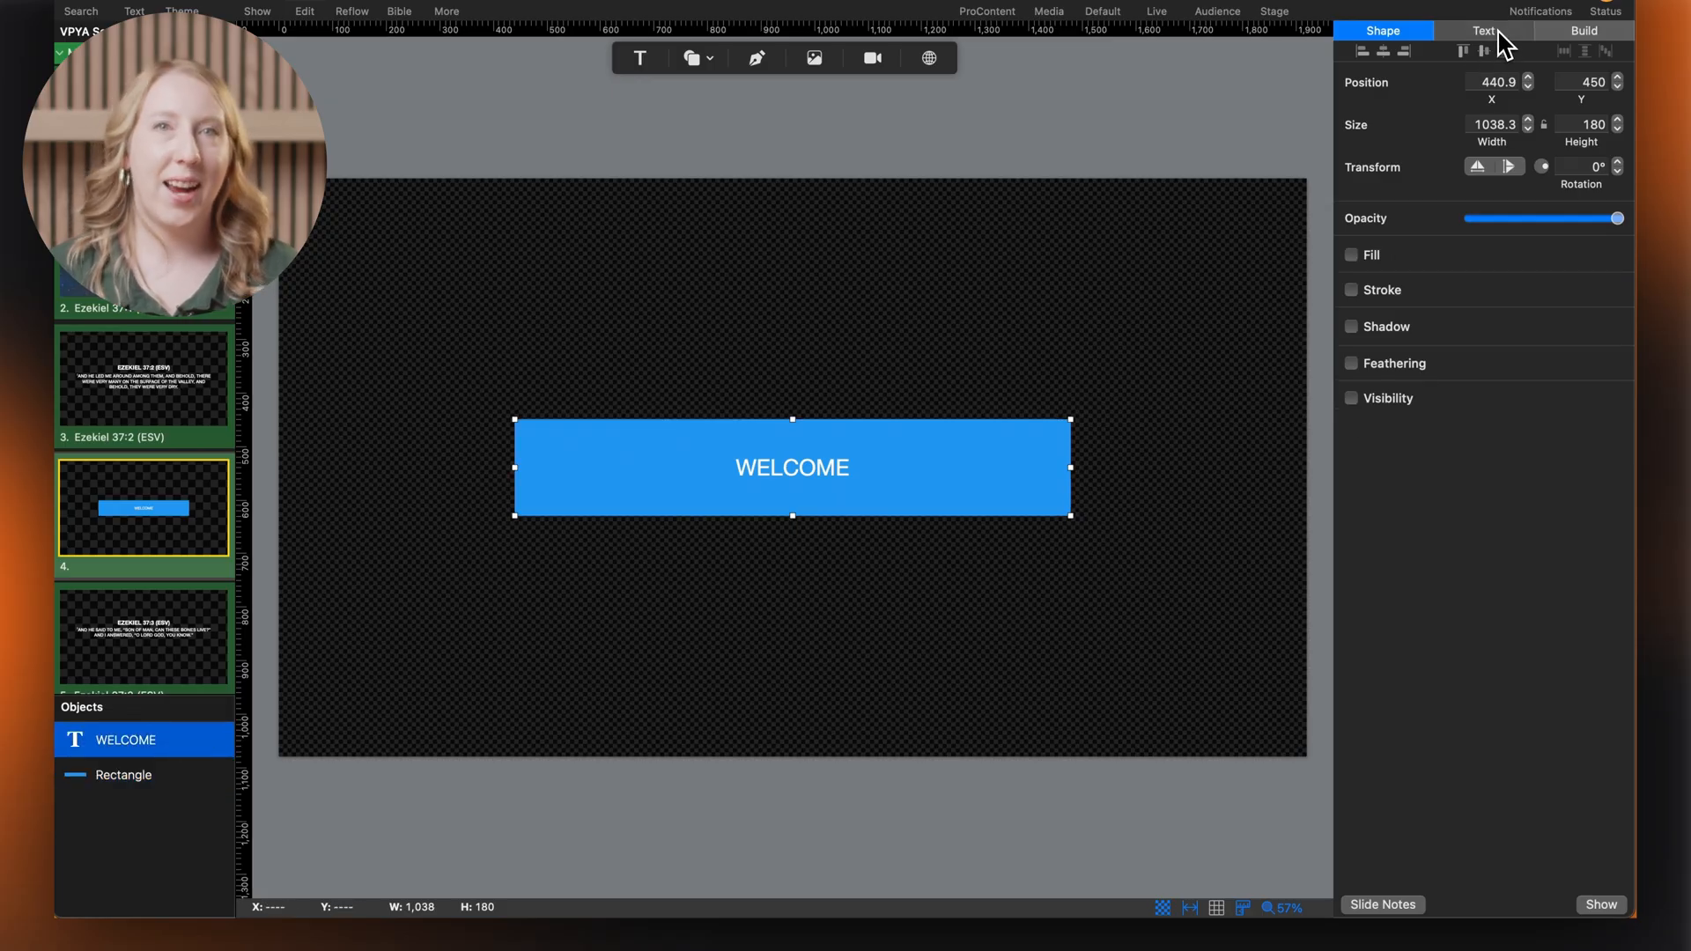
Set WELCOME to size 45 with a drop shadow, leaving Linked Text off.
click(1483, 30)
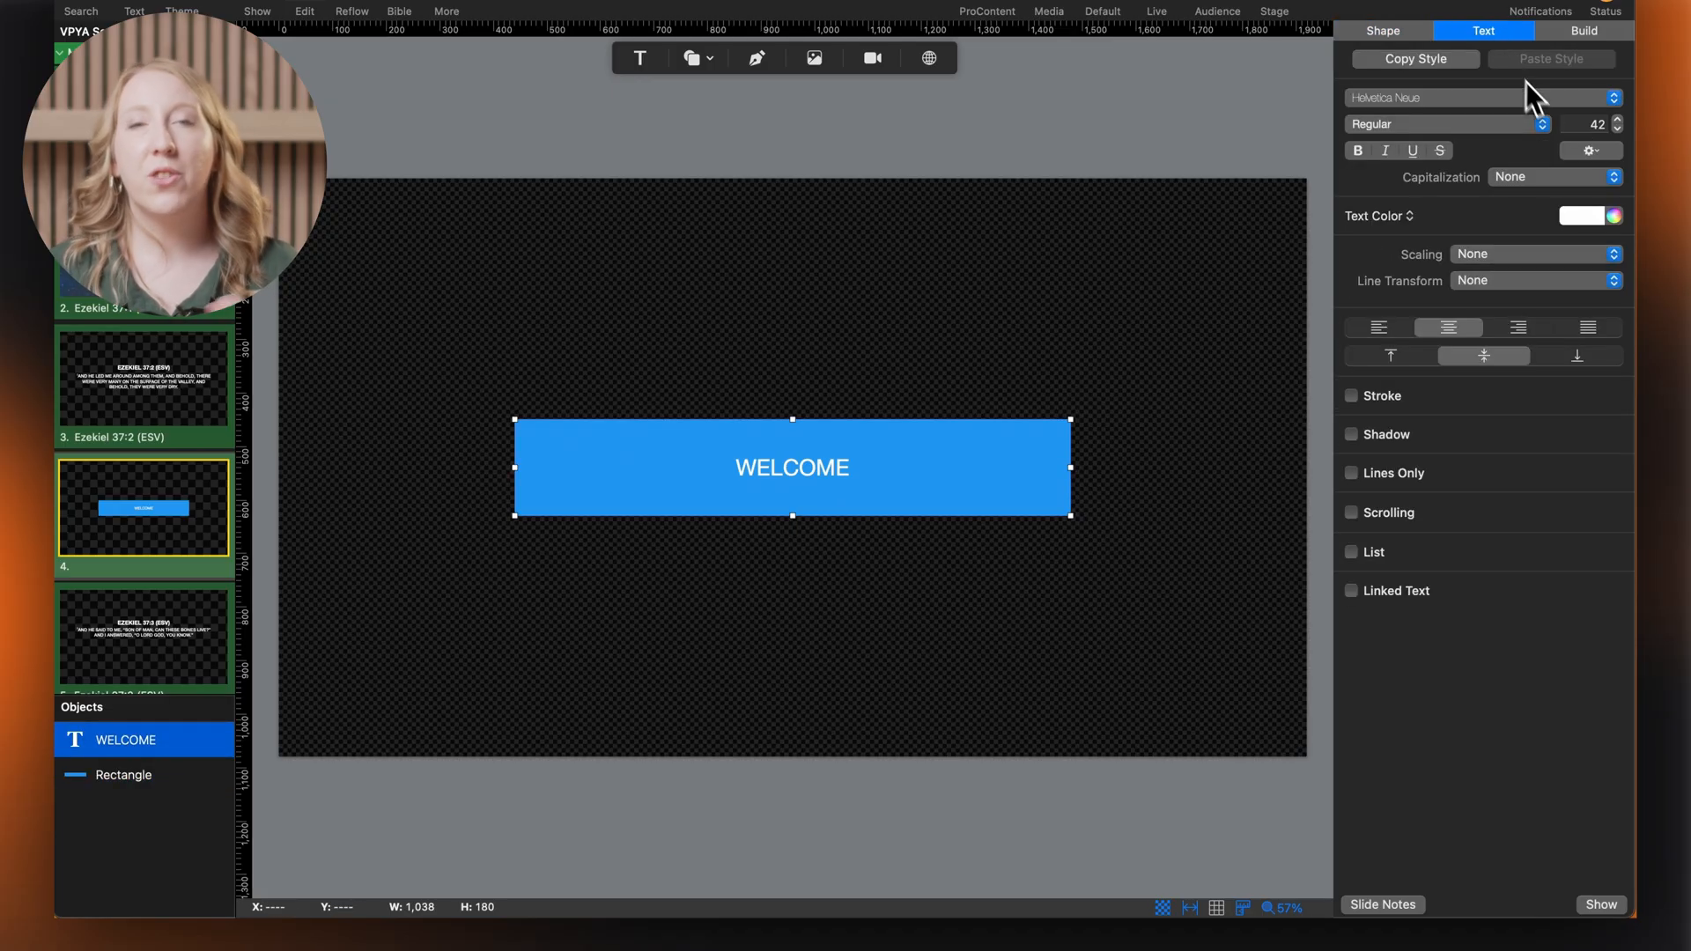
click(1622, 118)
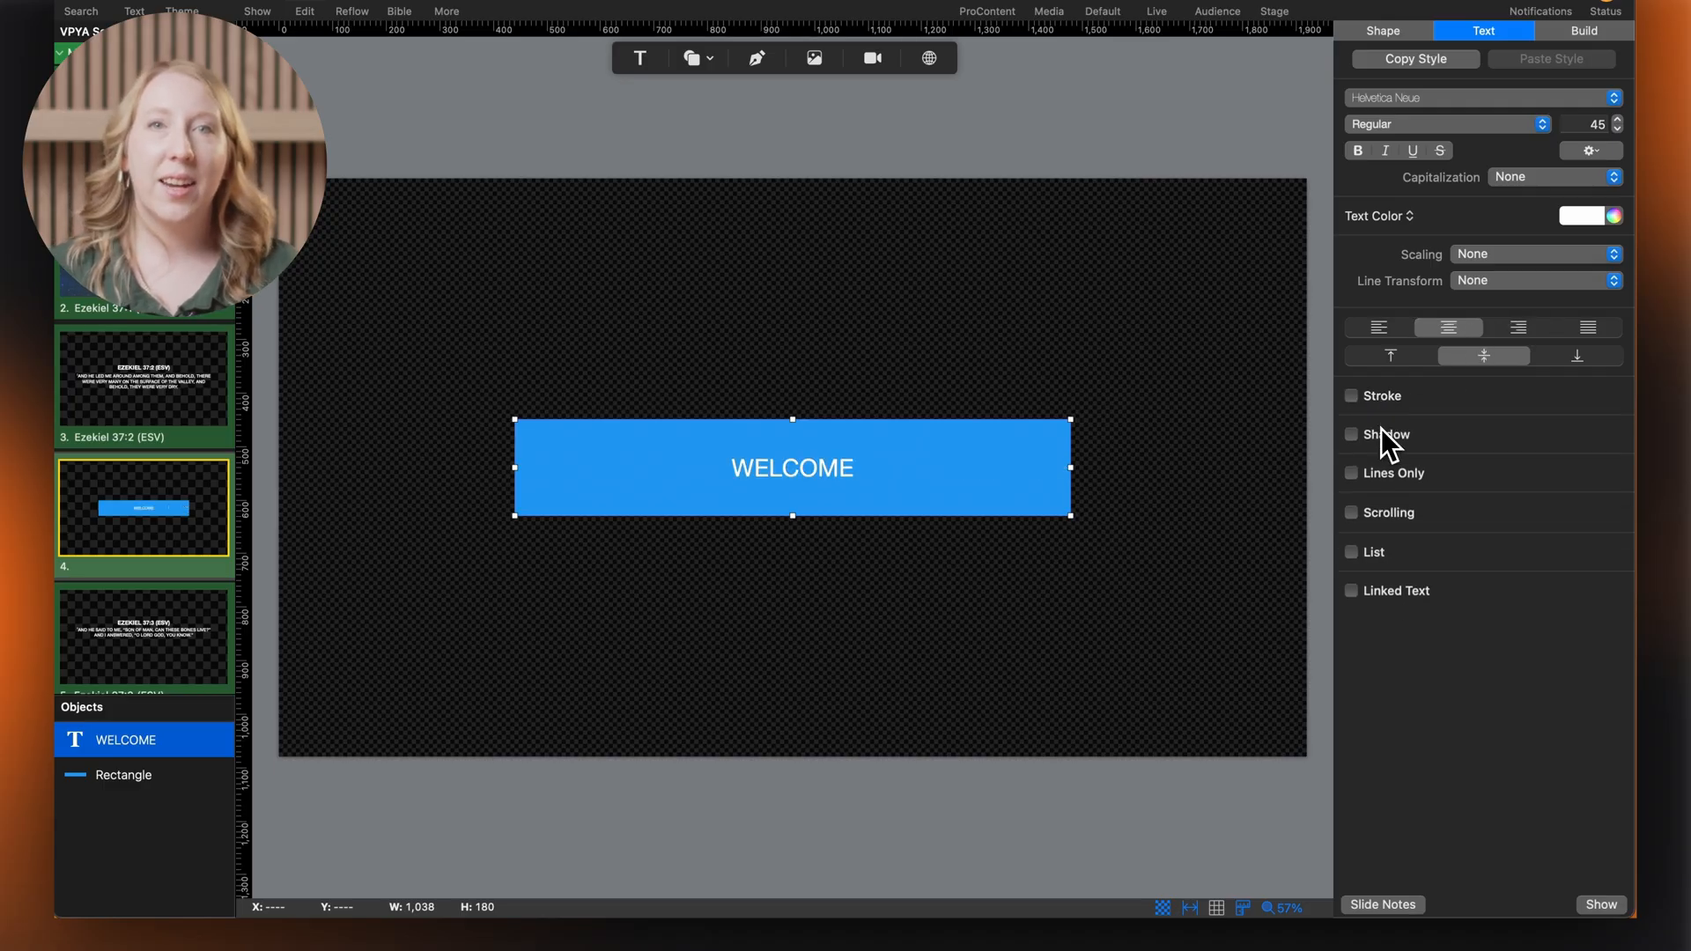
click(1351, 434)
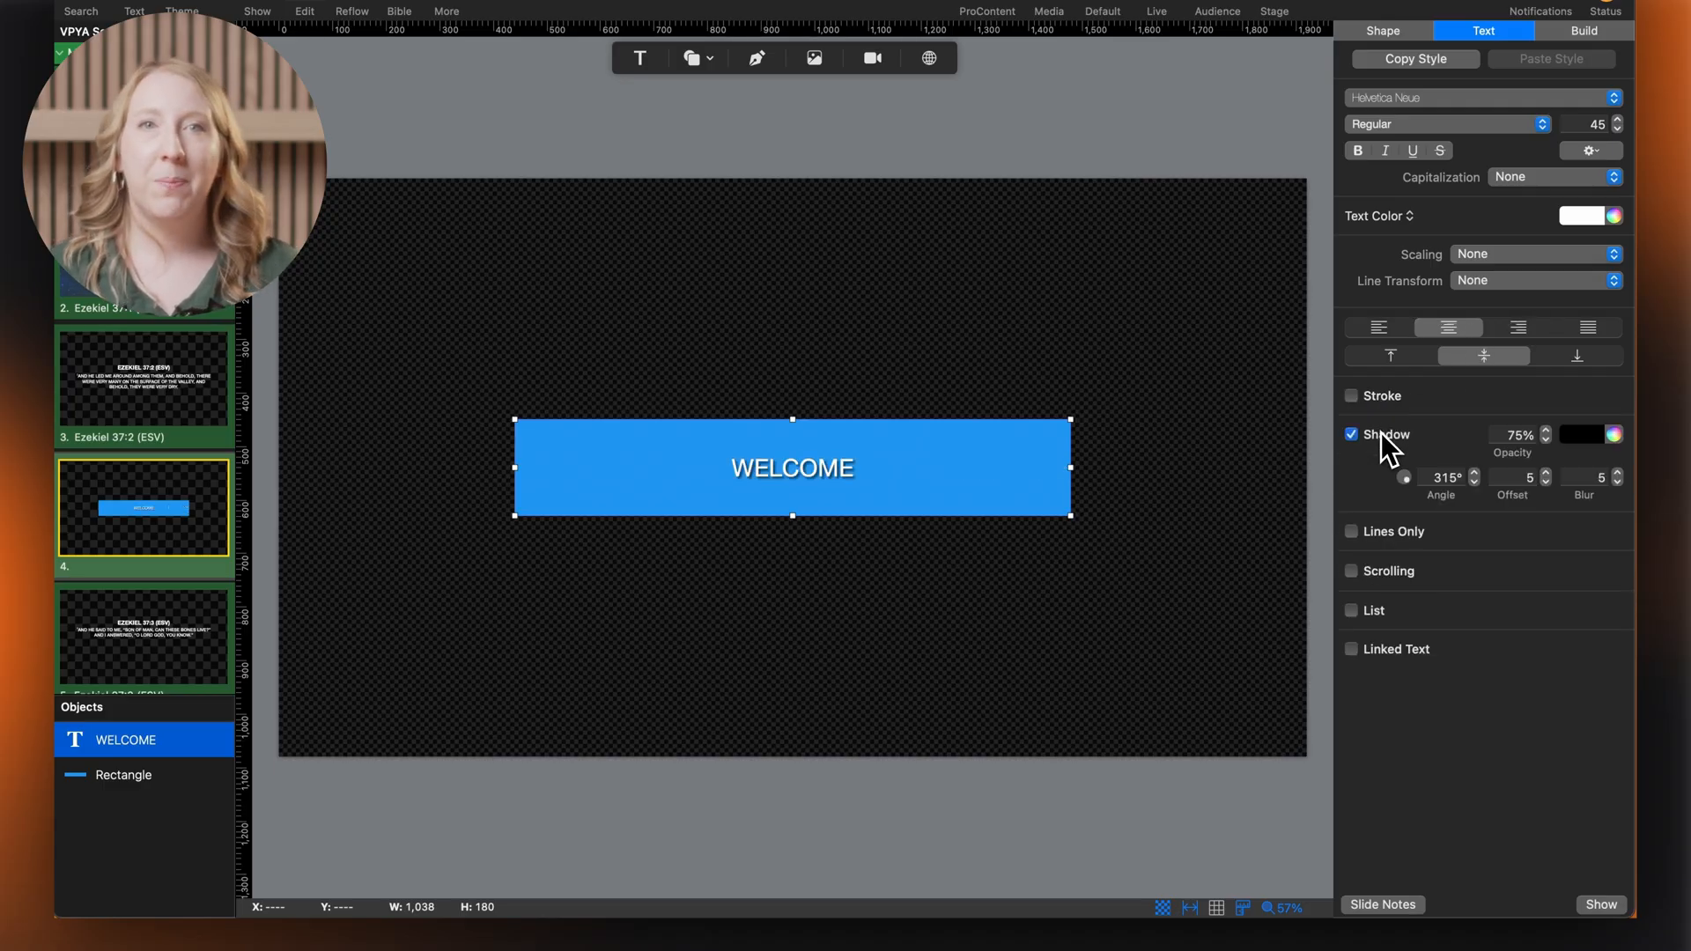
click(1350, 648)
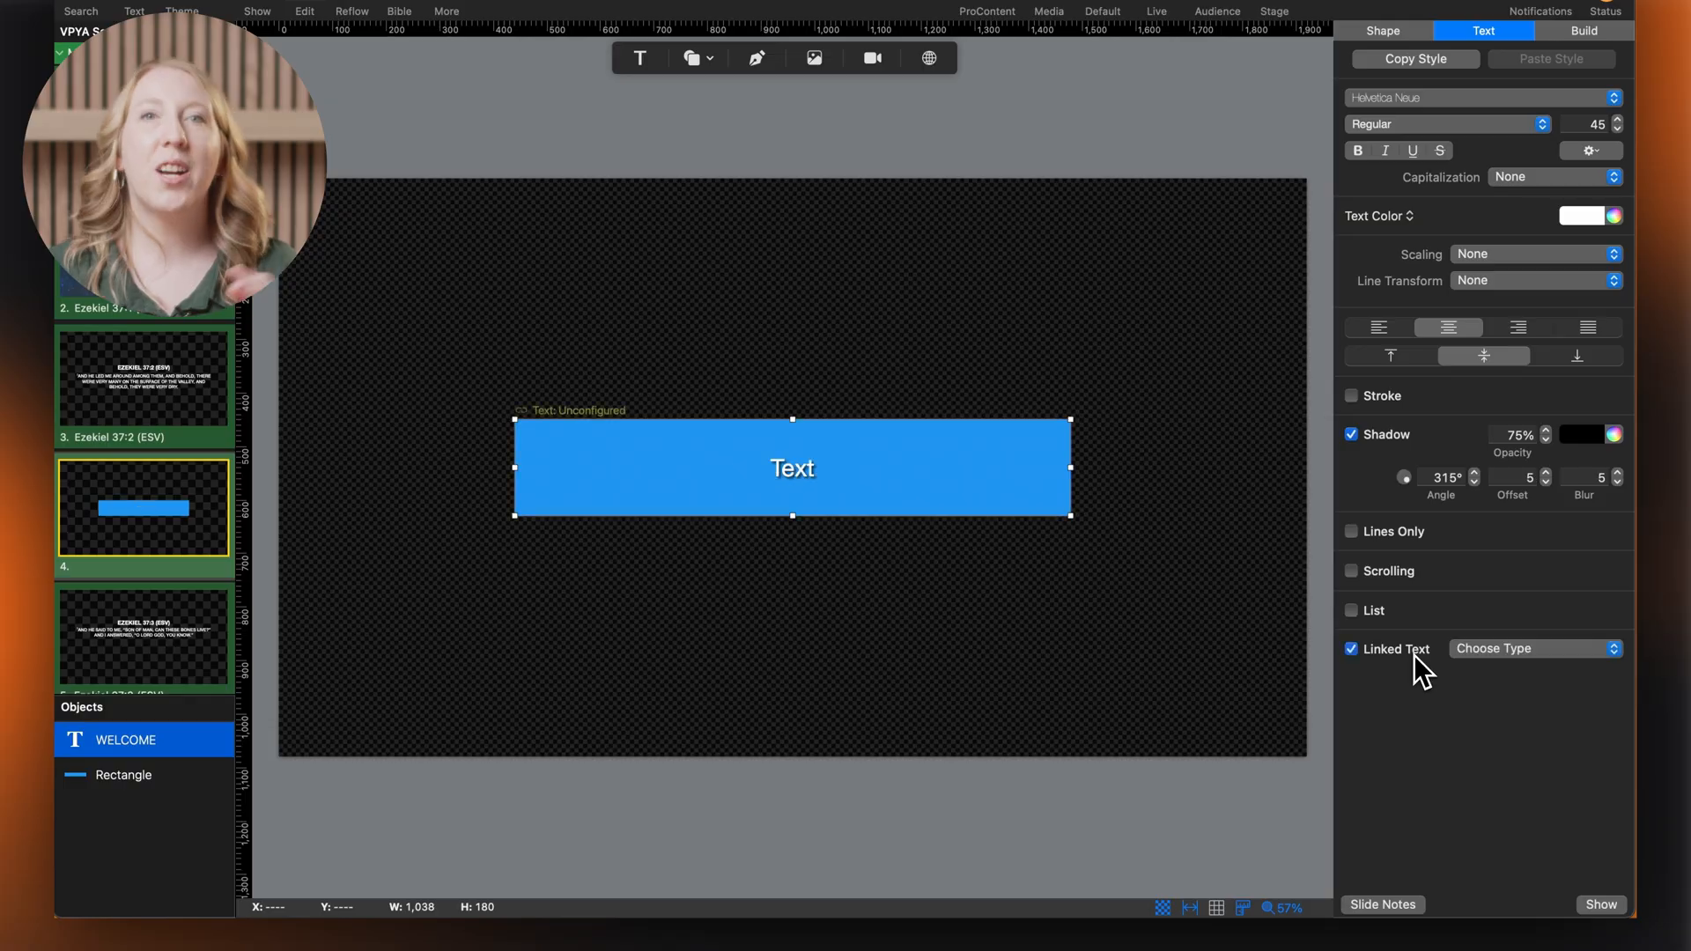
click(1530, 648)
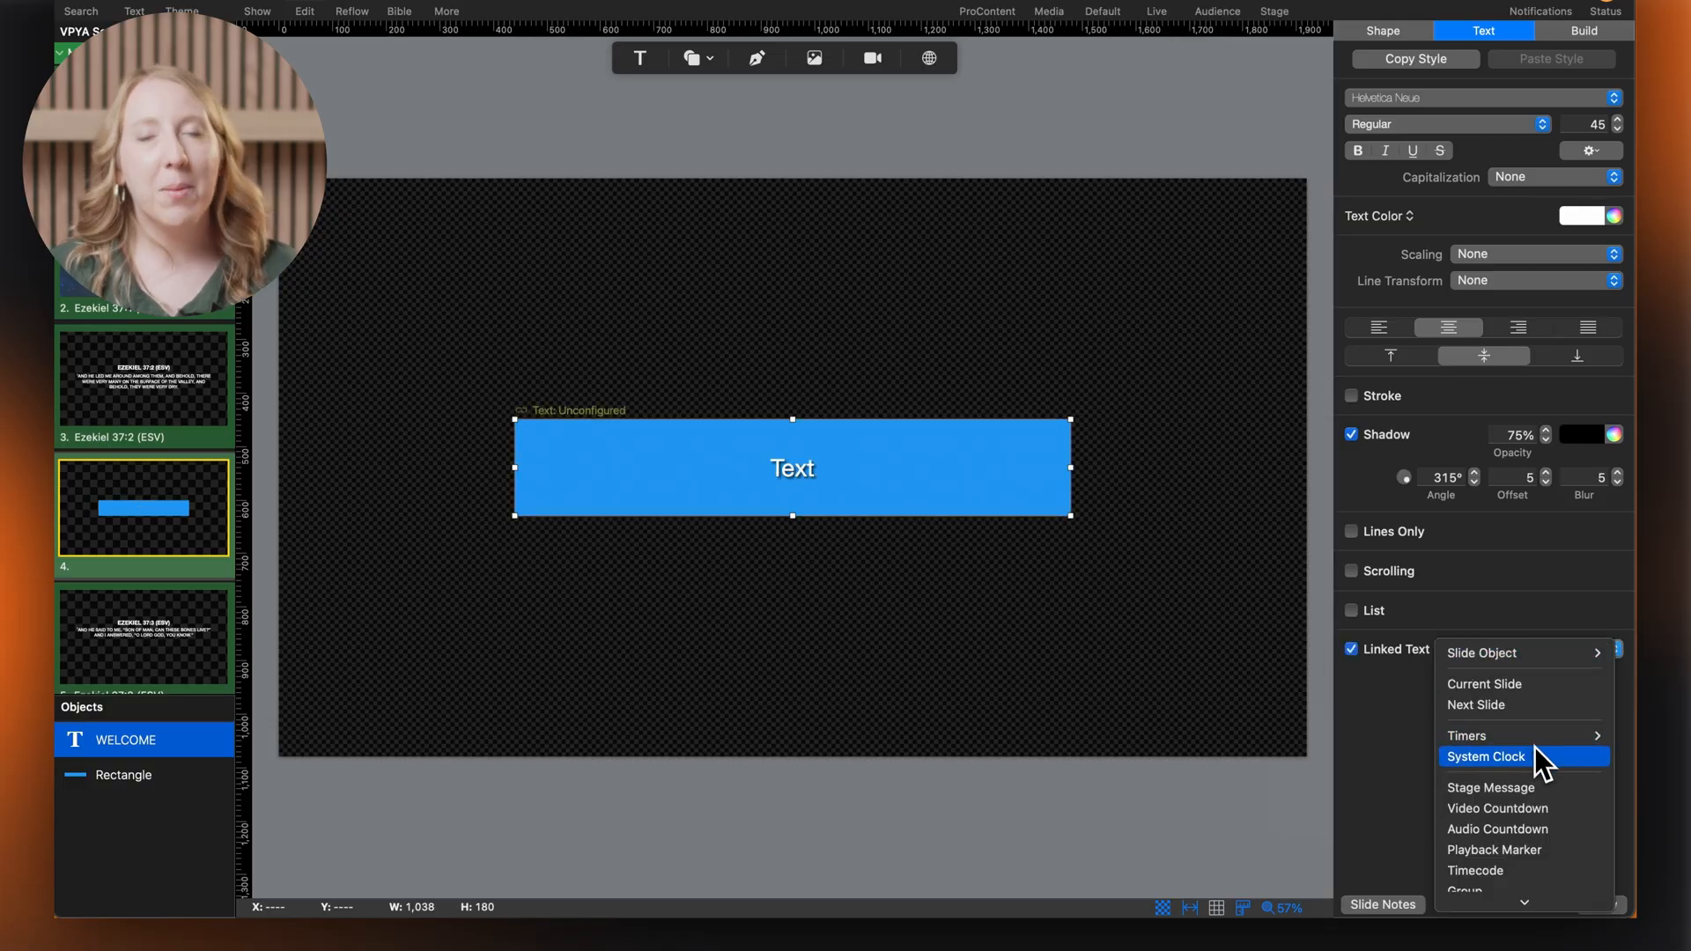
click(1351, 648)
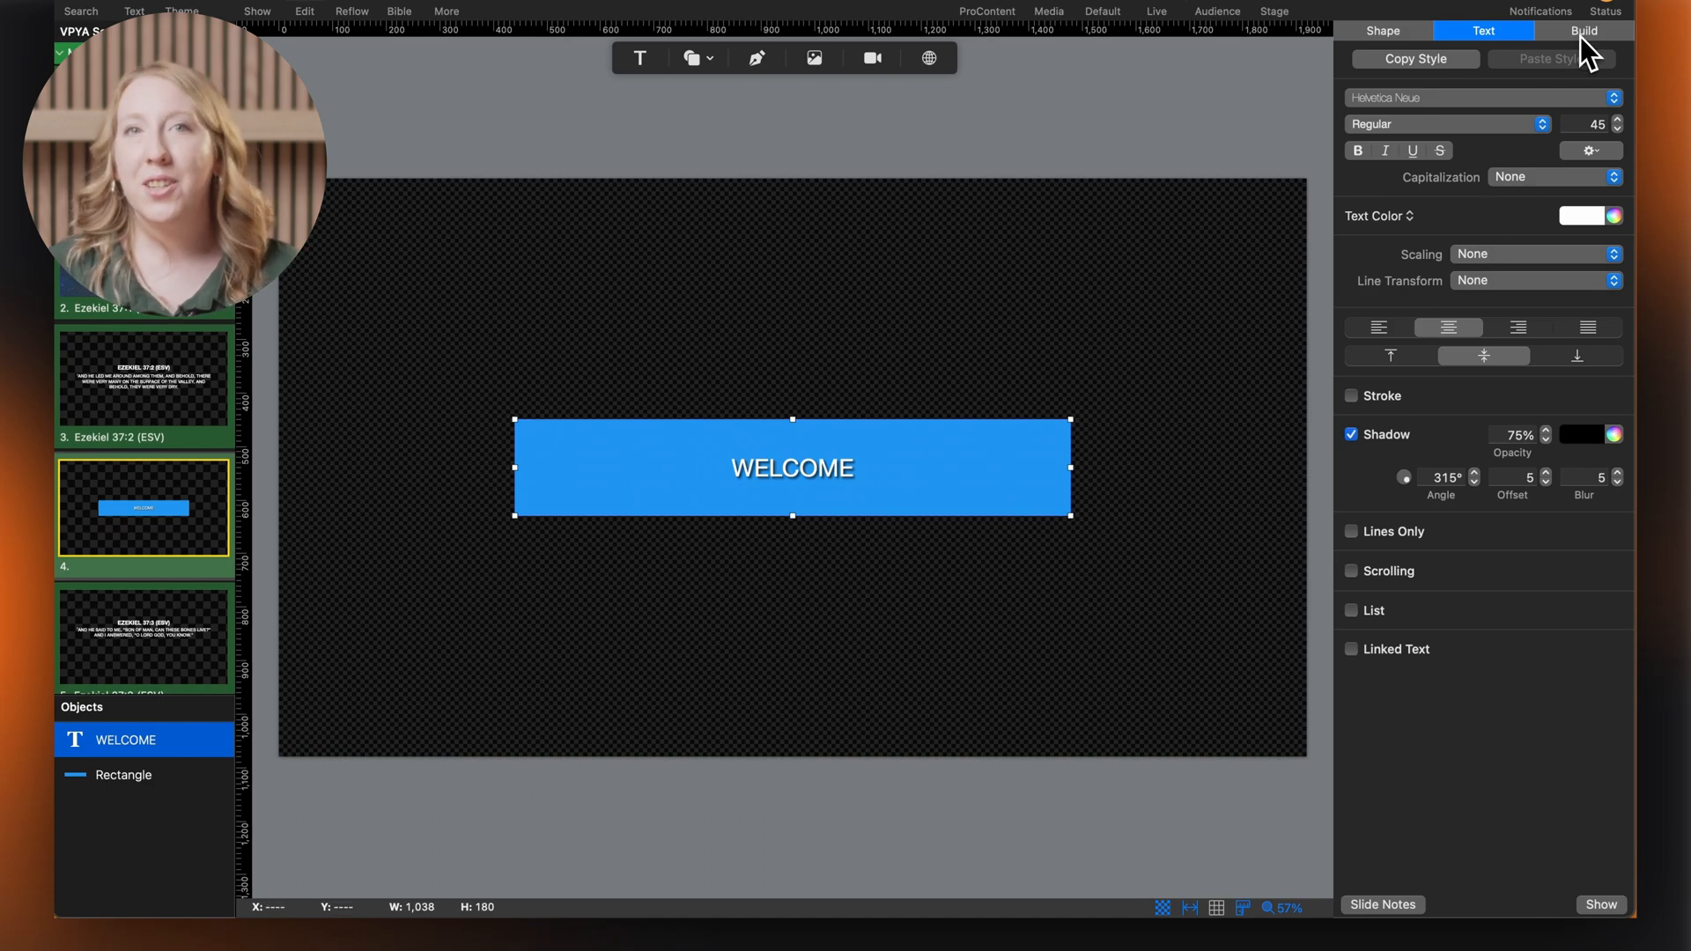
Give WELCOME a Dissolve build-in, then return to the slide grid.
click(1583, 30)
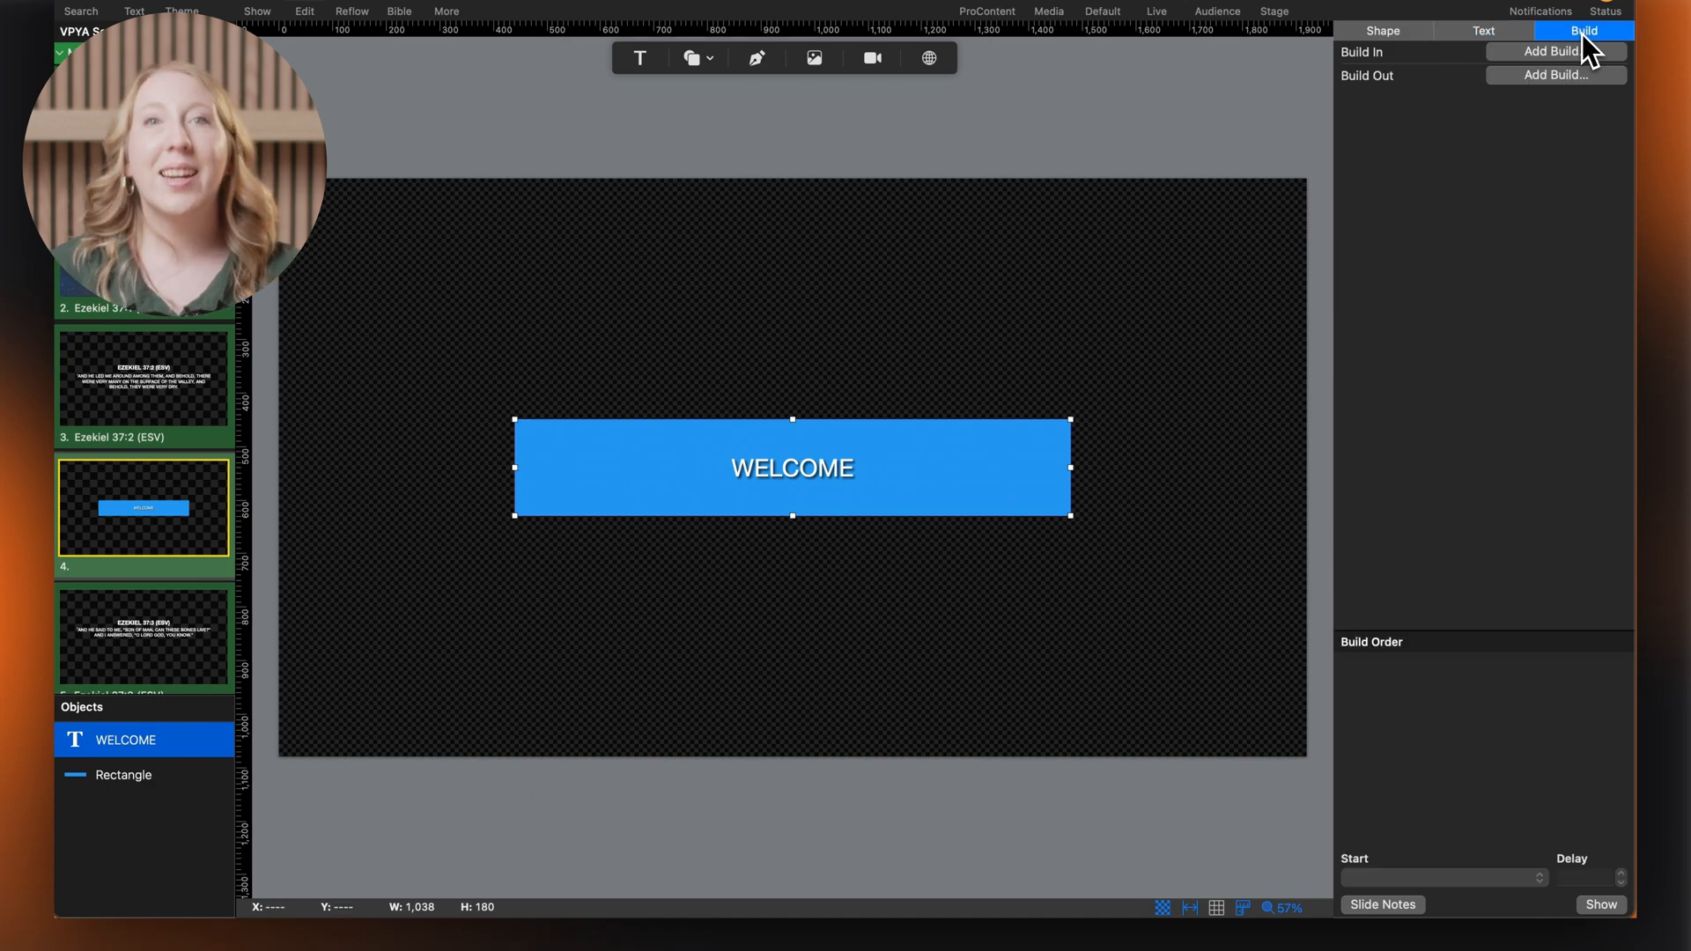
click(1554, 51)
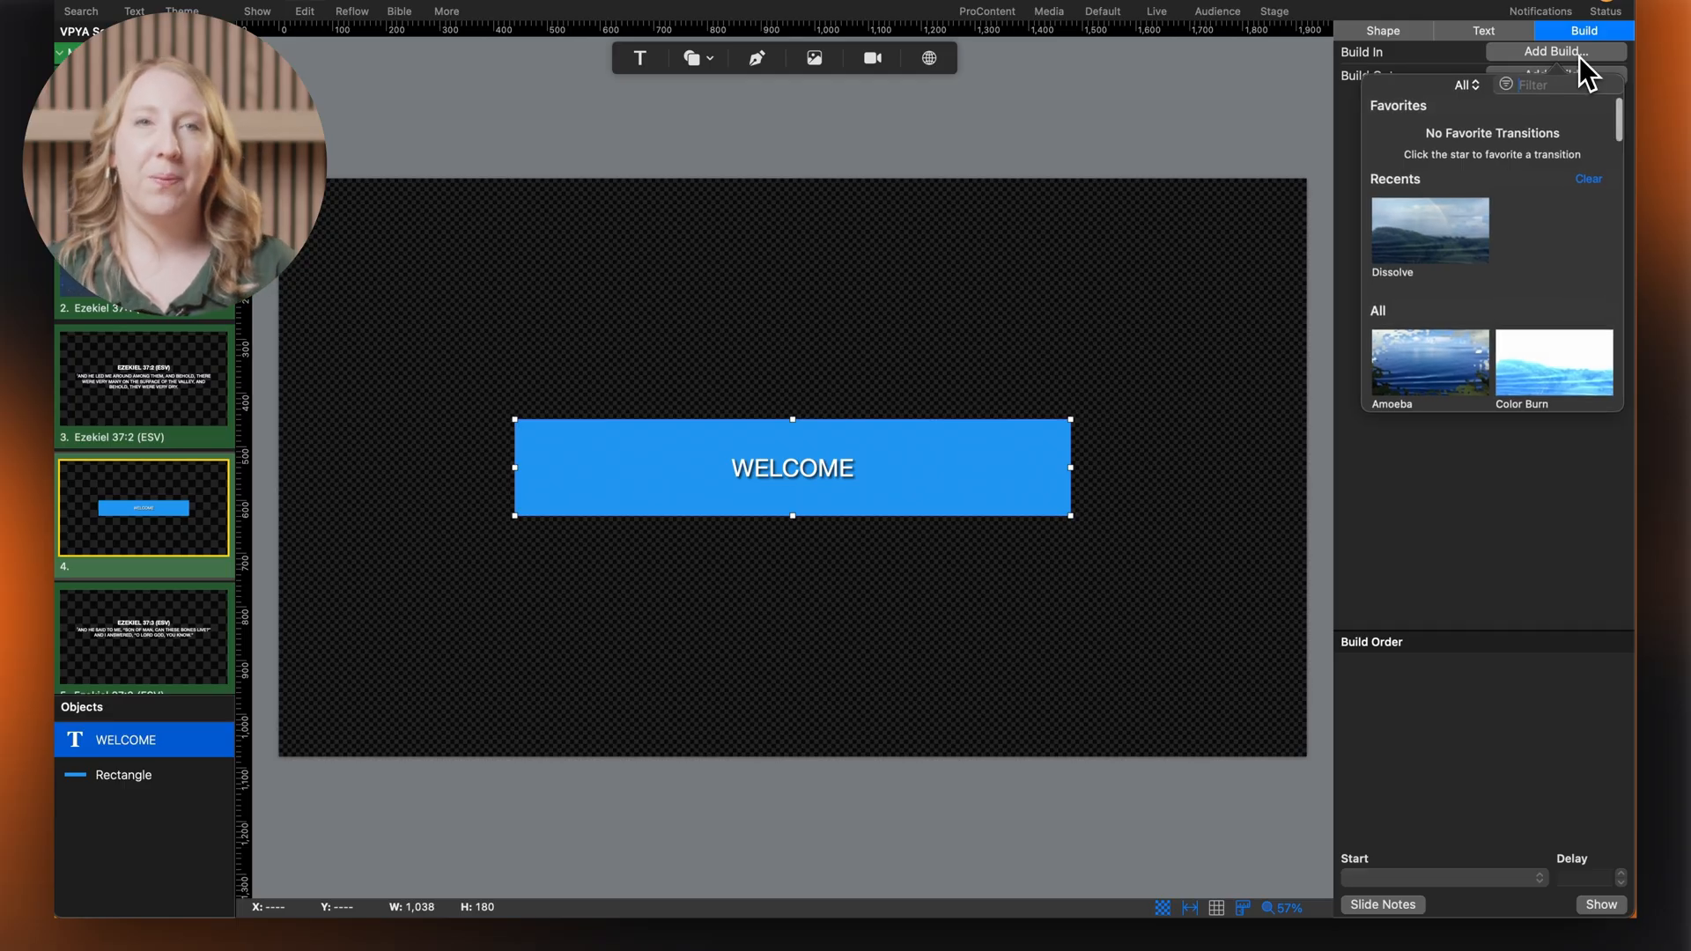
click(1428, 229)
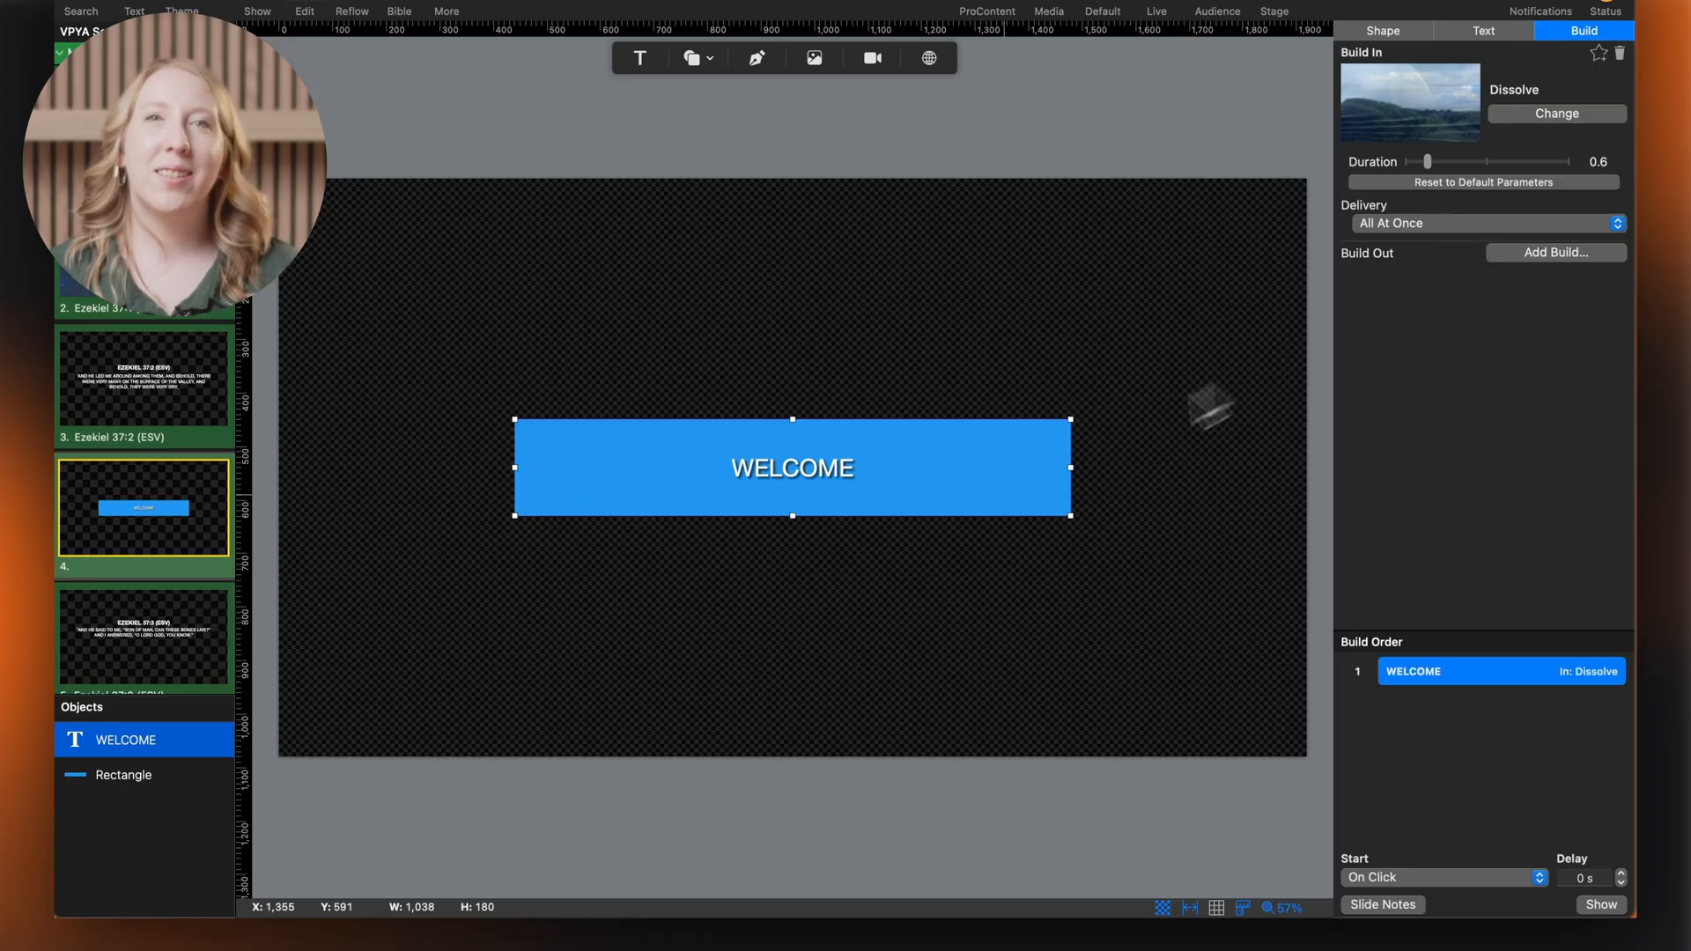
click(123, 775)
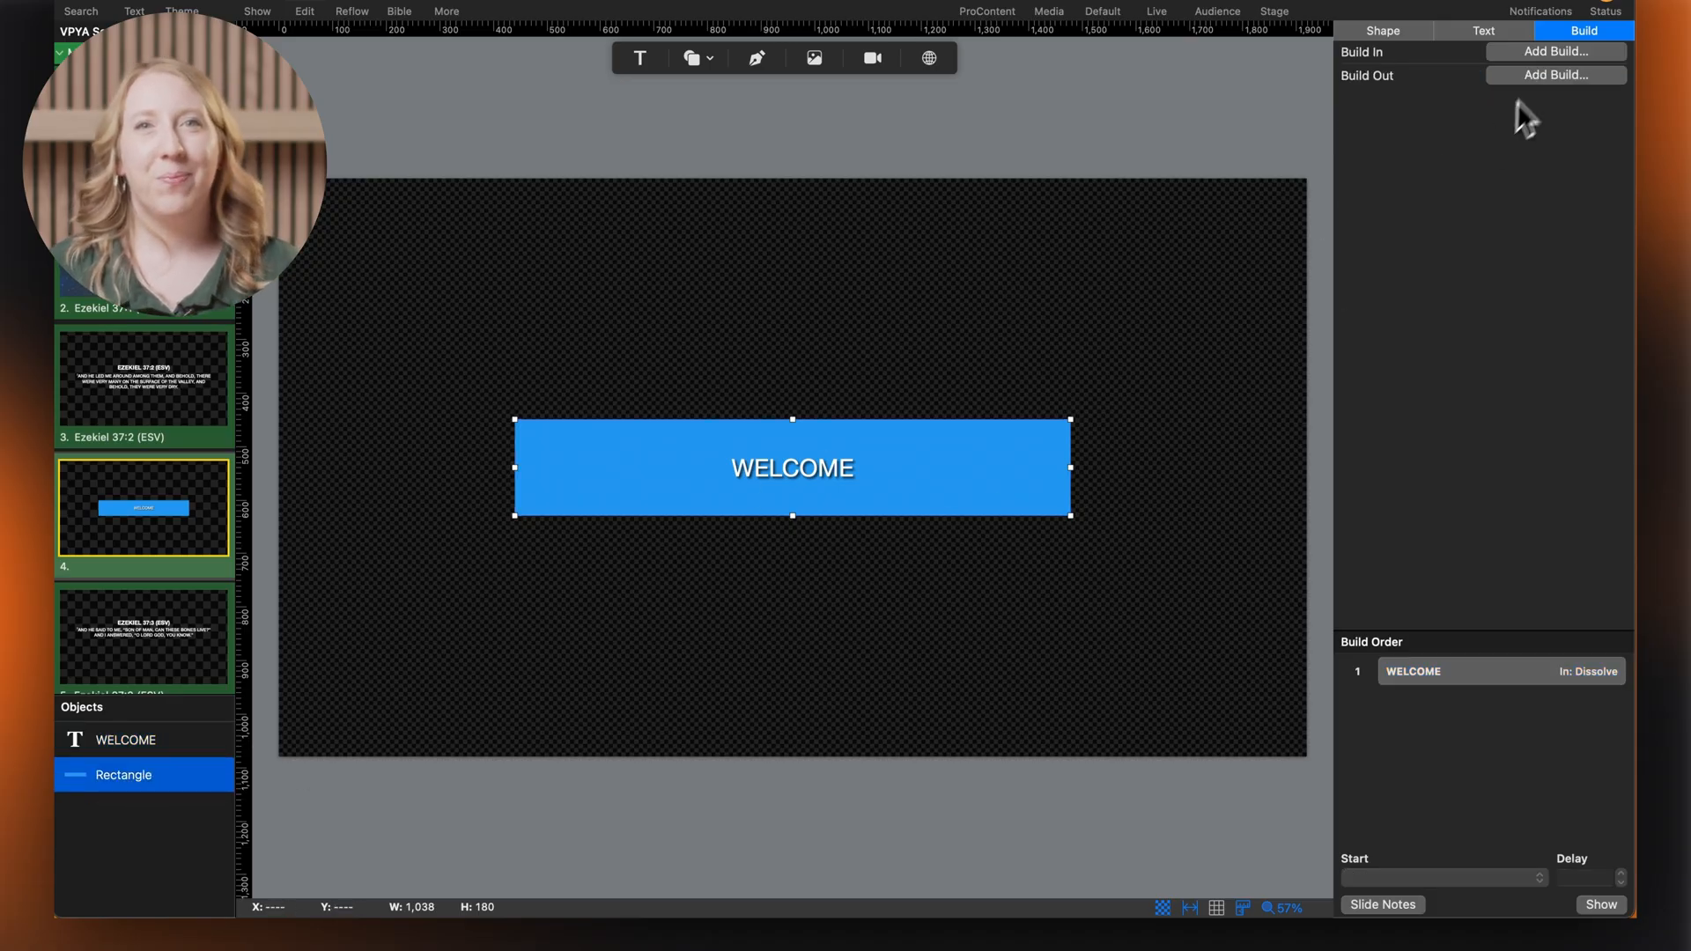
click(1555, 51)
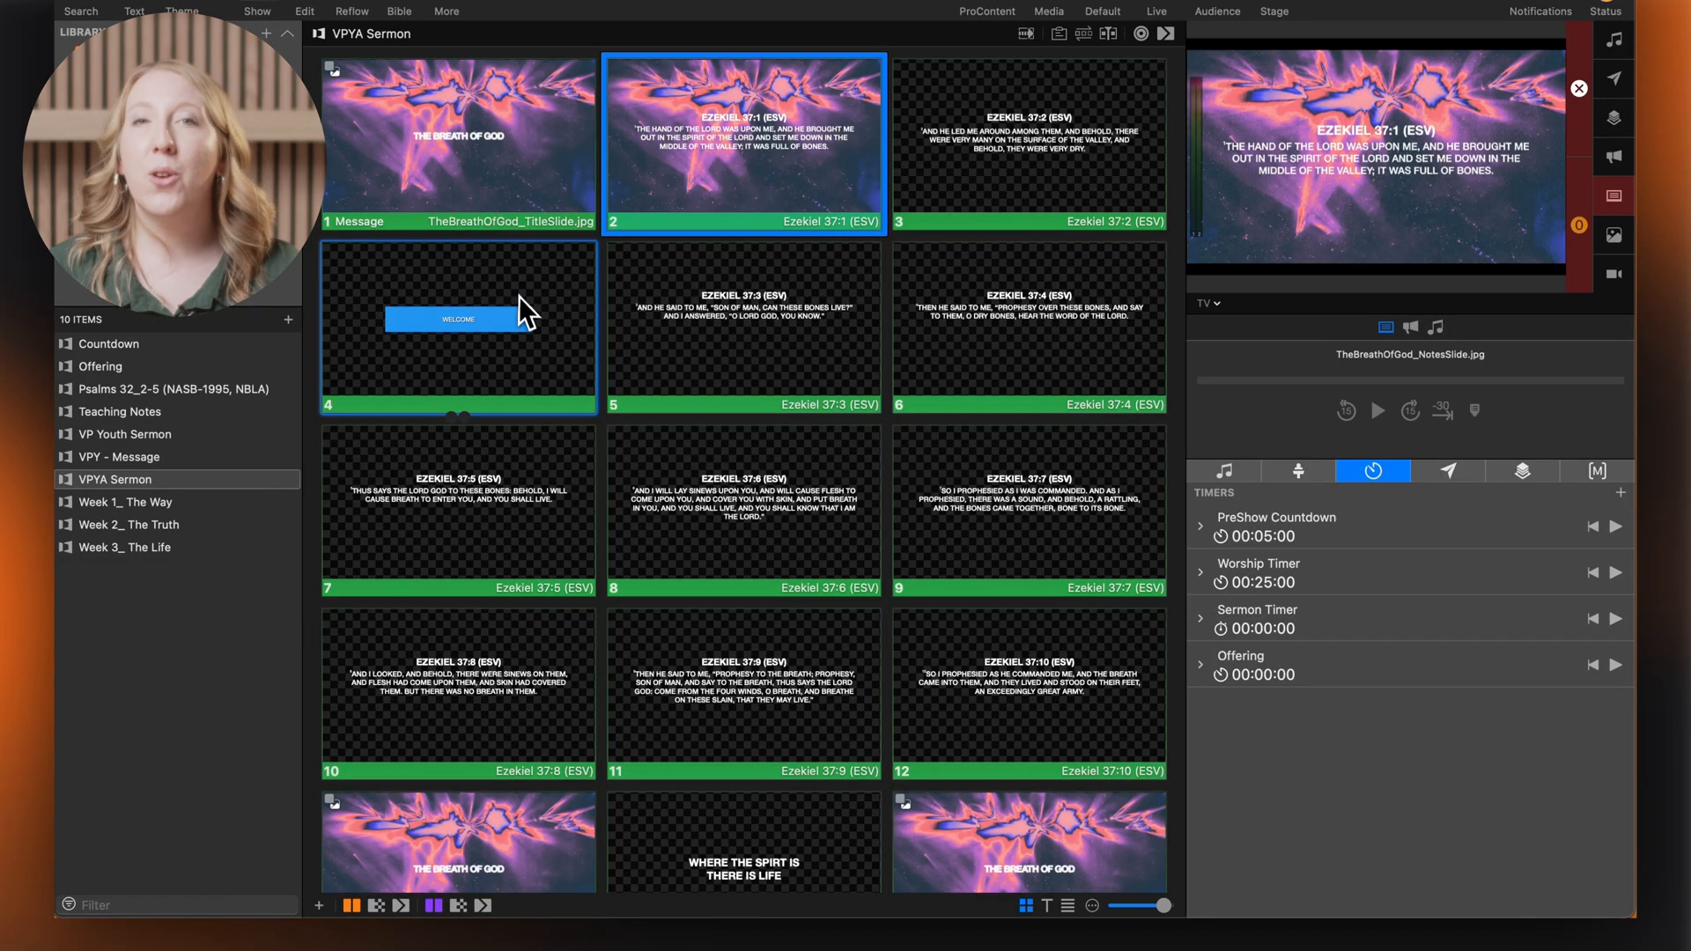
Send slide 4 live and click through its dissolve builds.
click(458, 327)
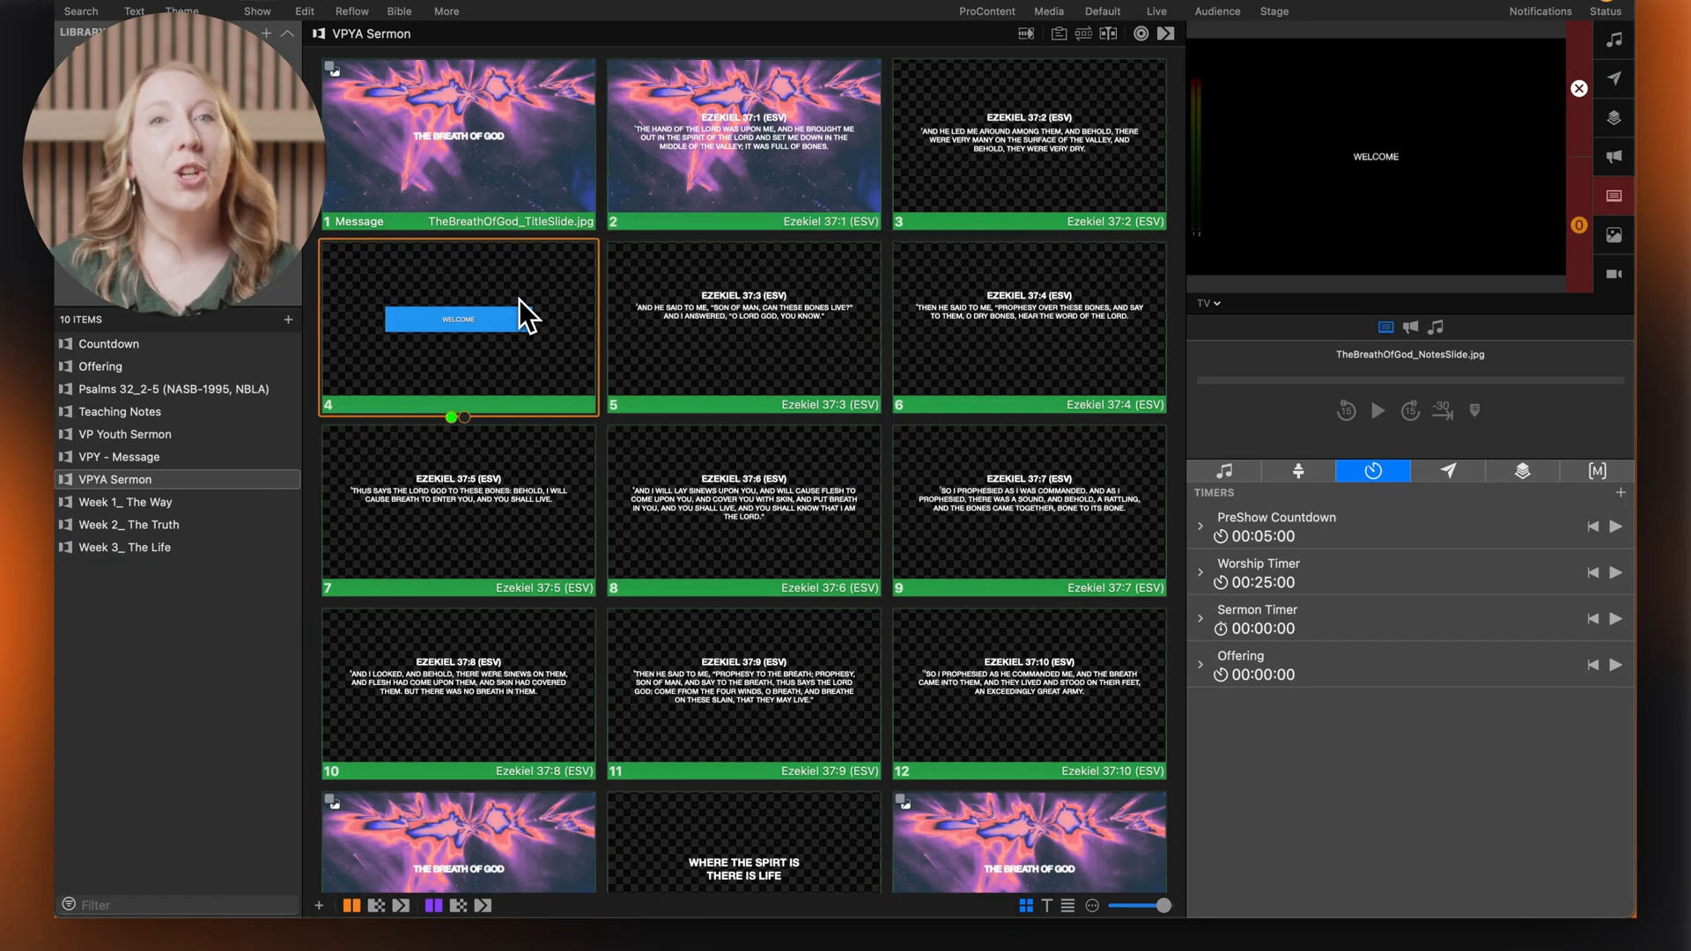
click(457, 327)
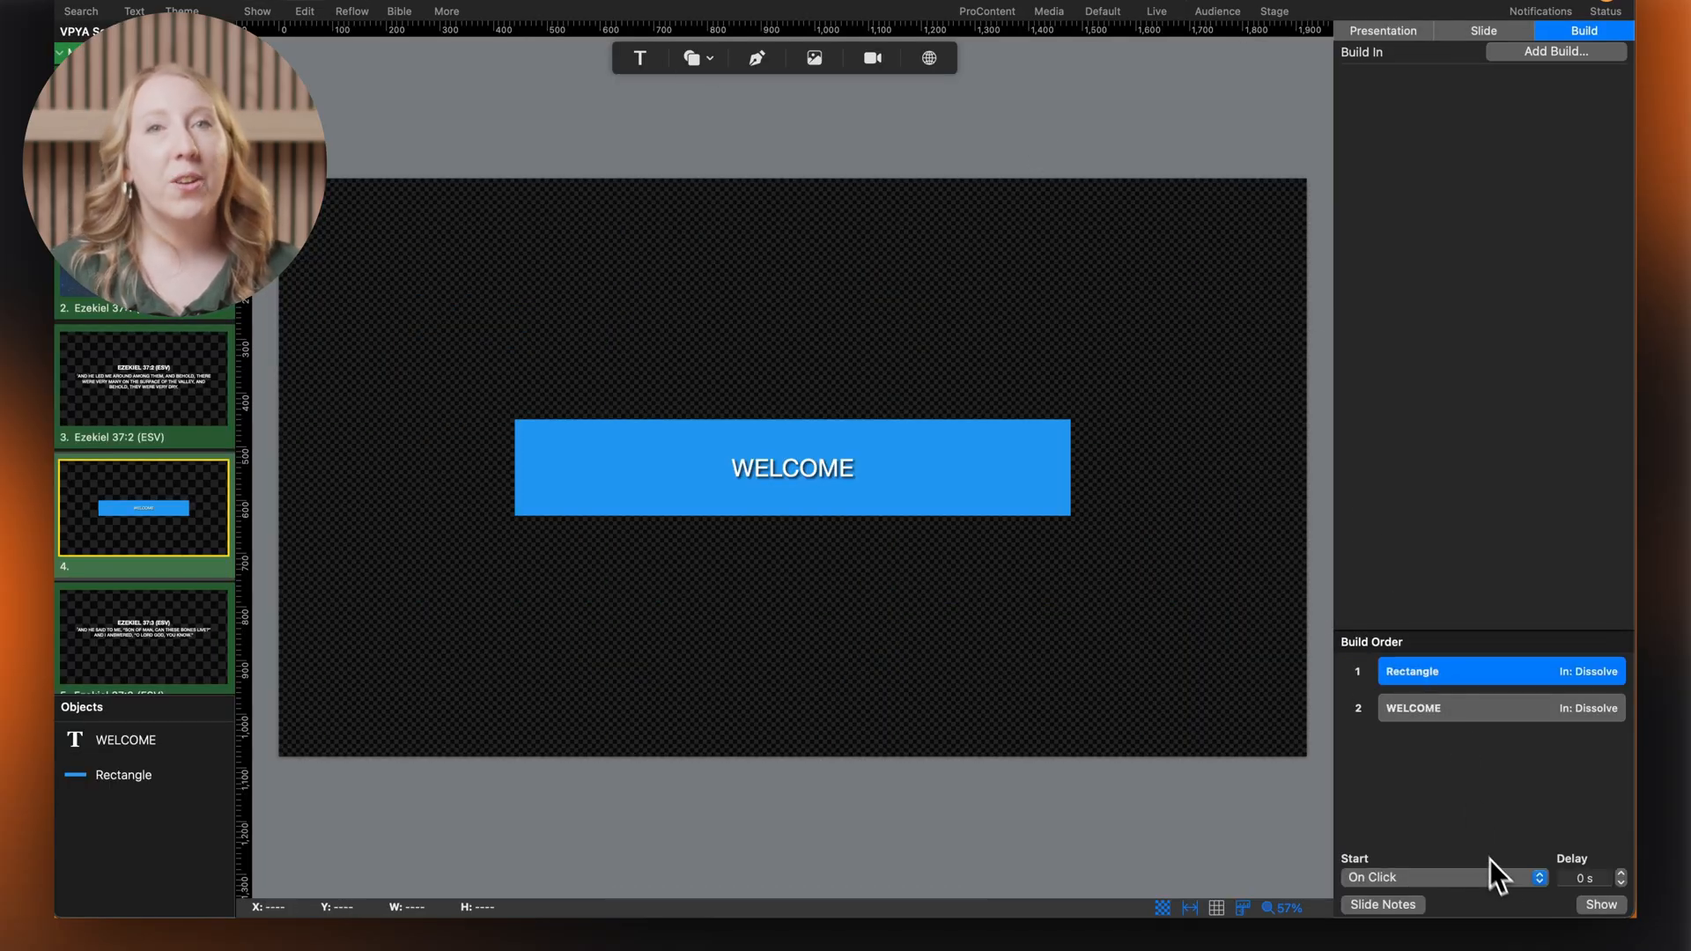
Add a Dissolve Build In to the Rectangle so it builds before WELCOME.
click(1416, 877)
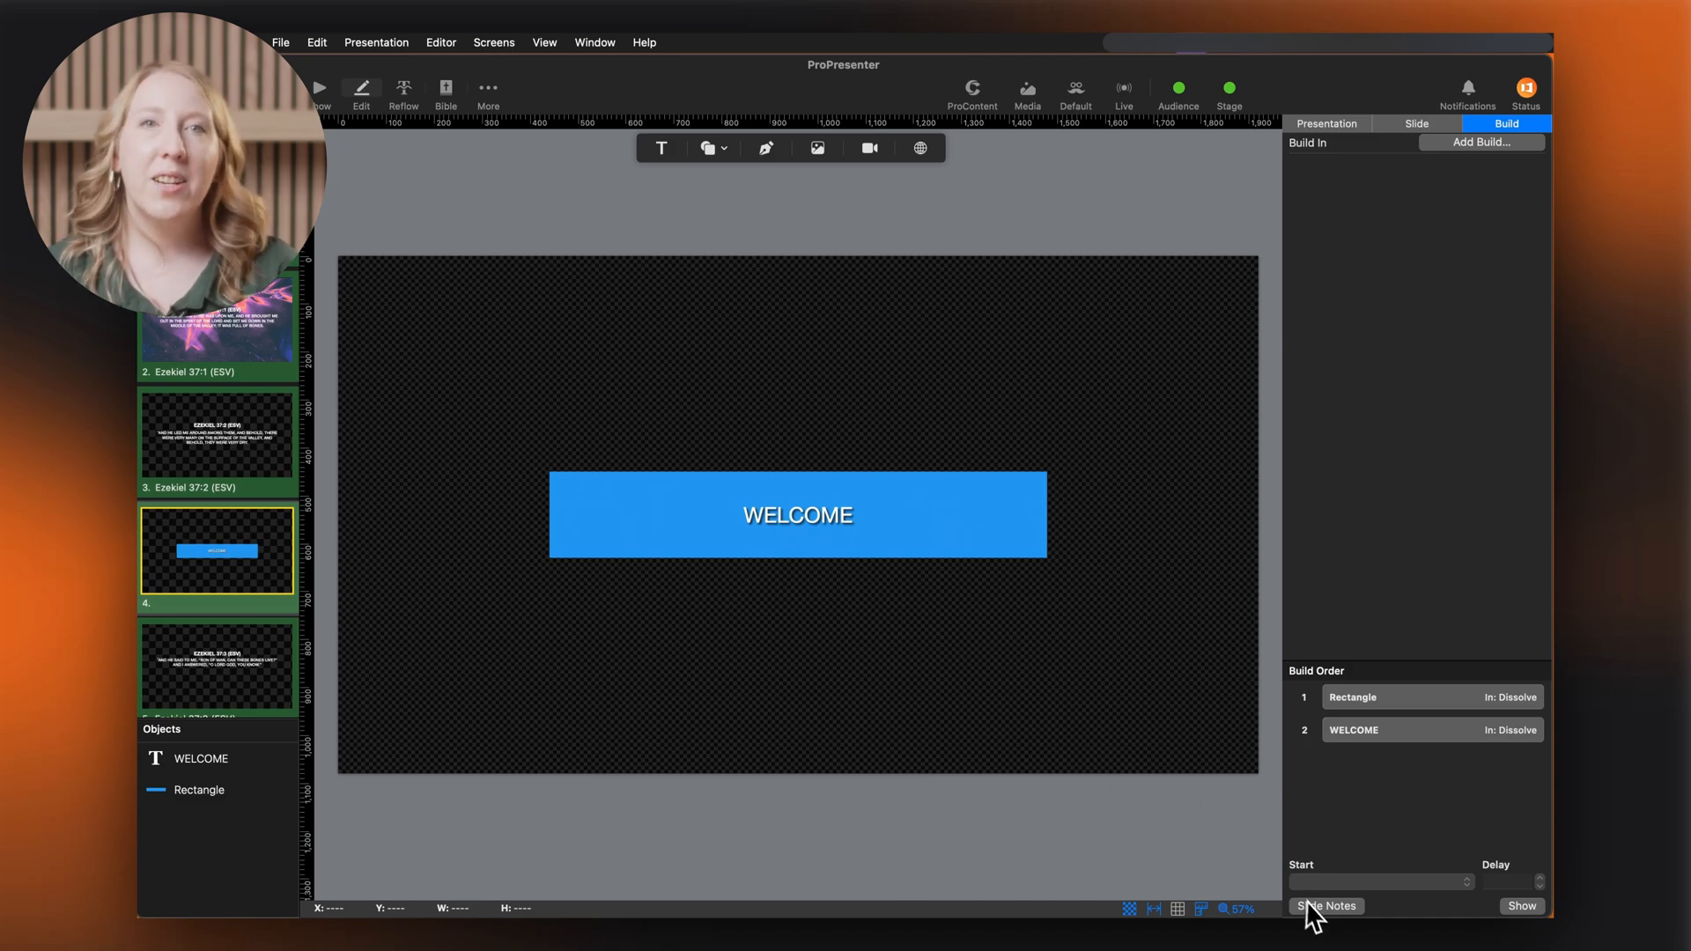
Add the slide 4 note 'Mention announcements from bulletin' and make it bold.
click(1328, 906)
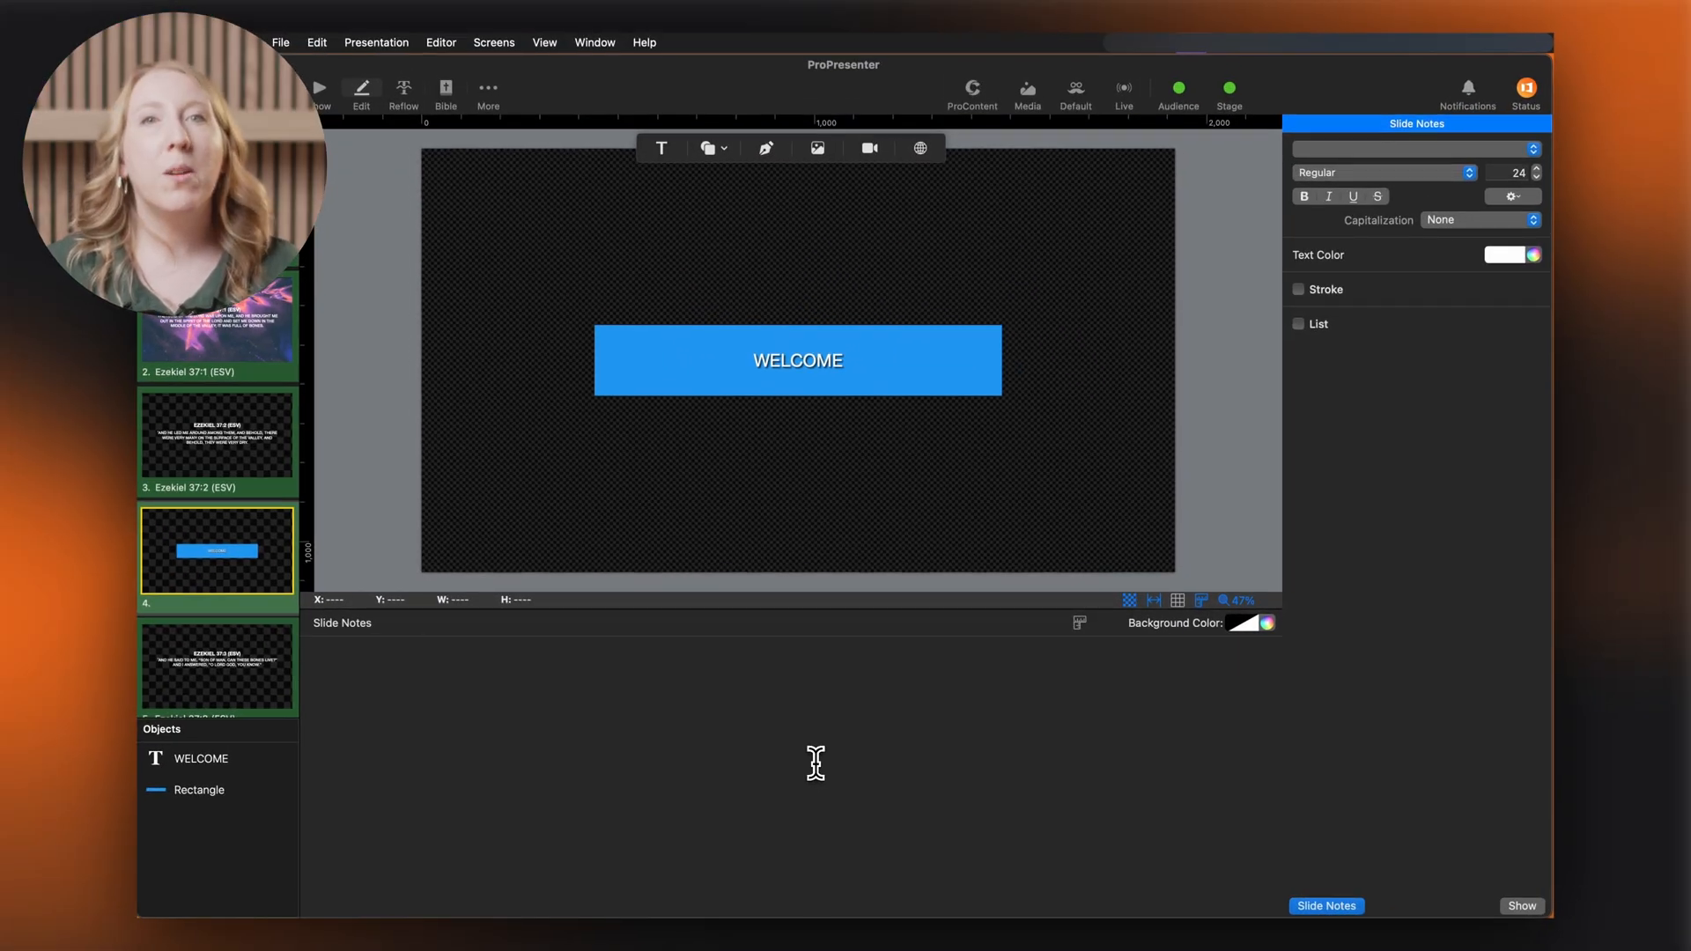
text(Mention announcements)
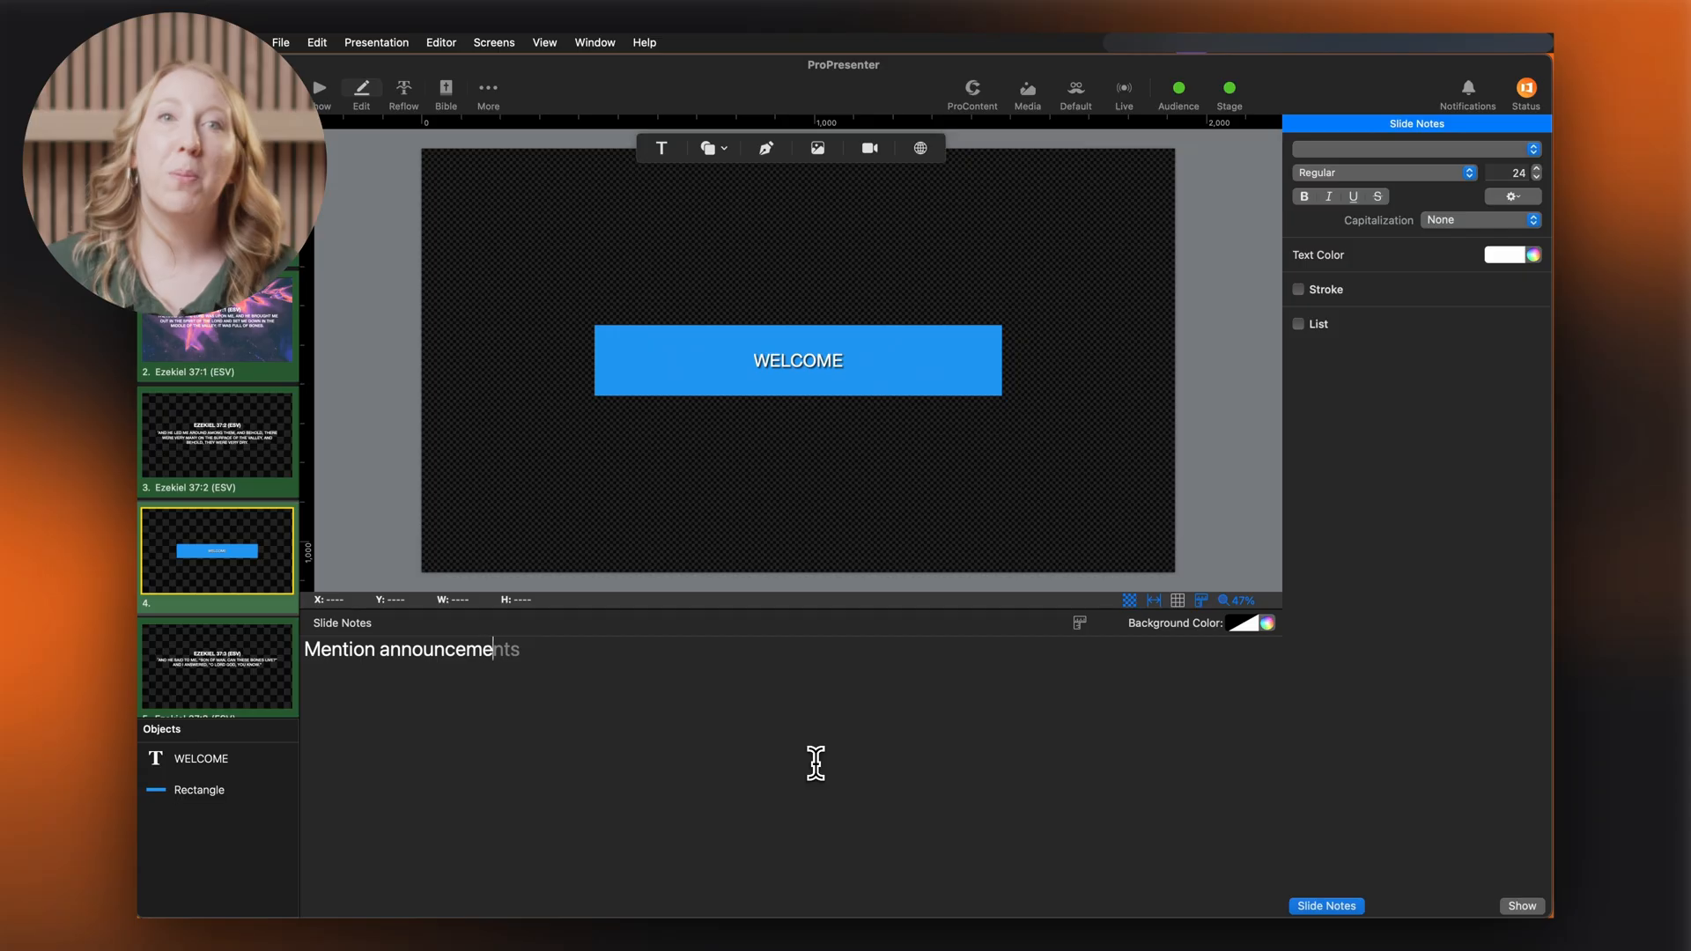
text(from bulletin)
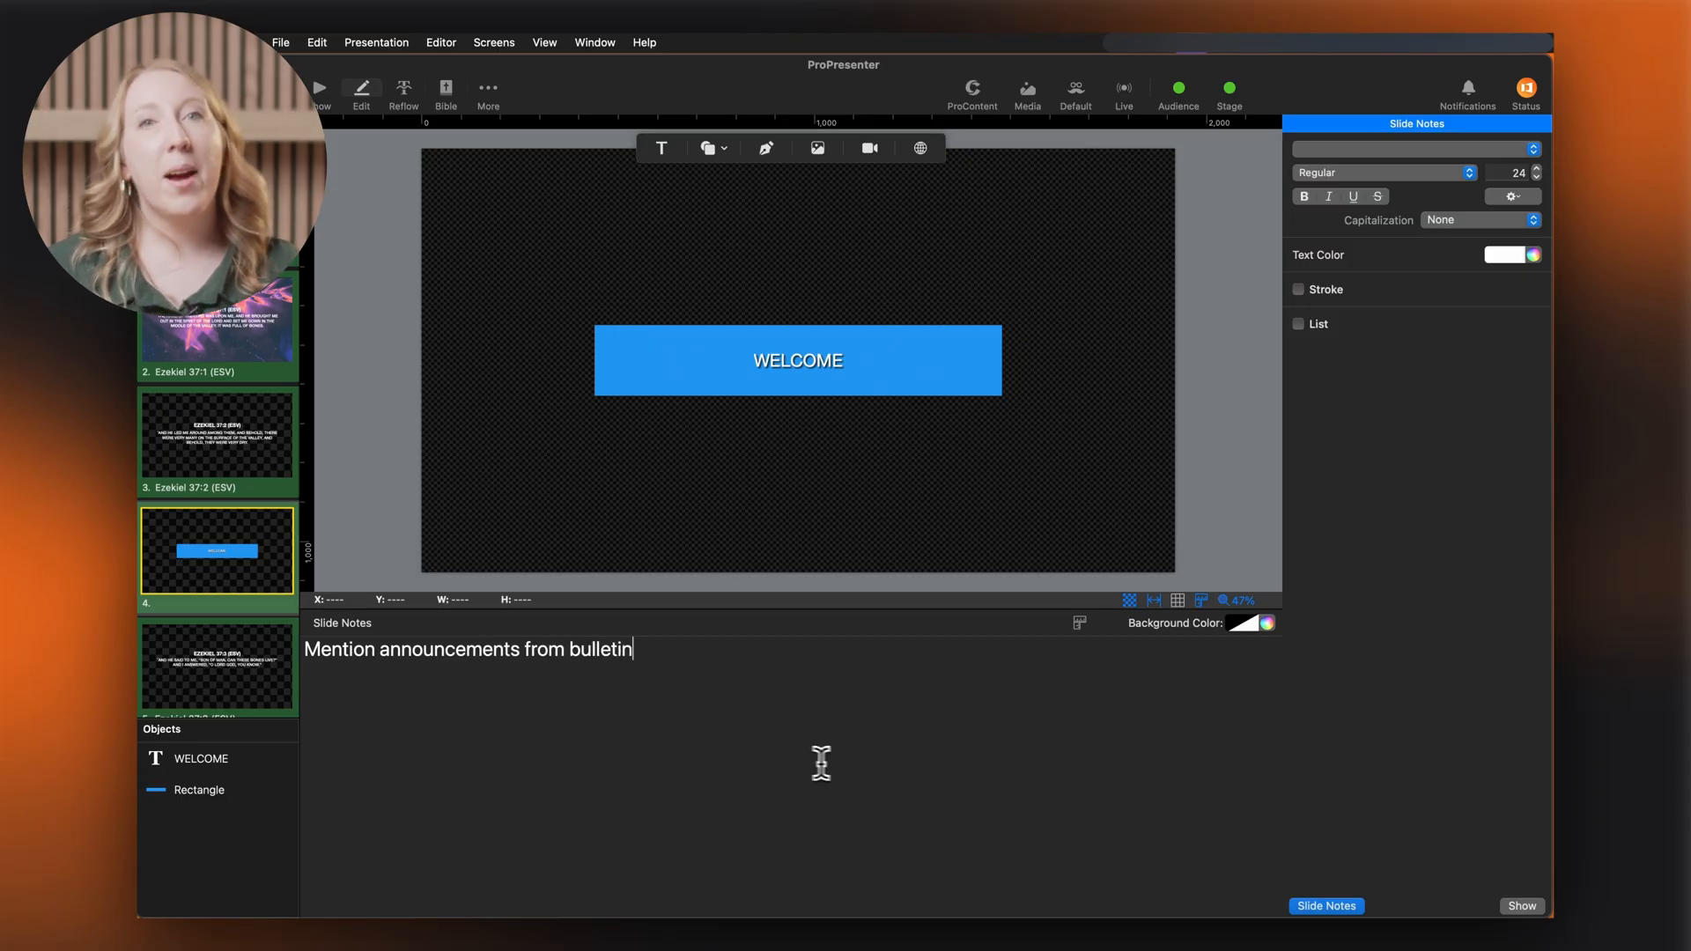
click(1303, 195)
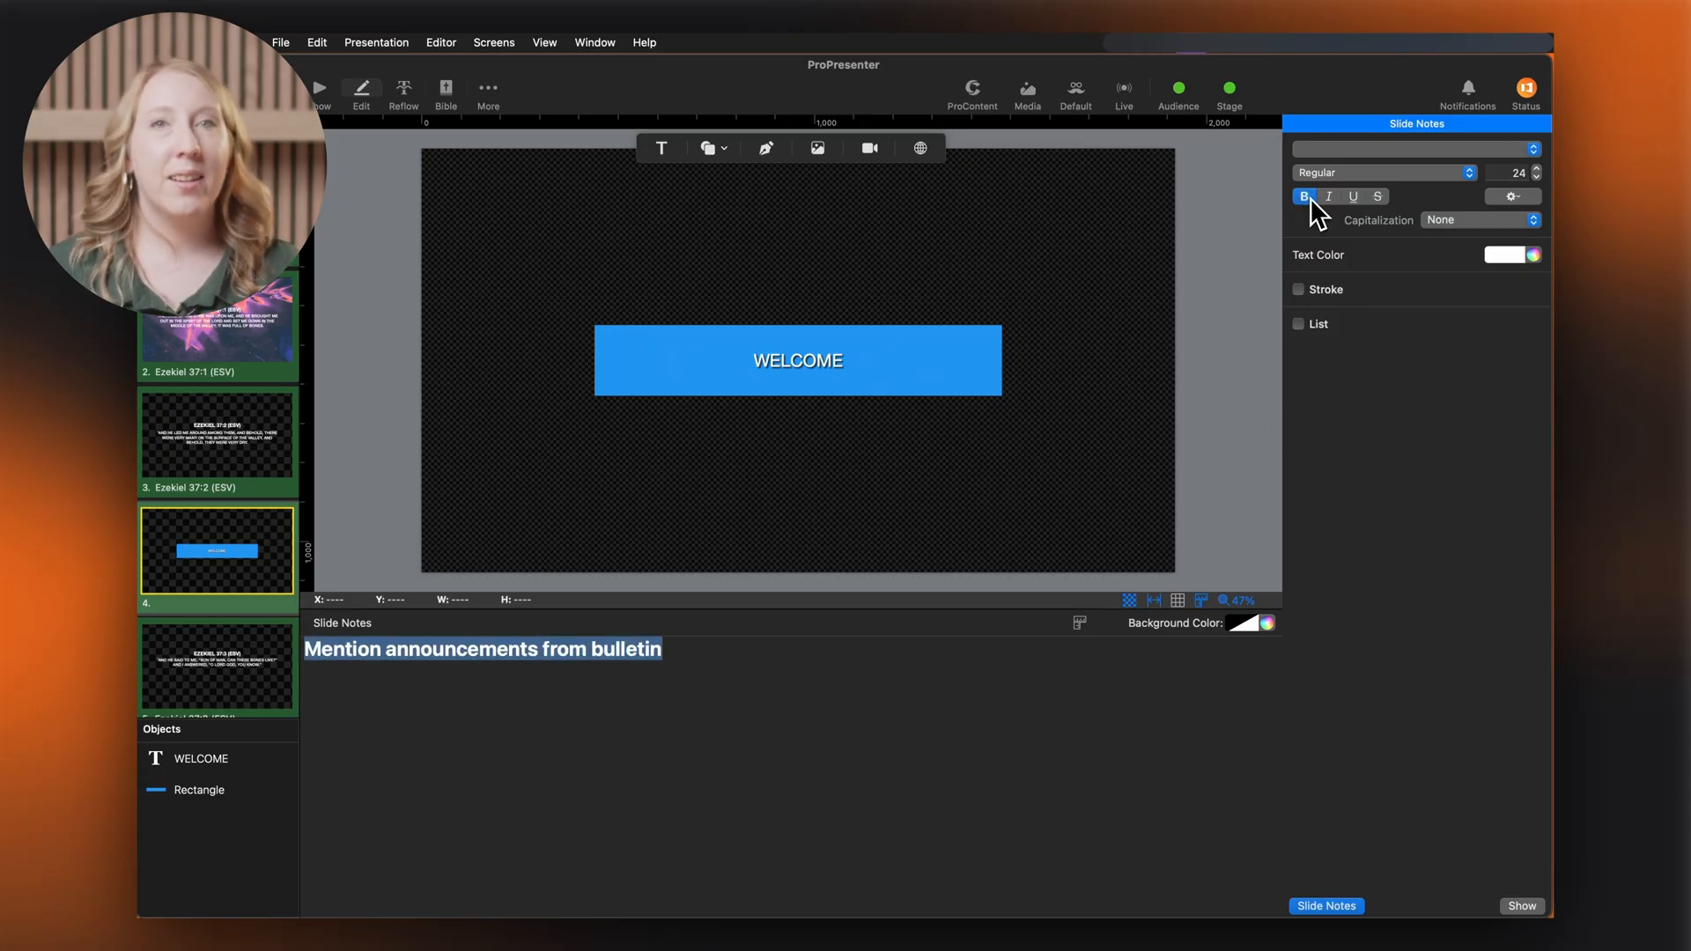
click(1502, 253)
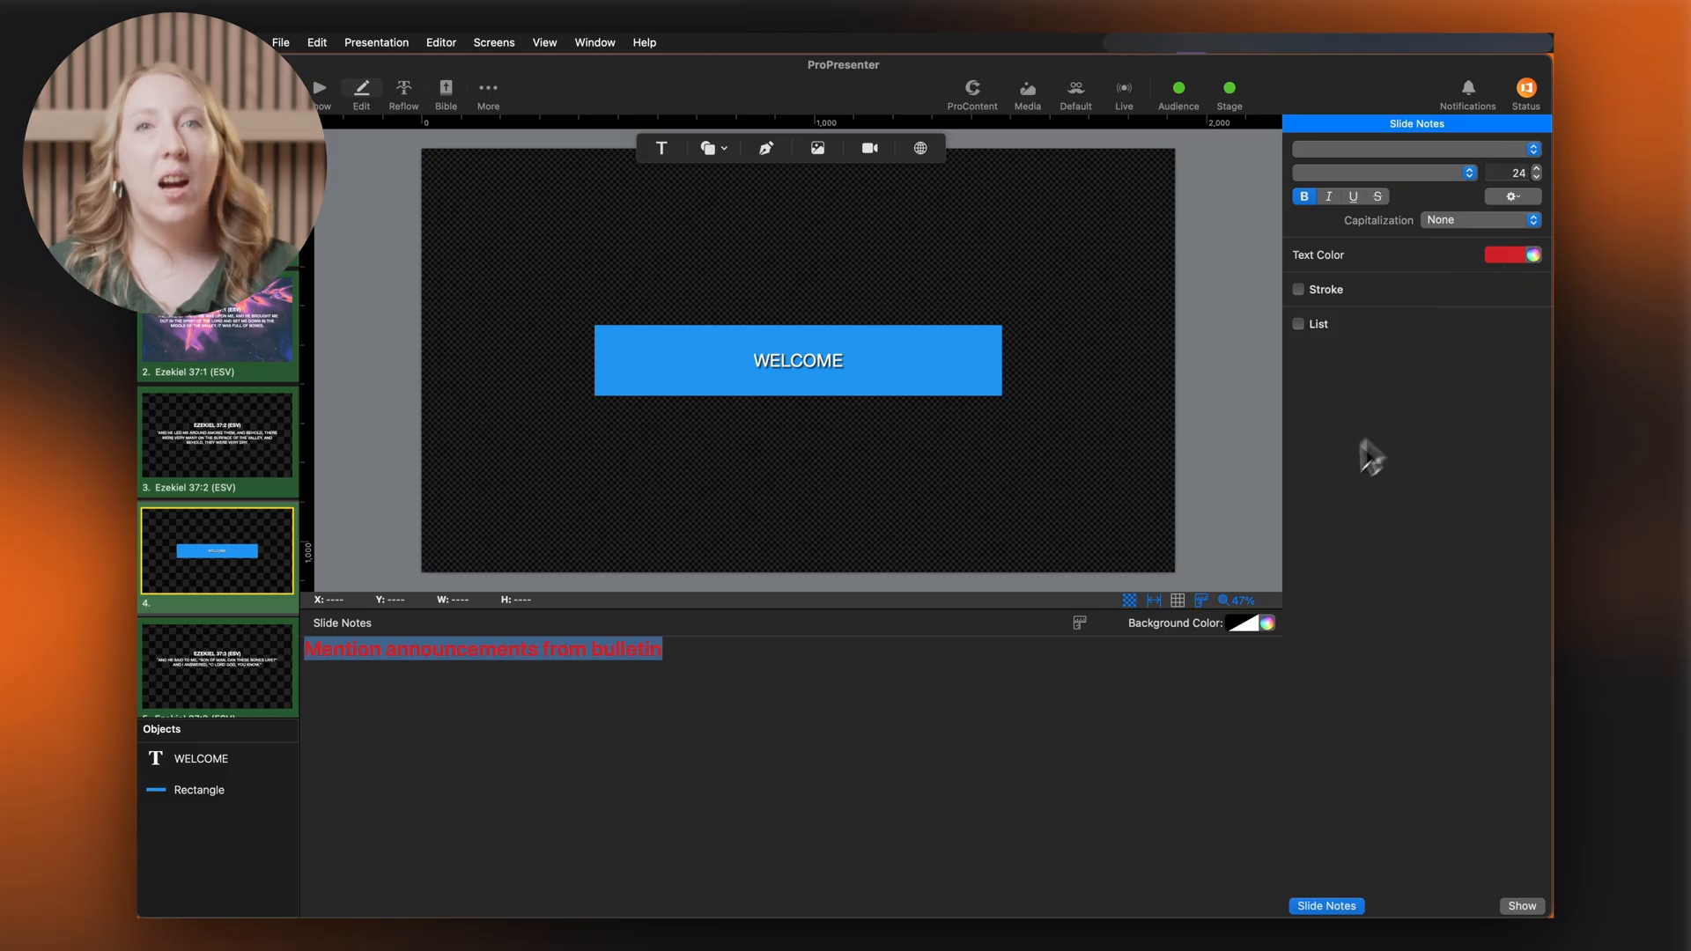